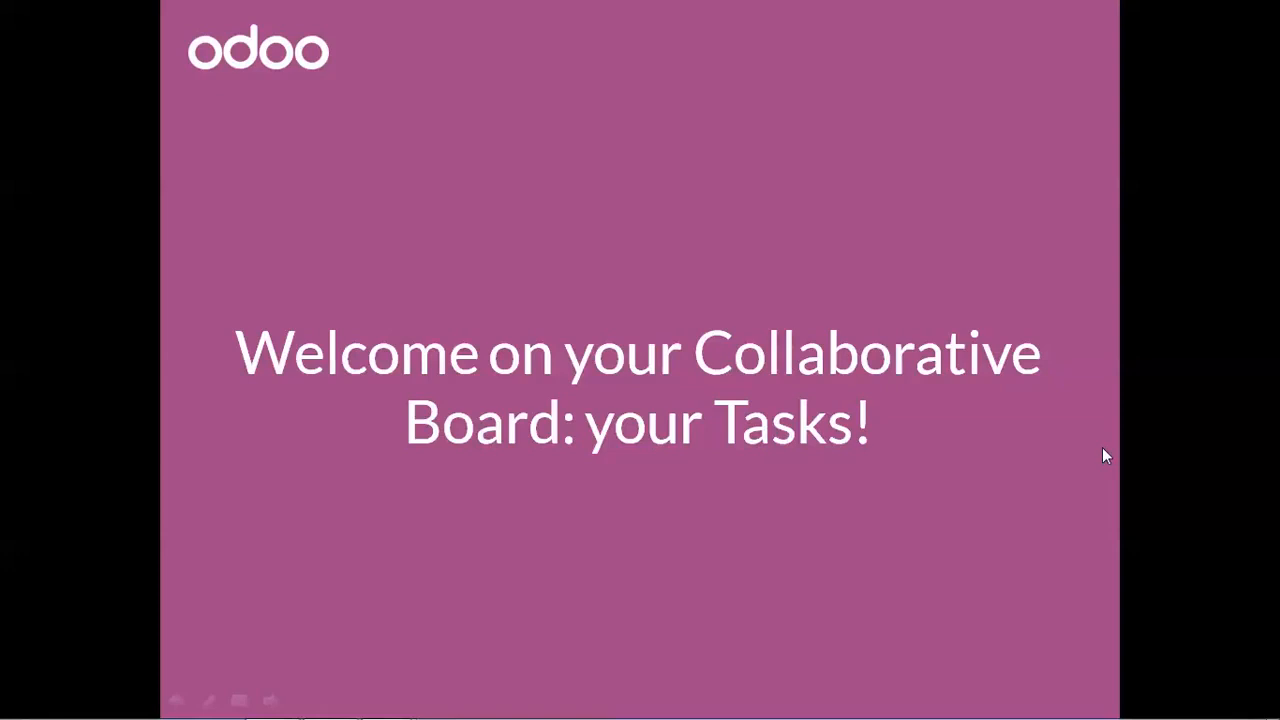
{"action": "mouse_move", "coordinate": [1092, 444]}
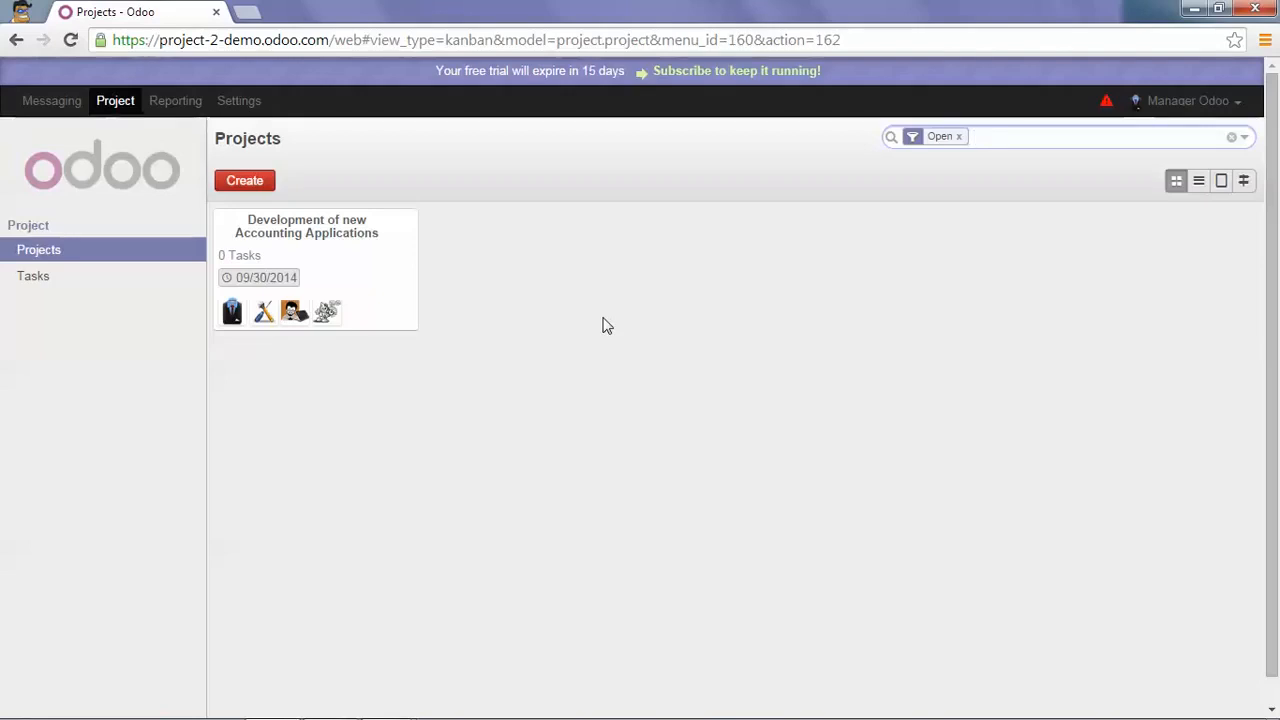
{"action": "mouse_move", "coordinate": [364, 276]}
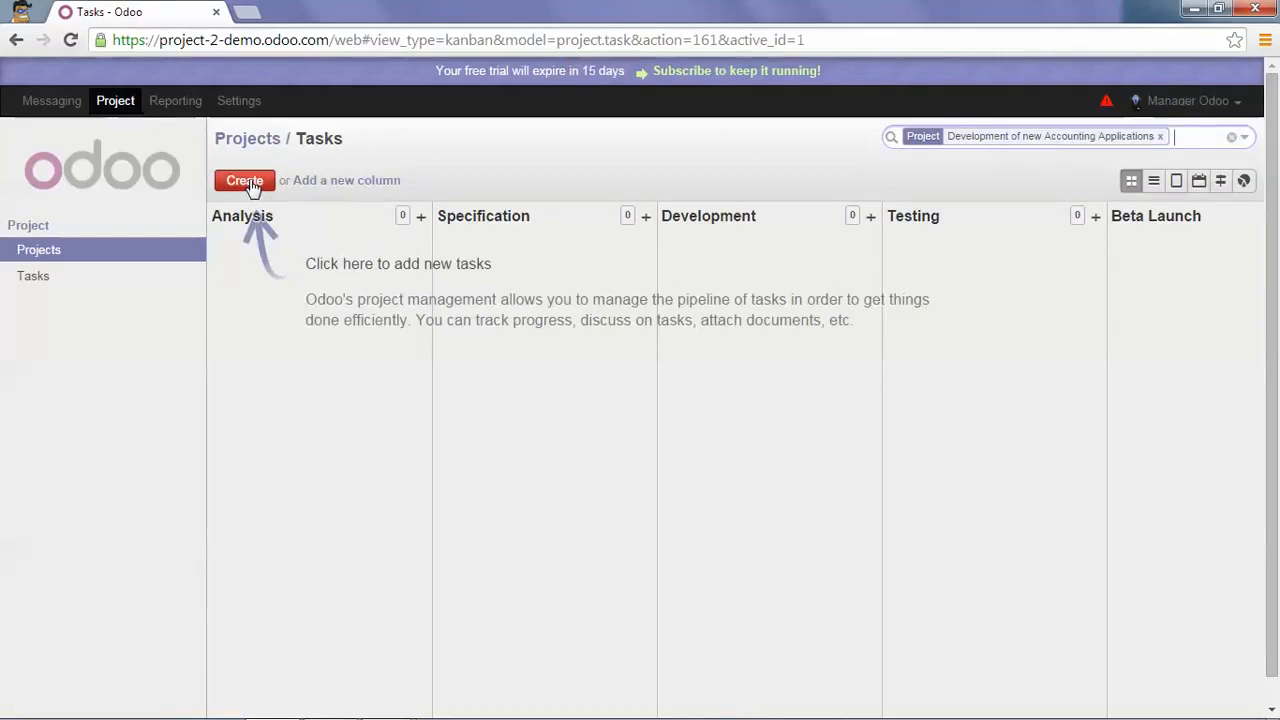
- Create a new task and give it the summary 'Invoicing Module'
{"action": "left_click", "coordinate": [244, 180]}
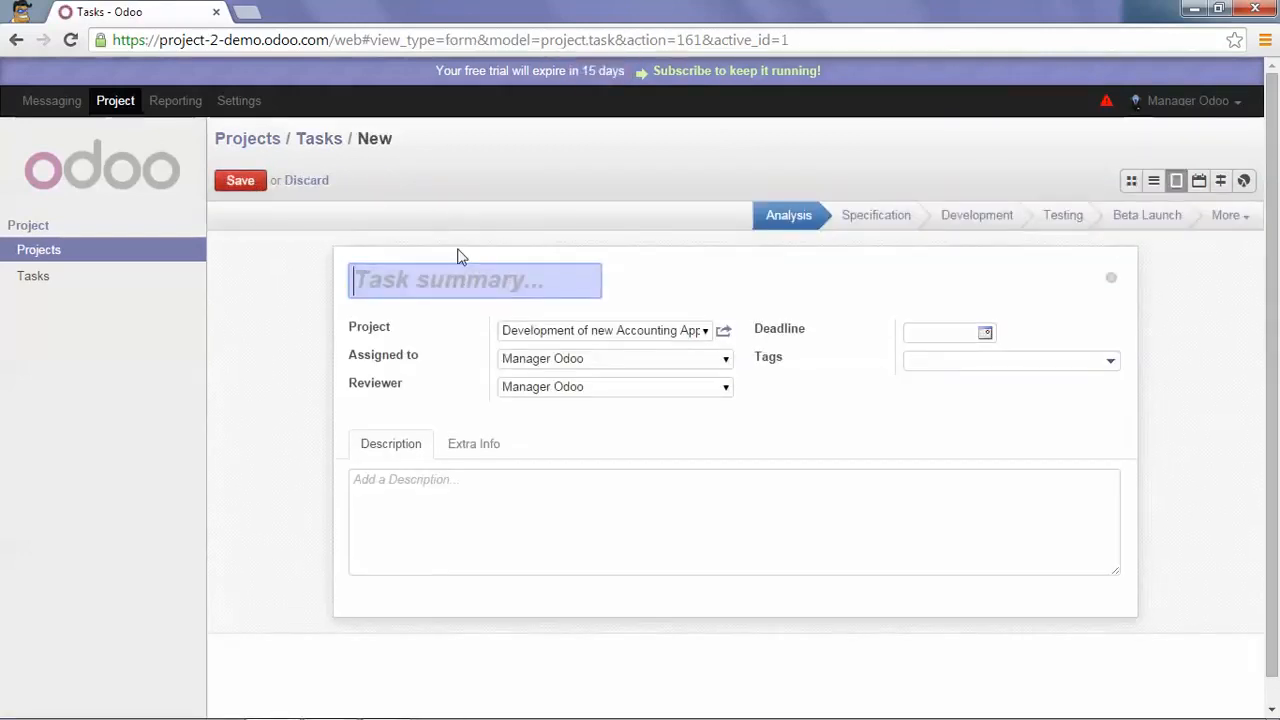
{"action": "type", "text": "Invo"}
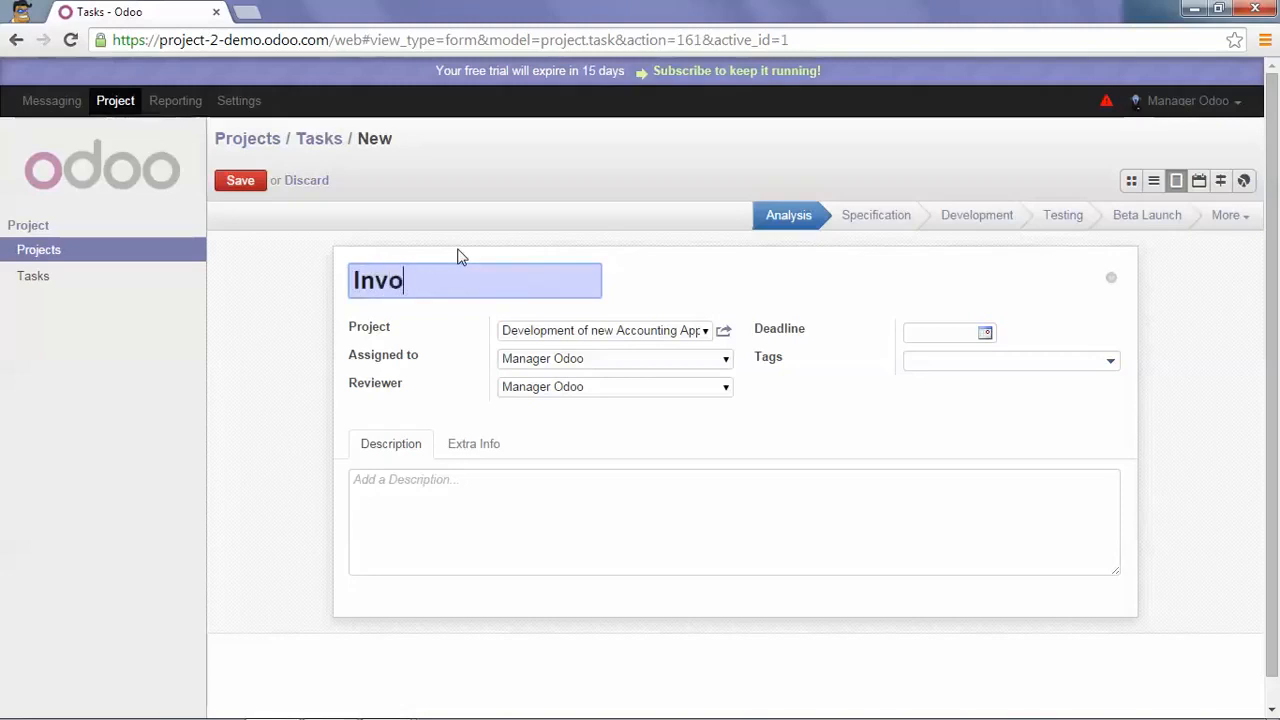
{"action": "type", "text": "icing Modu"}
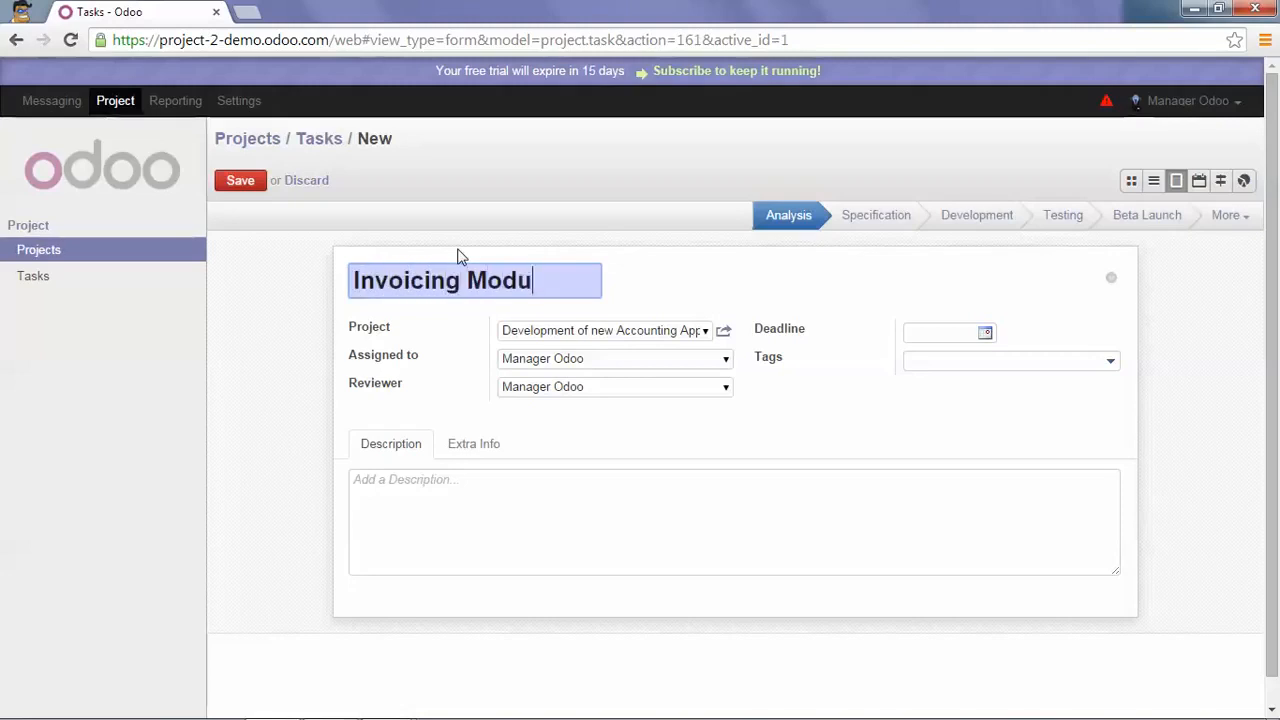
{"action": "type", "text": "le"}
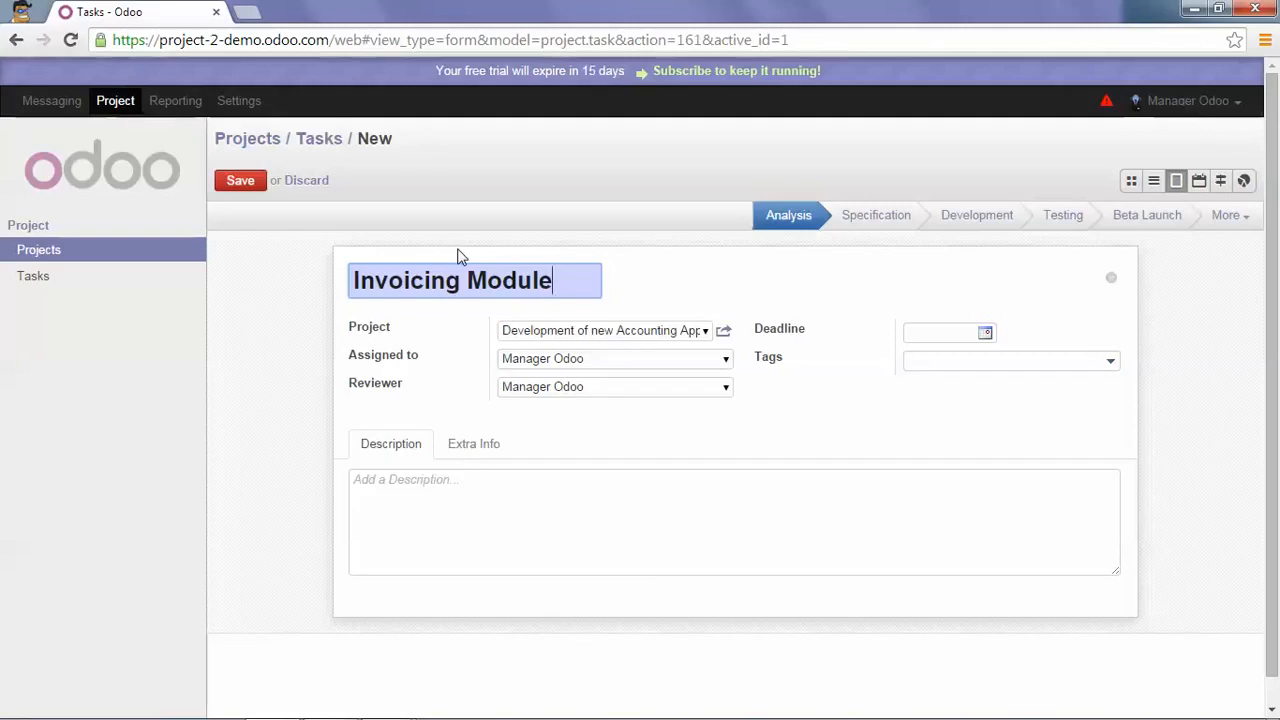
{"action": "mouse_move", "coordinate": [650, 336]}
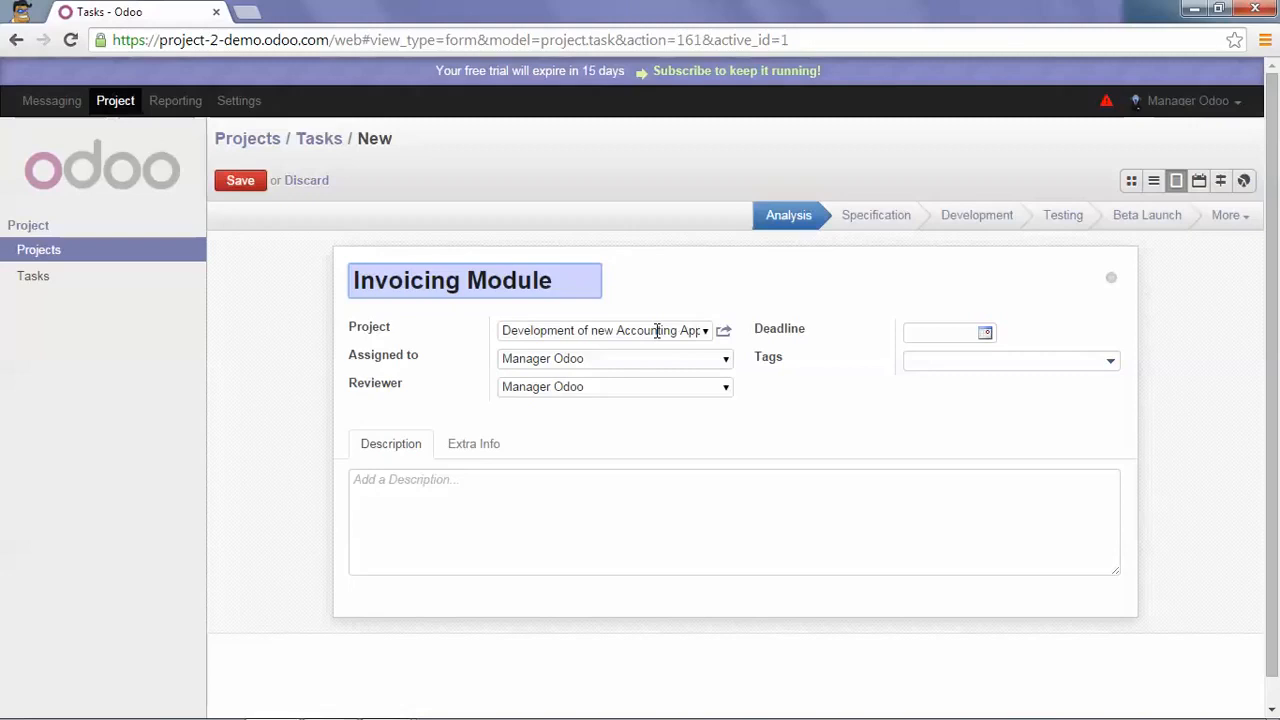
{"action": "mouse_move", "coordinate": [578, 332]}
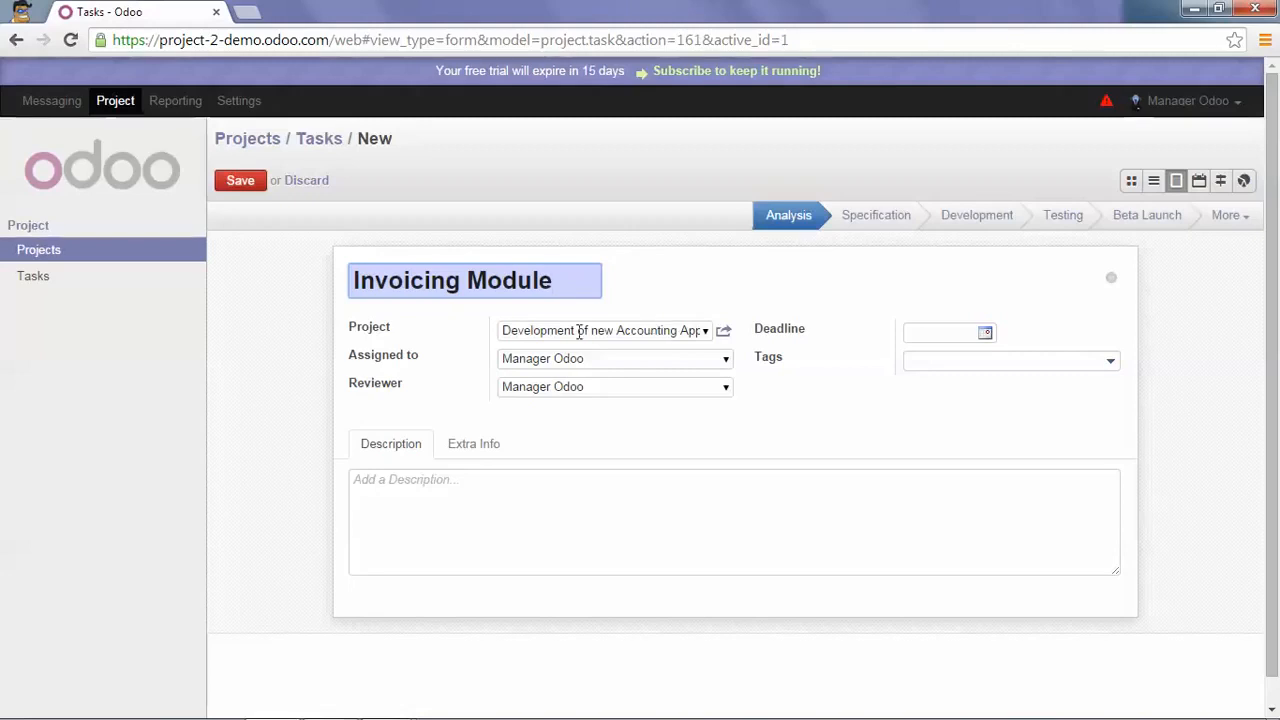
{"action": "mouse_move", "coordinate": [436, 364]}
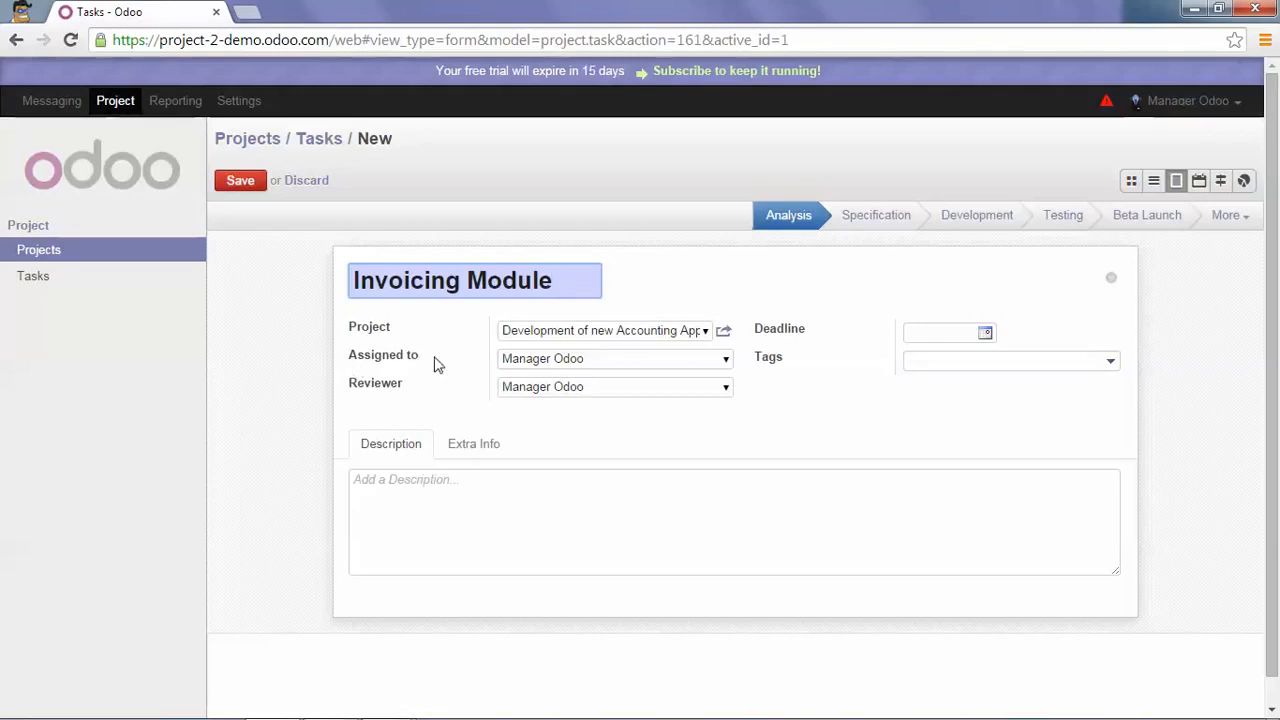
{"action": "mouse_move", "coordinate": [444, 424]}
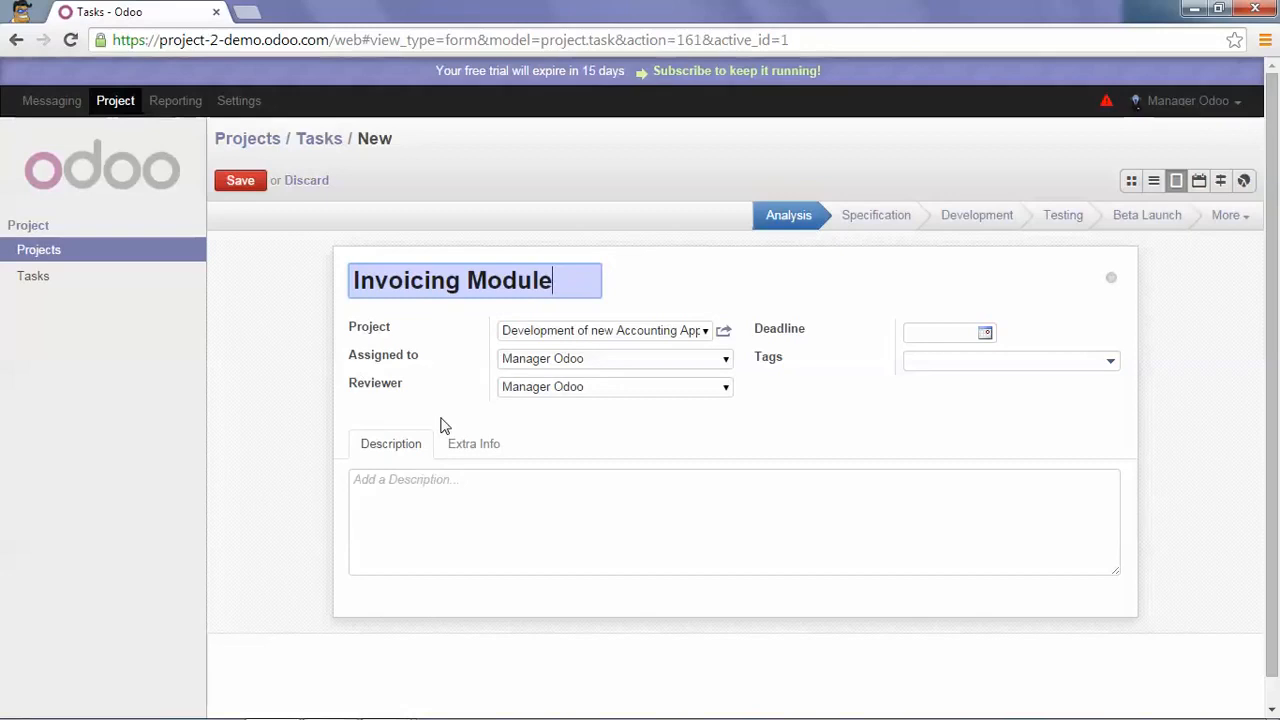
{"action": "mouse_move", "coordinate": [420, 398]}
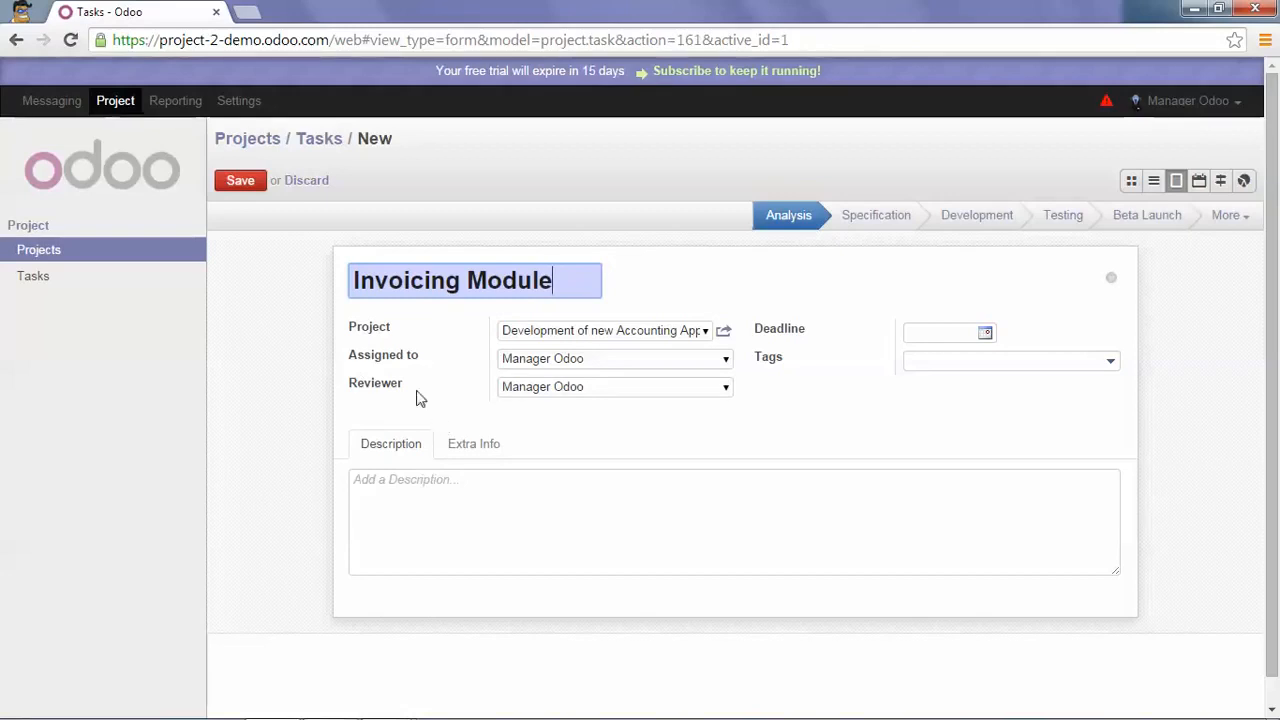
{"action": "mouse_move", "coordinate": [692, 360]}
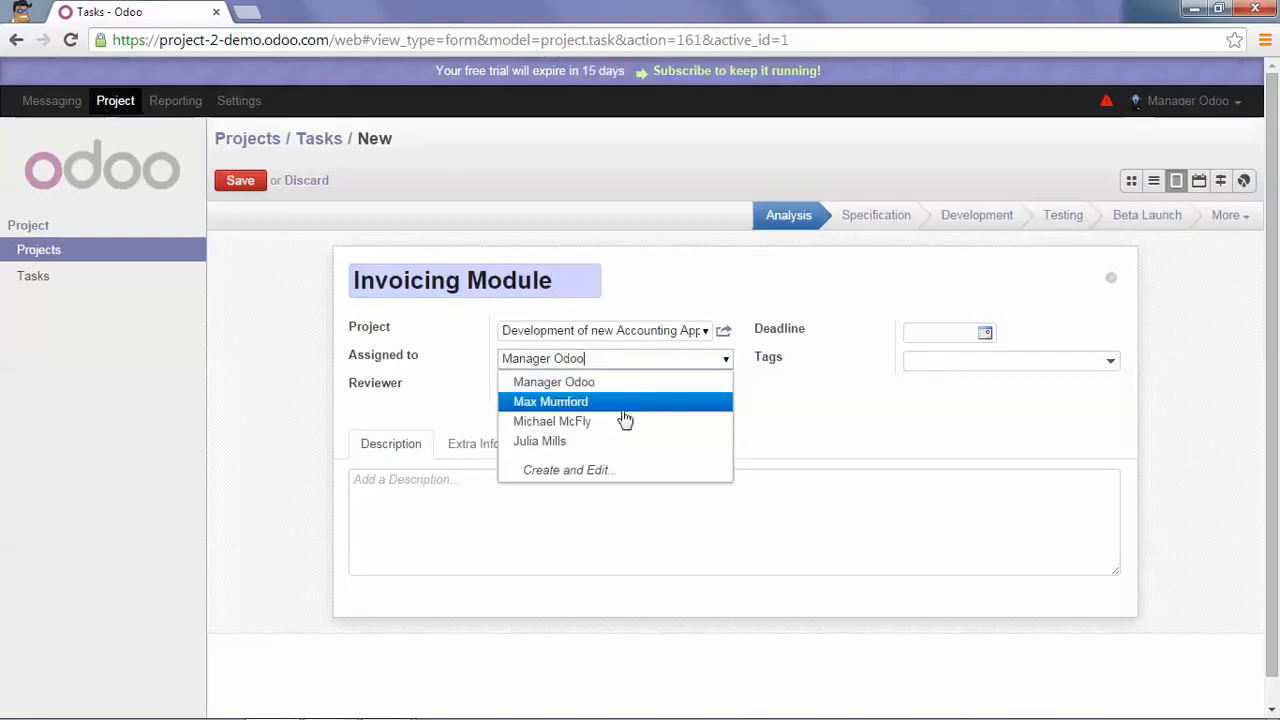
- Assign the task to Michael McFly and set the deadline to 09/21/2014
{"action": "left_click", "coordinate": [552, 420]}
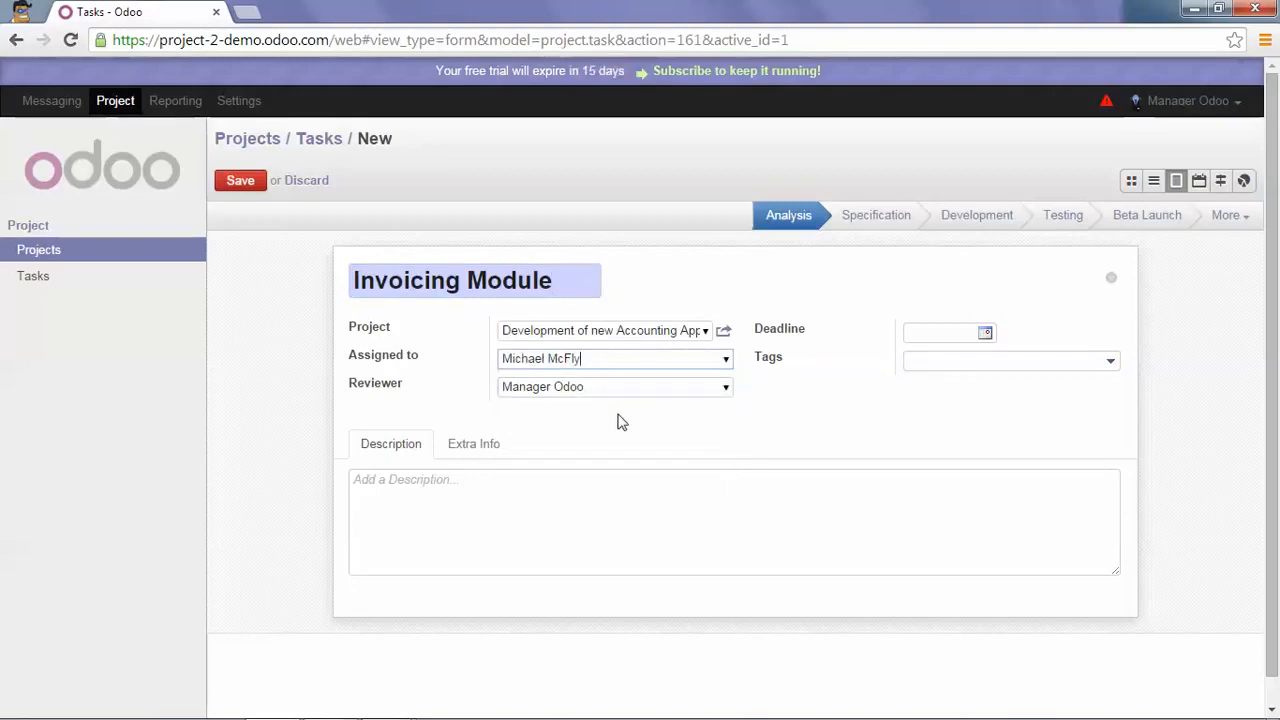
{"action": "mouse_move", "coordinate": [972, 396]}
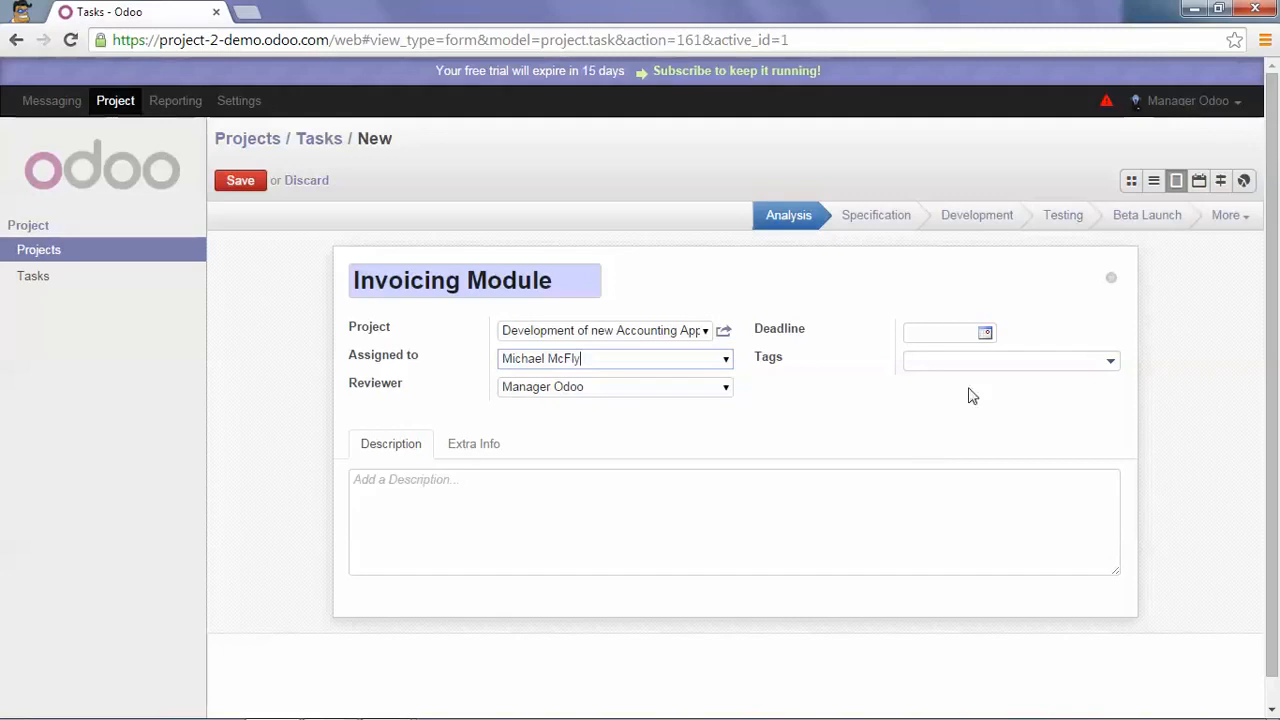
{"action": "left_click", "coordinate": [986, 332]}
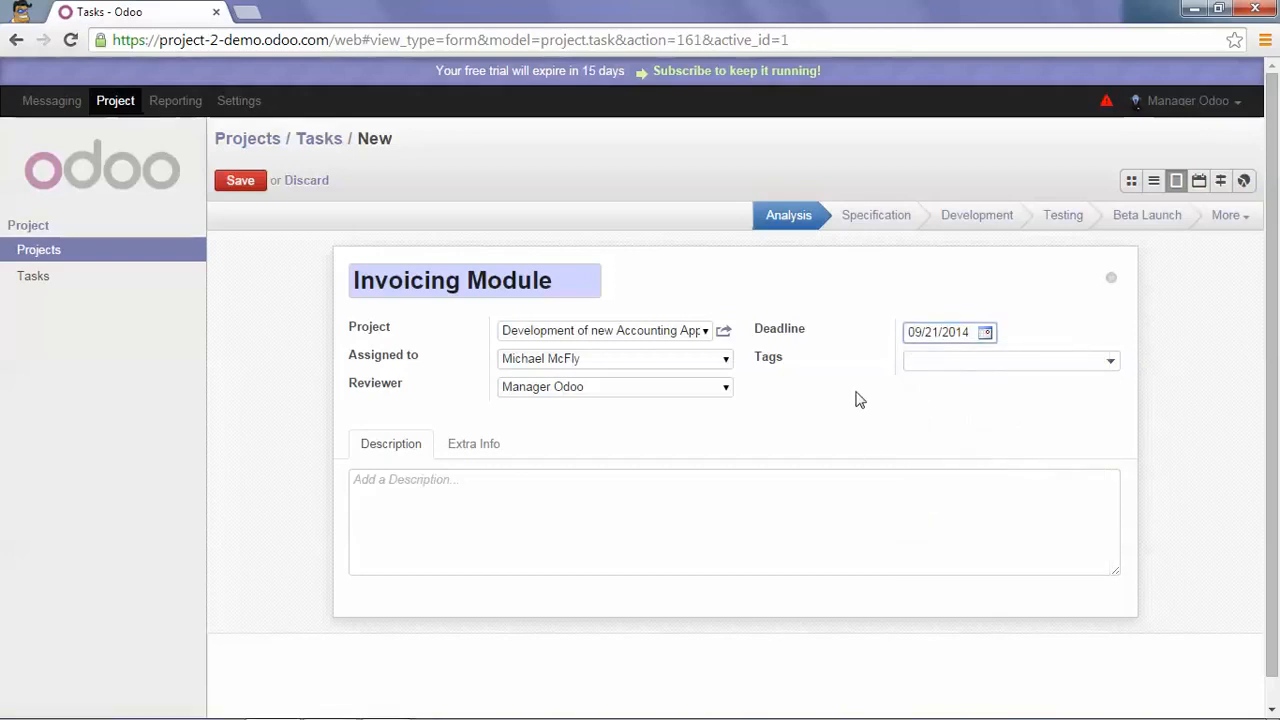
{"action": "mouse_move", "coordinate": [850, 378]}
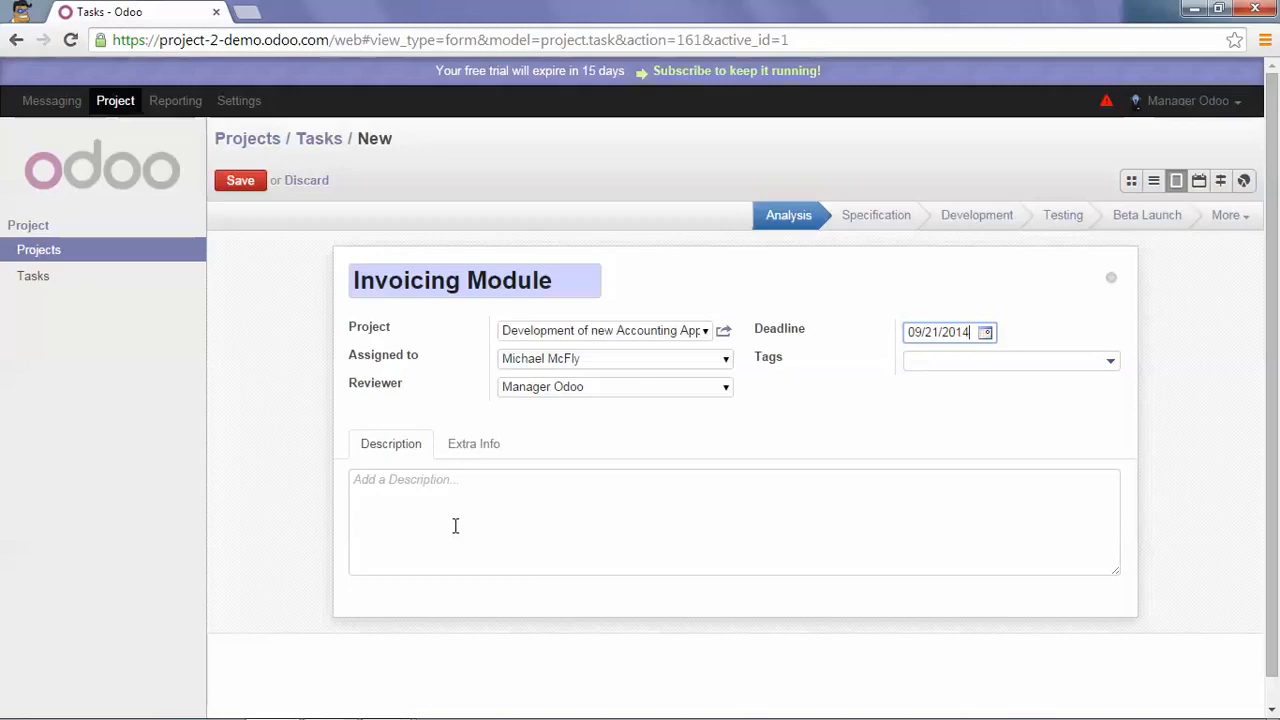
{"action": "mouse_move", "coordinate": [448, 516]}
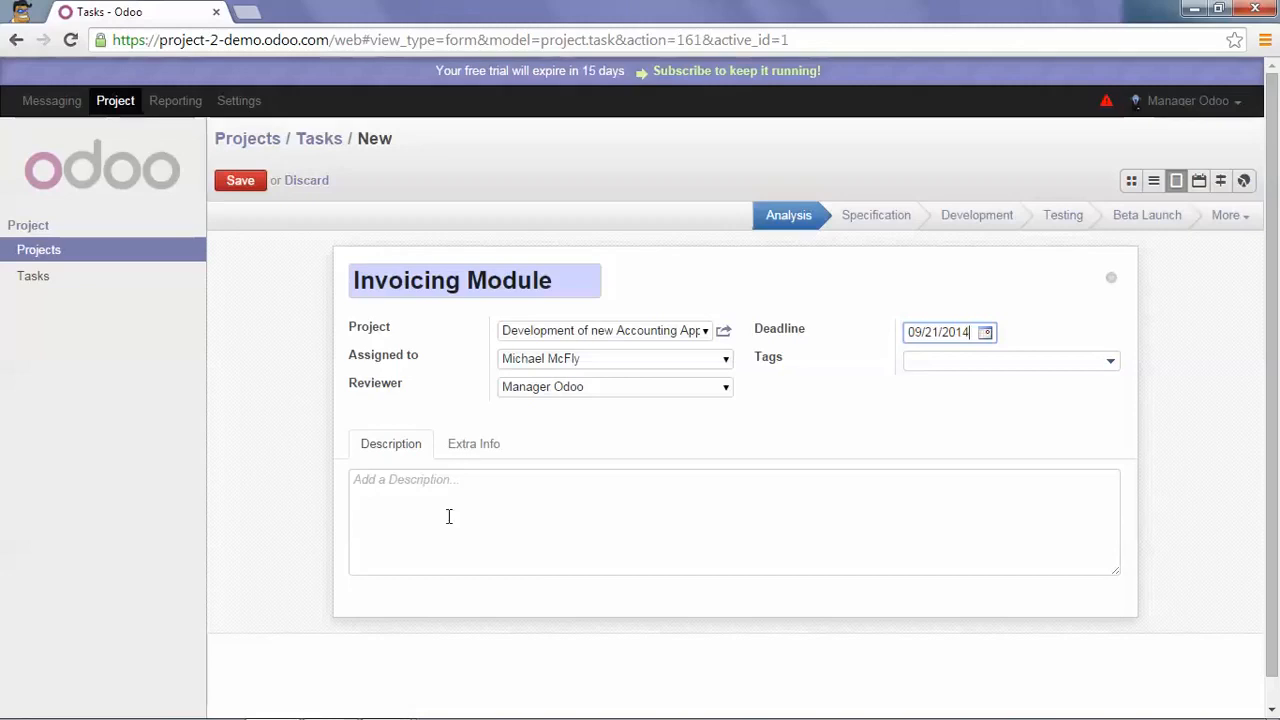
{"action": "left_click", "coordinate": [1000, 360]}
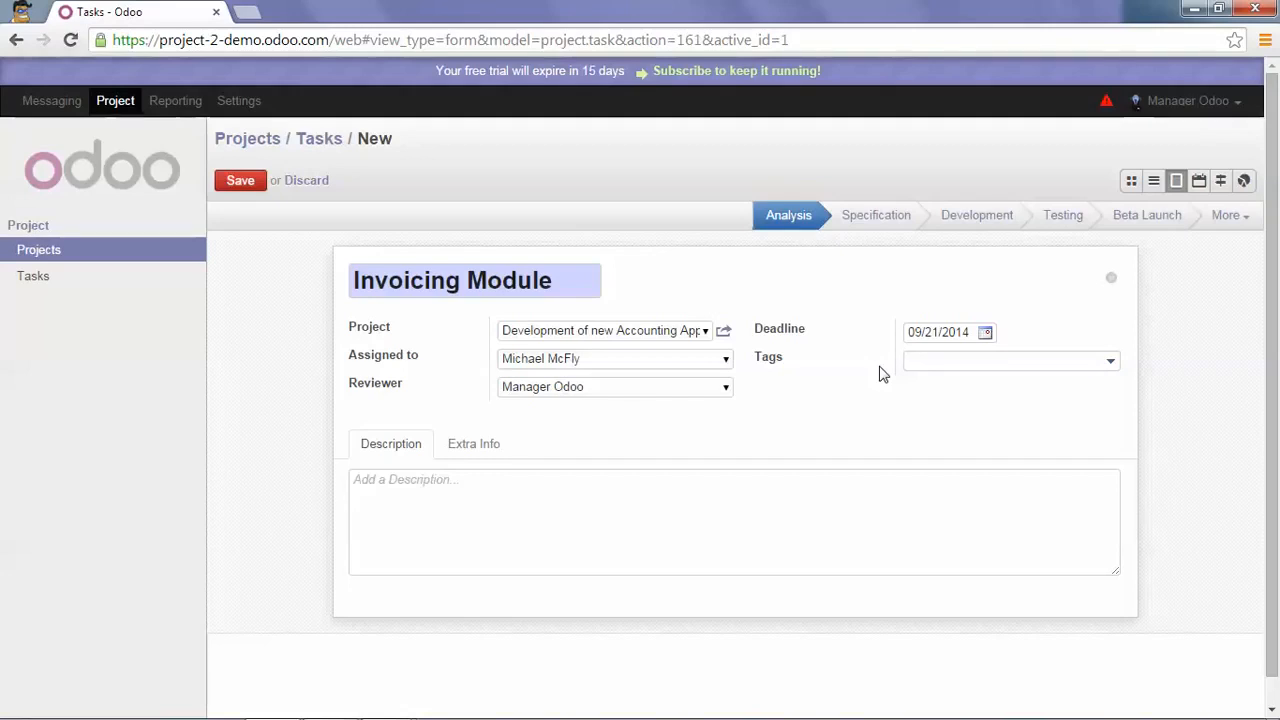
- Add two new tags to the task: 'accounting' and 'invoicing'
{"action": "left_click", "coordinate": [1000, 360]}
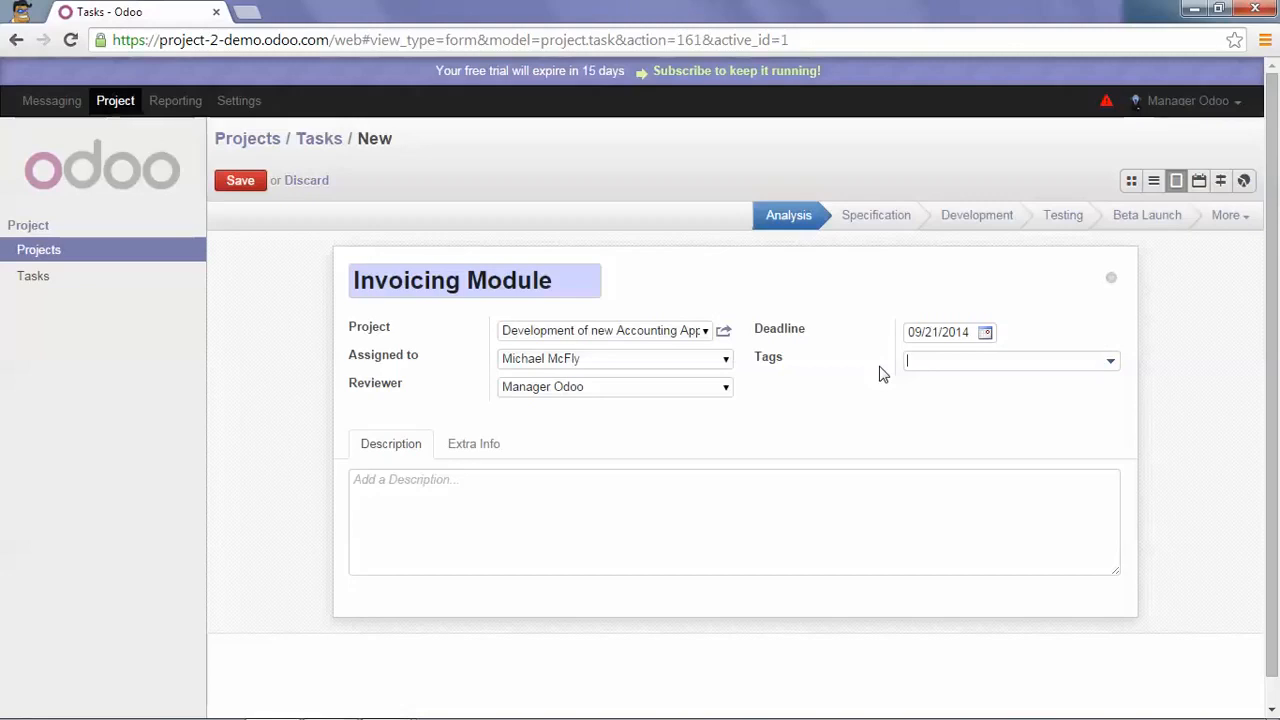
{"action": "type", "text": "ac"}
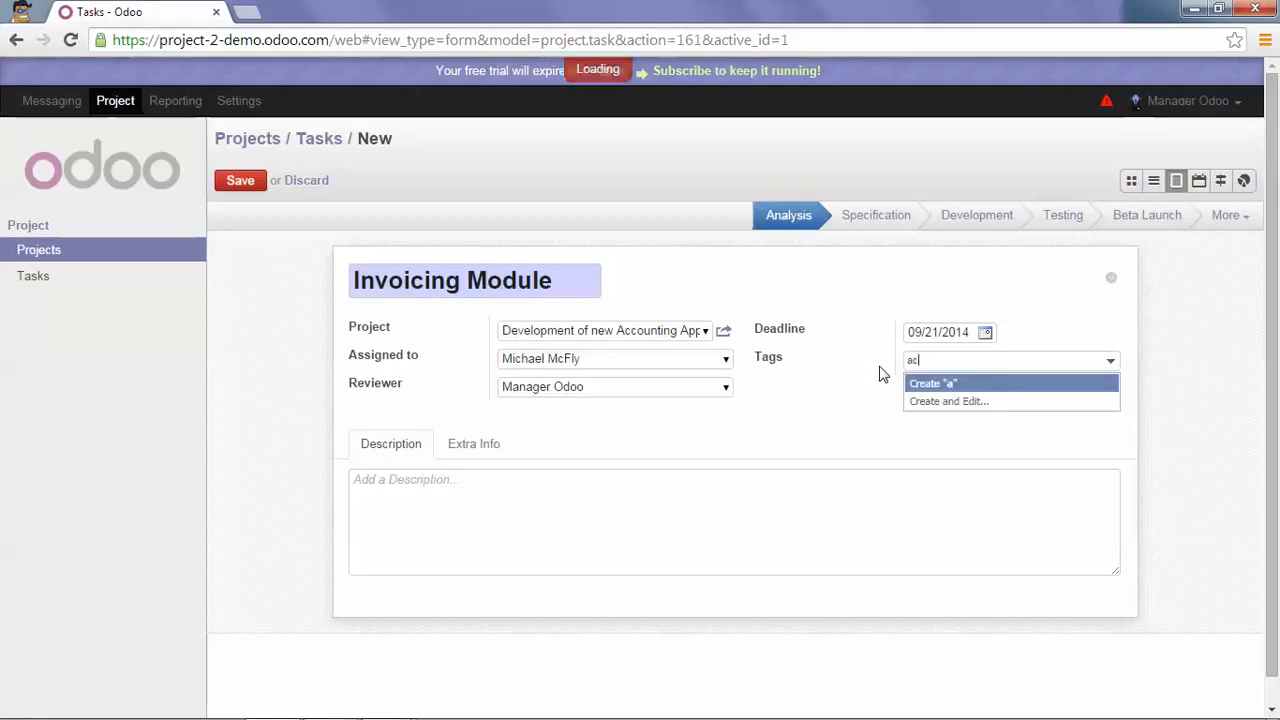
{"action": "type", "text": "counting"}
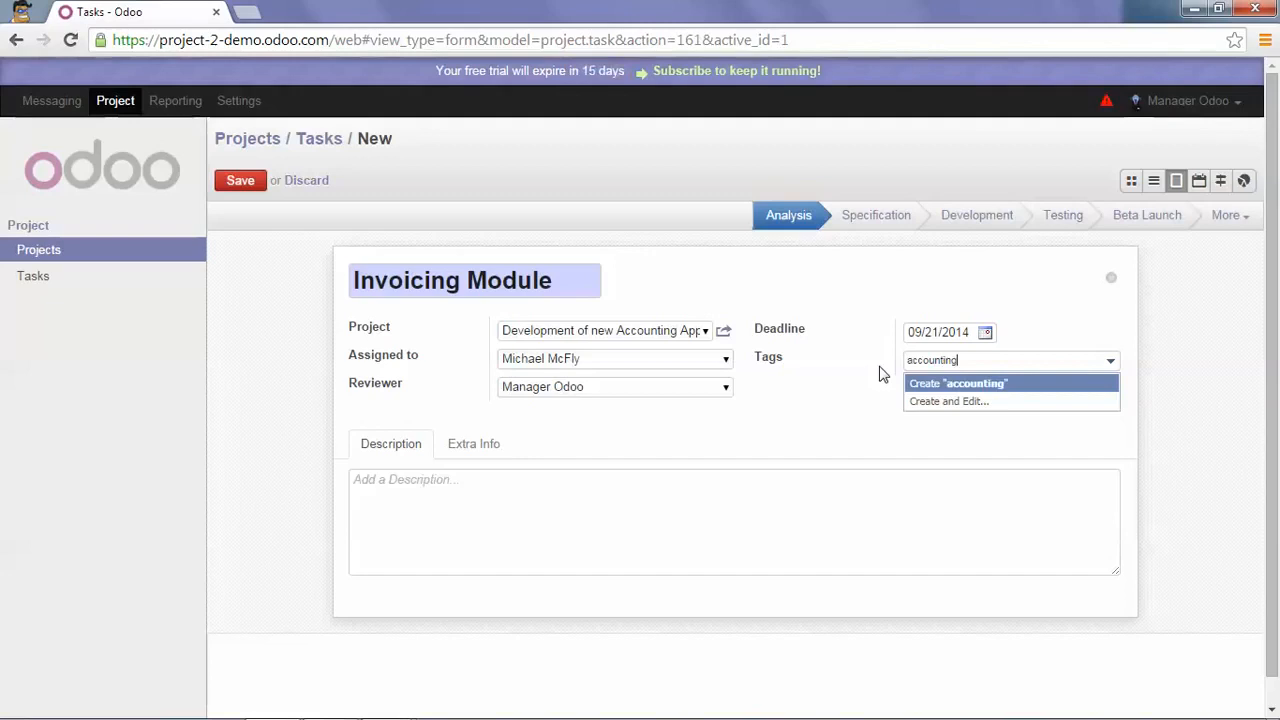
{"action": "left_click", "coordinate": [956, 384]}
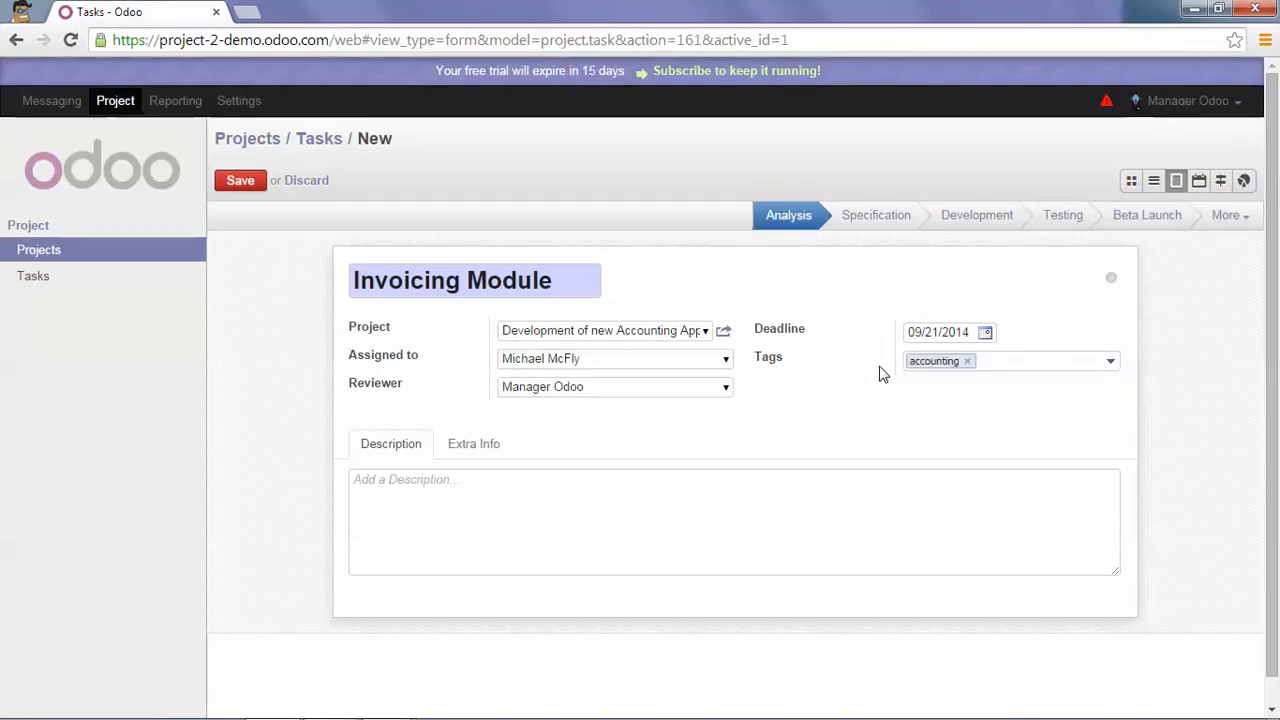
{"action": "left_click", "coordinate": [1004, 360]}
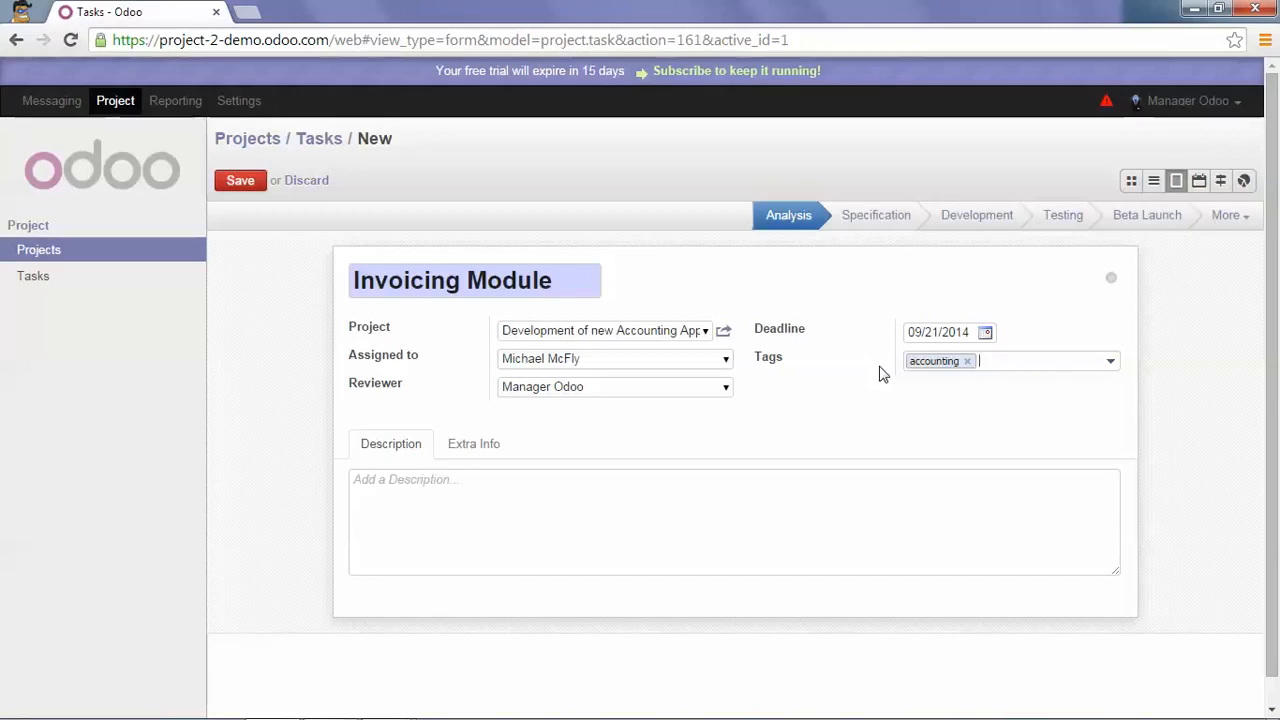
{"action": "type", "text": "invoicing"}
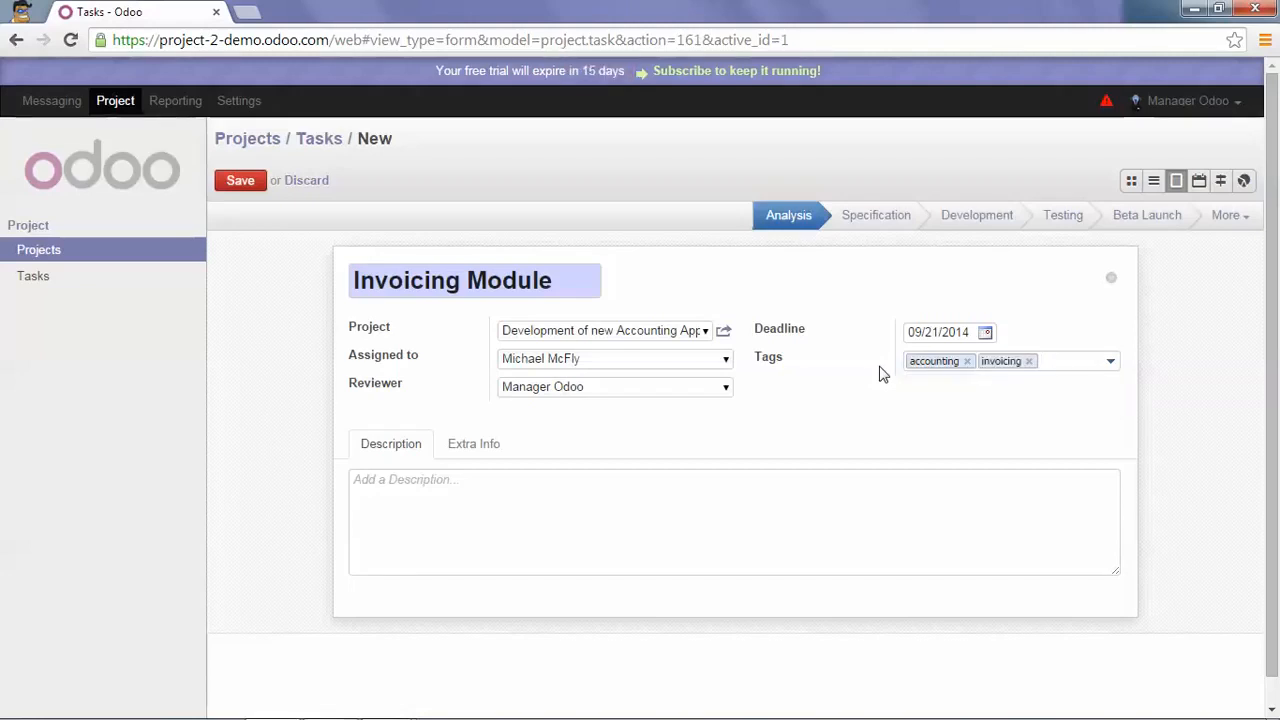
- In Extra Info, give the task one-star priority, leaving sequence at 10
{"action": "left_click", "coordinate": [472, 444]}
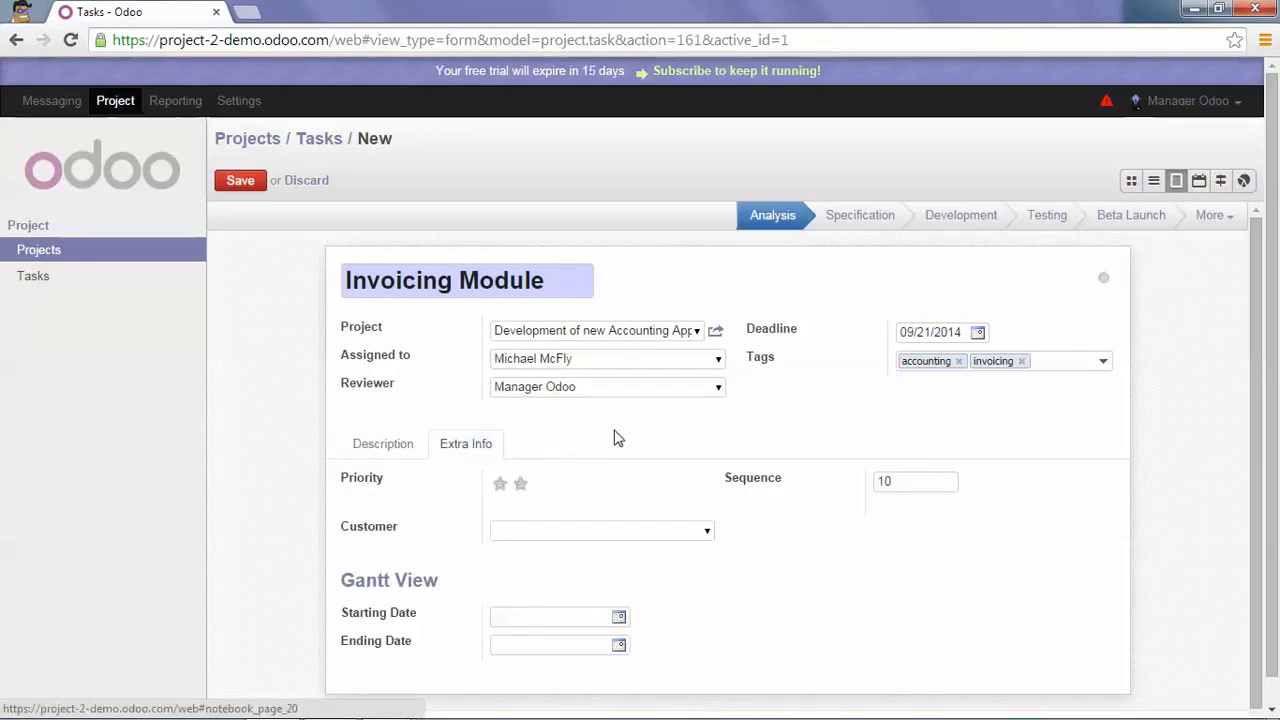
{"action": "mouse_move", "coordinate": [500, 500]}
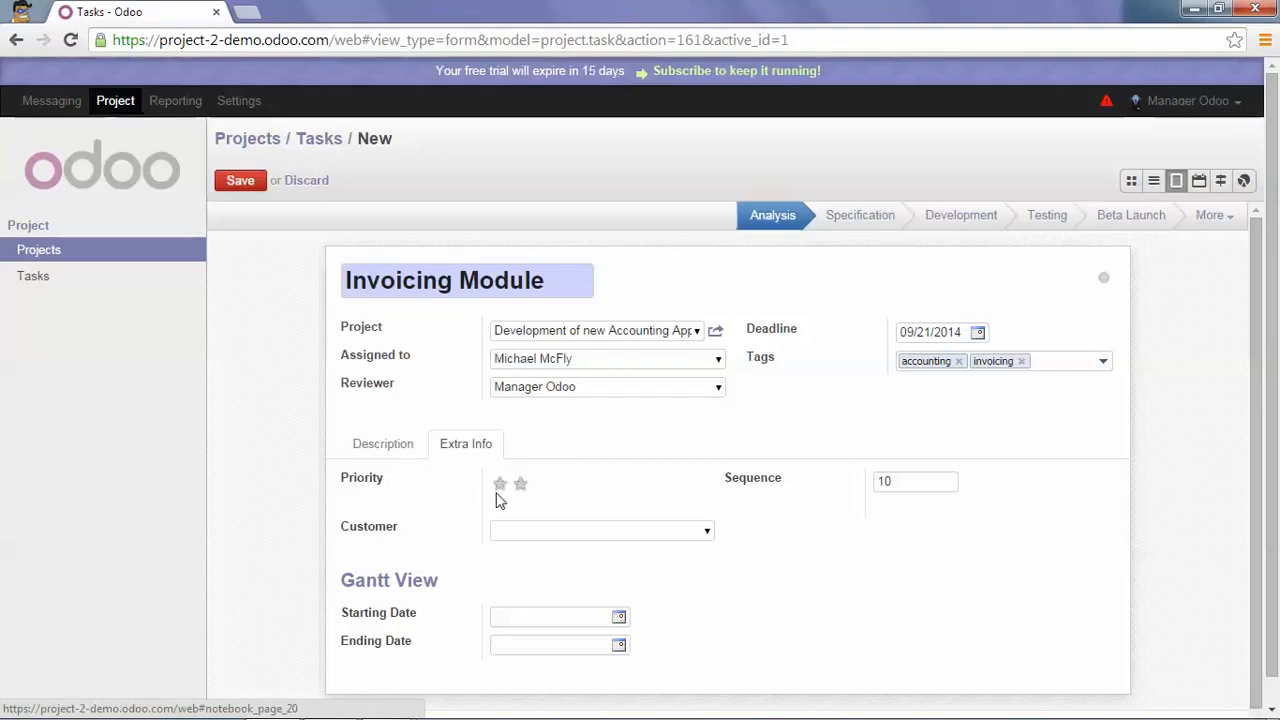
{"action": "left_click", "coordinate": [500, 484]}
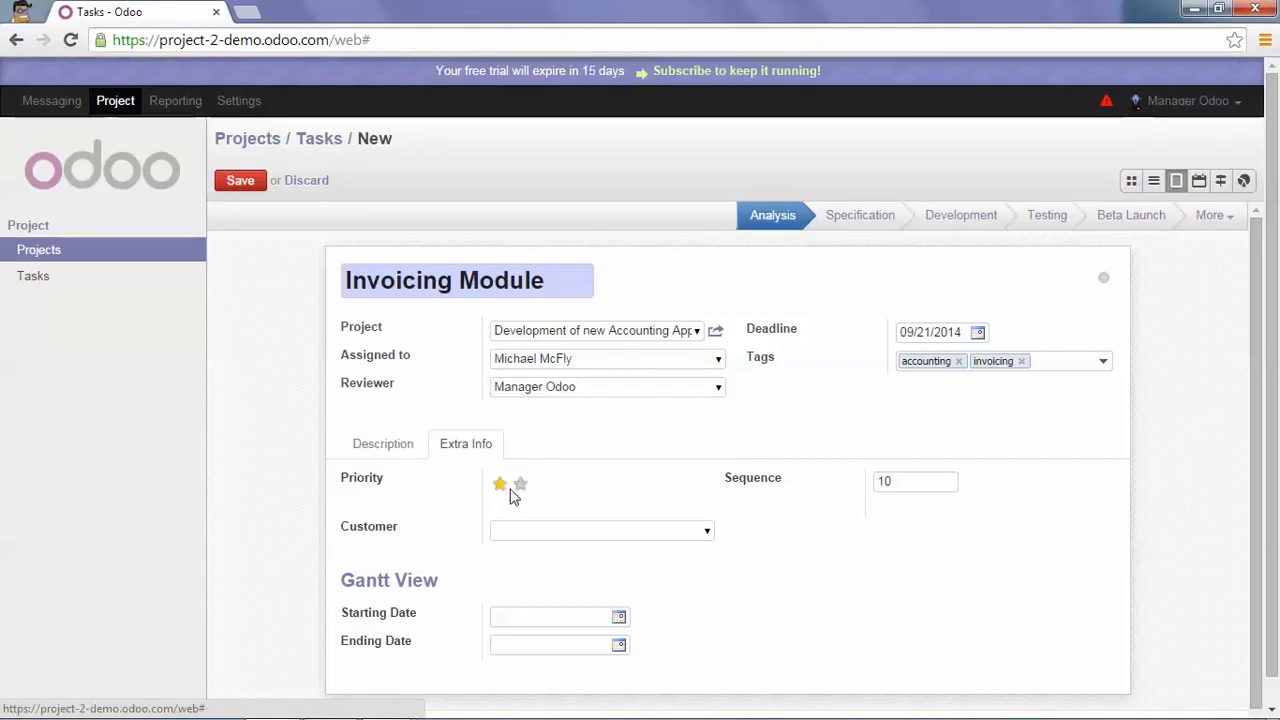
{"action": "left_click", "coordinate": [520, 484]}
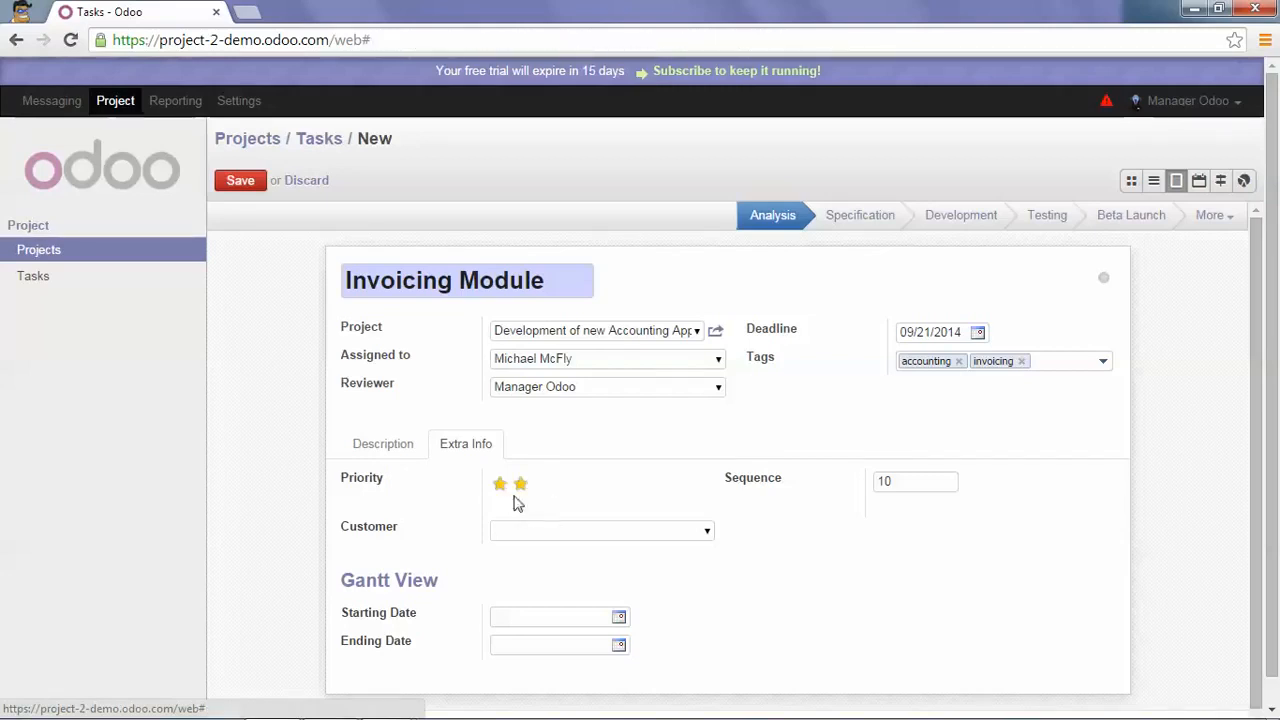
{"action": "left_click", "coordinate": [520, 484]}
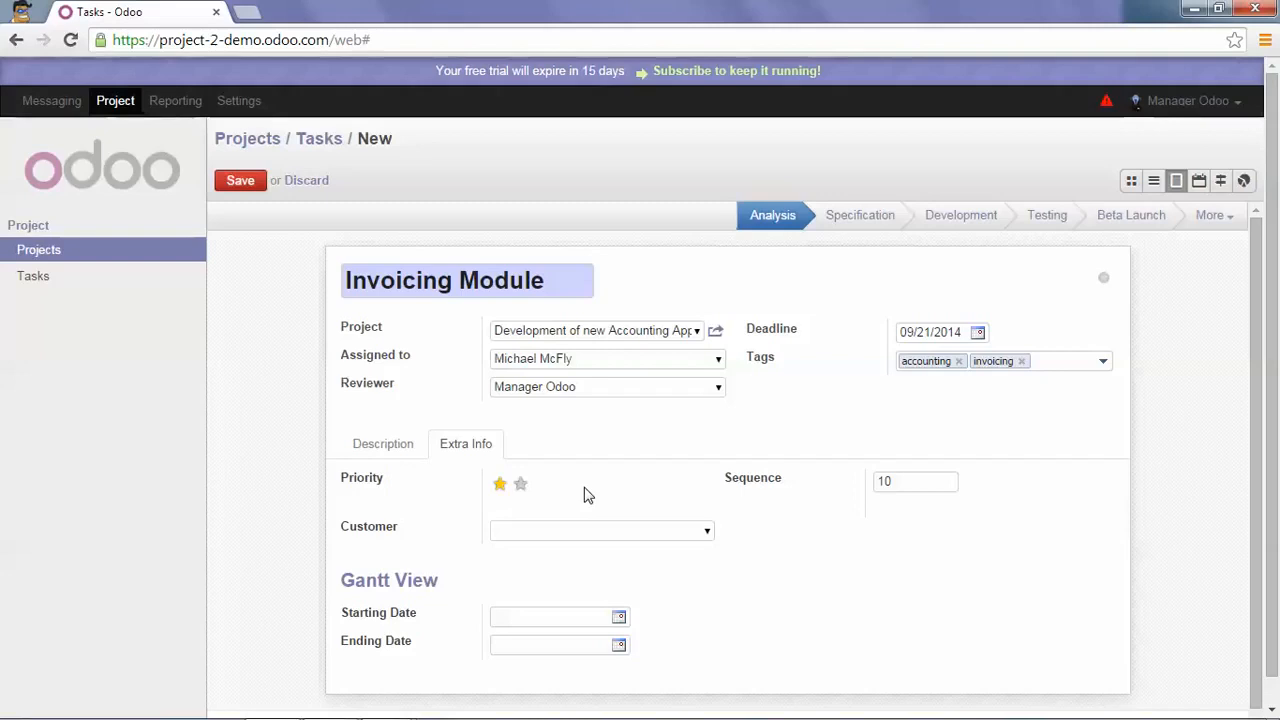
{"action": "mouse_move", "coordinate": [600, 492]}
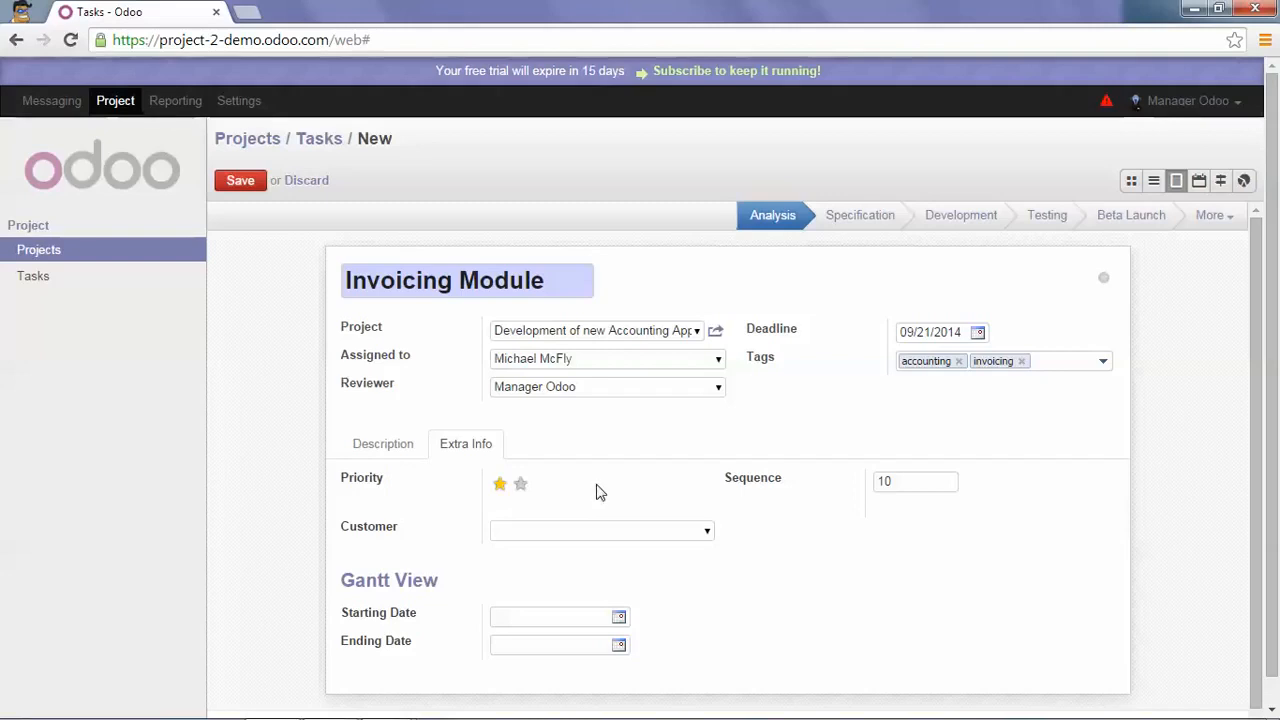
{"action": "mouse_move", "coordinate": [894, 510]}
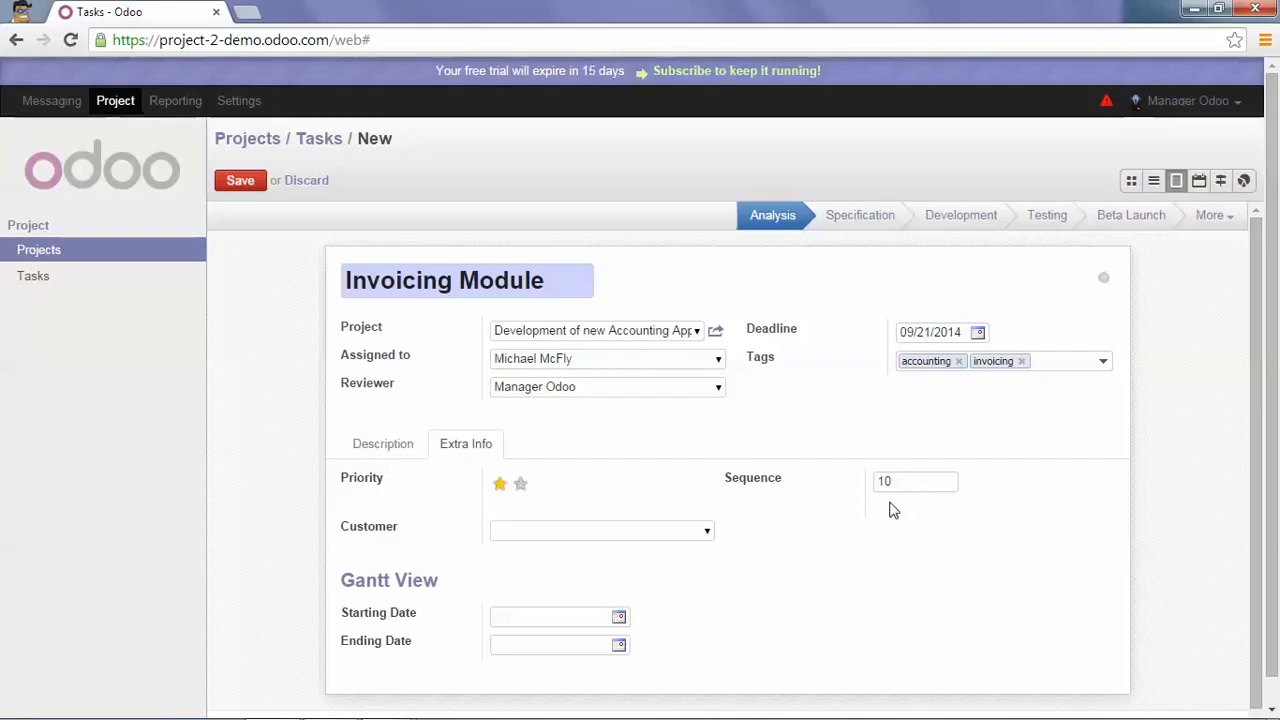
{"action": "left_click", "coordinate": [914, 480]}
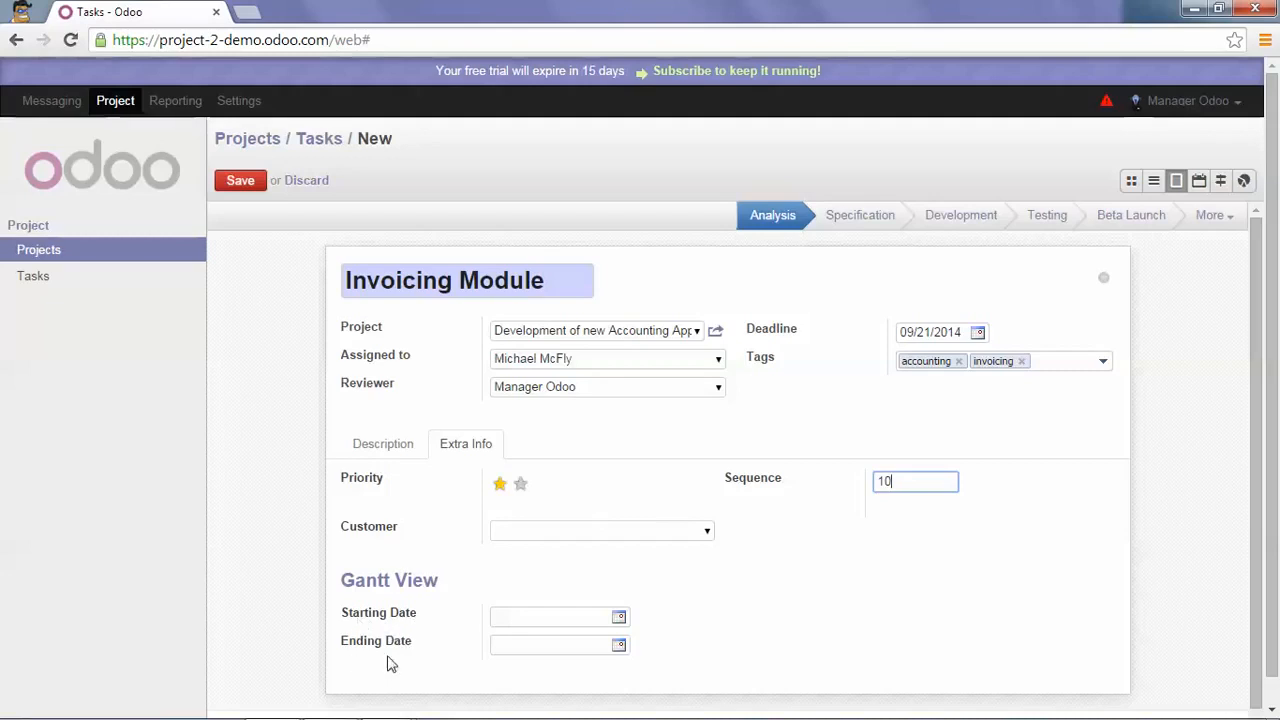
- Set the Gantt dates from 09/17/2014 to 09/19/2014
{"action": "left_click", "coordinate": [620, 616]}
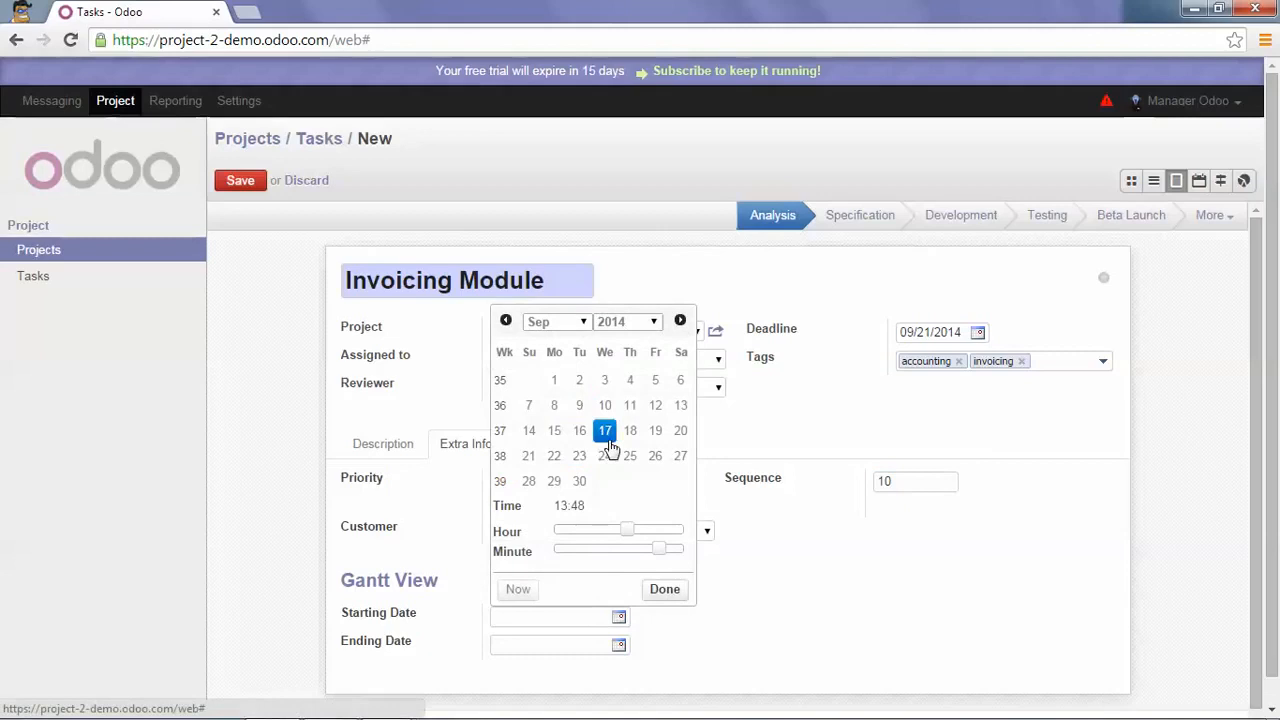
{"action": "left_click", "coordinate": [604, 432]}
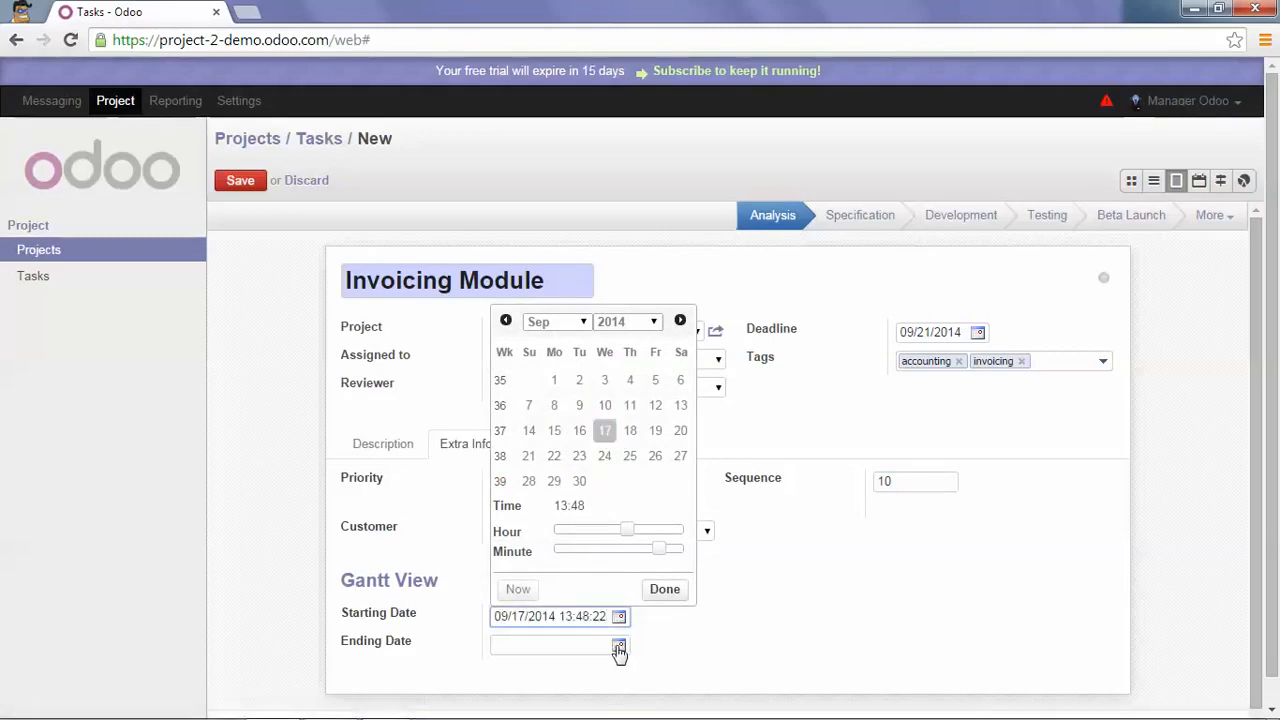
{"action": "left_click", "coordinate": [656, 458]}
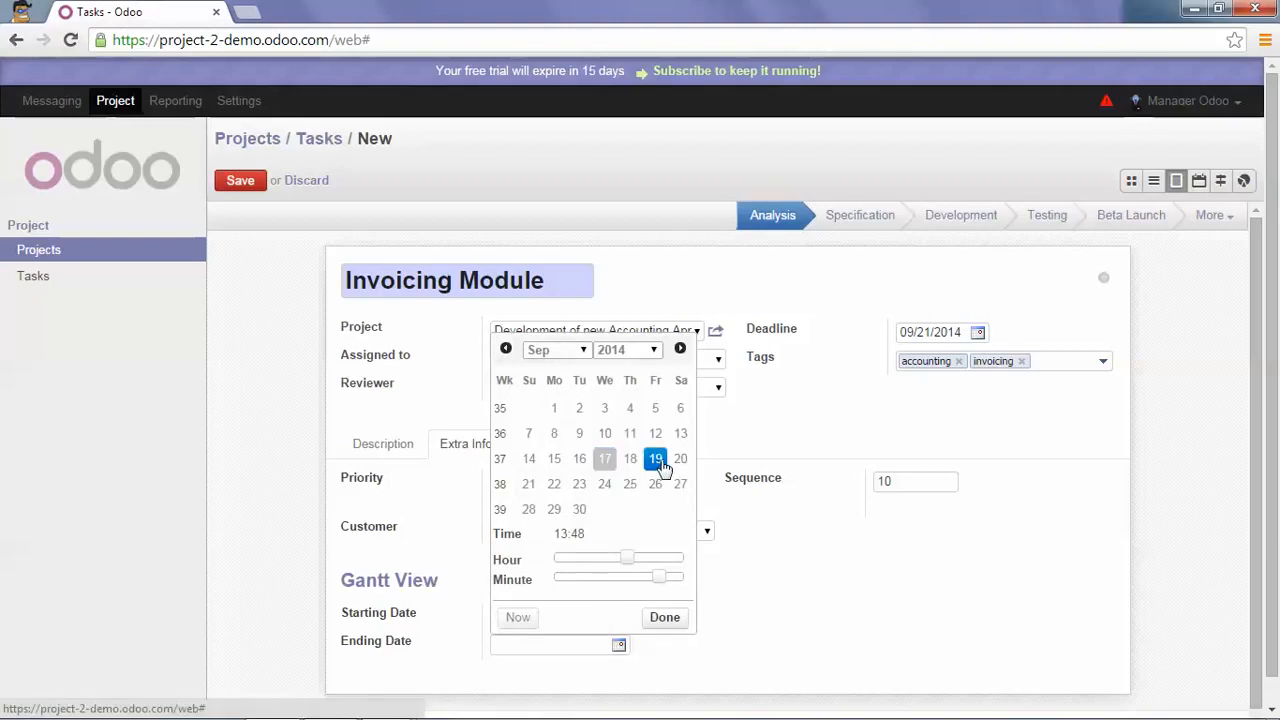
{"action": "left_click", "coordinate": [656, 458]}
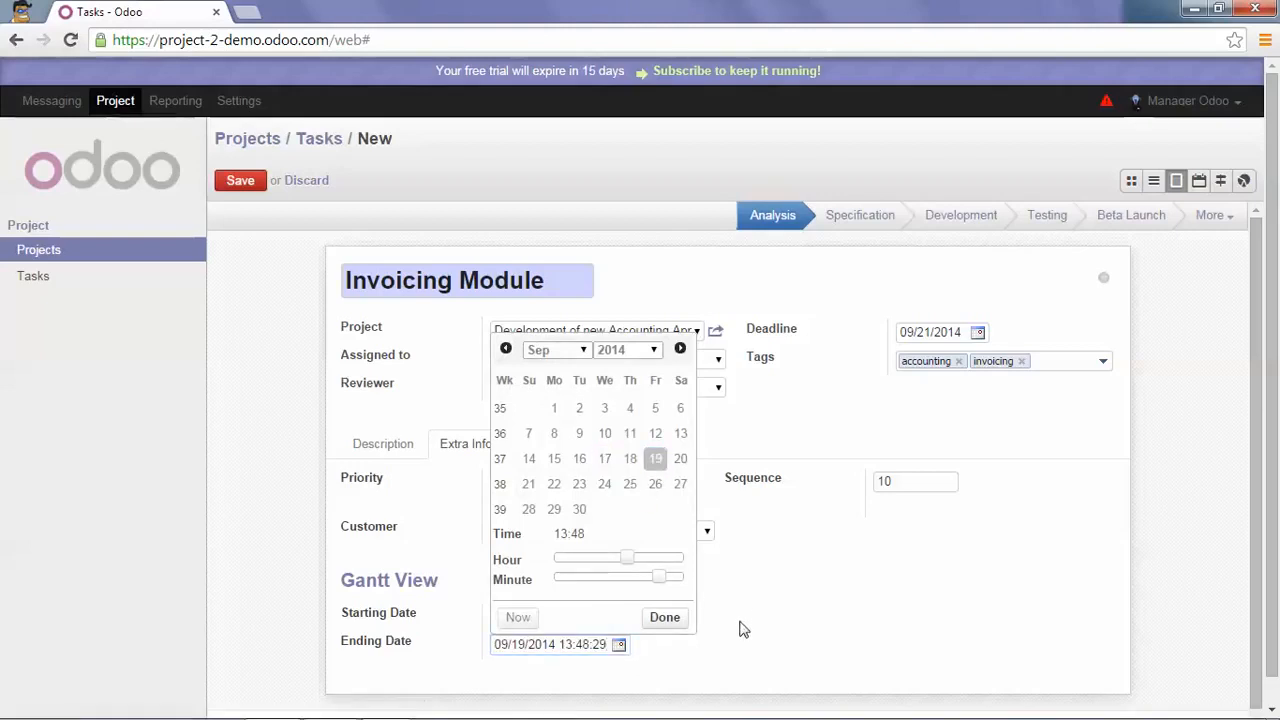
{"action": "left_click", "coordinate": [664, 616]}
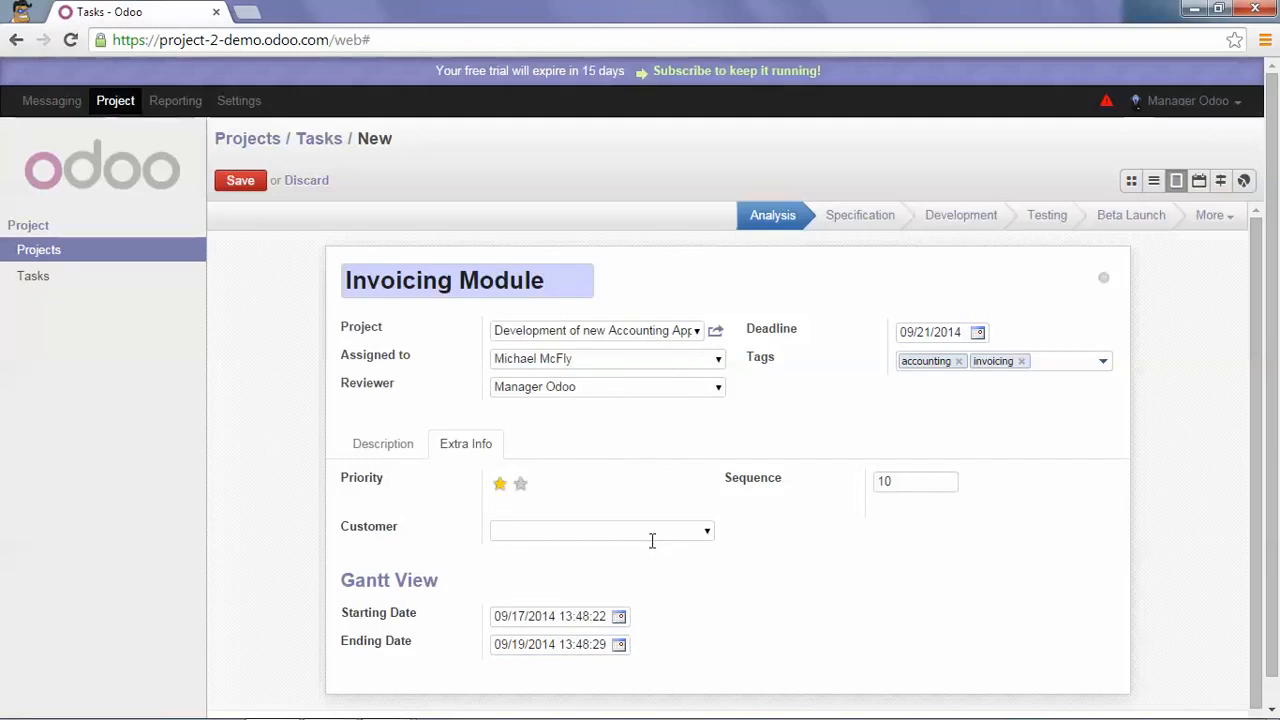
- Save the Invoicing Module task and review its creation and assignment history
{"action": "left_click", "coordinate": [240, 180]}
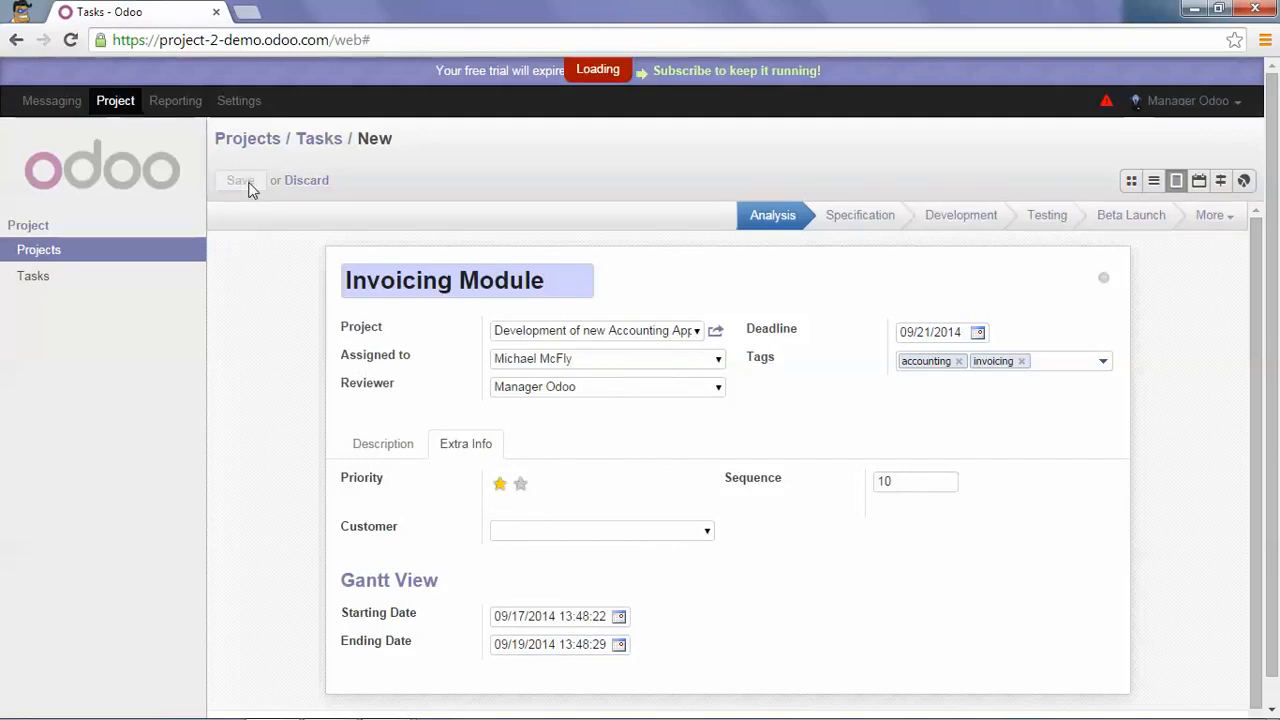
{"action": "left_click", "coordinate": [240, 180]}
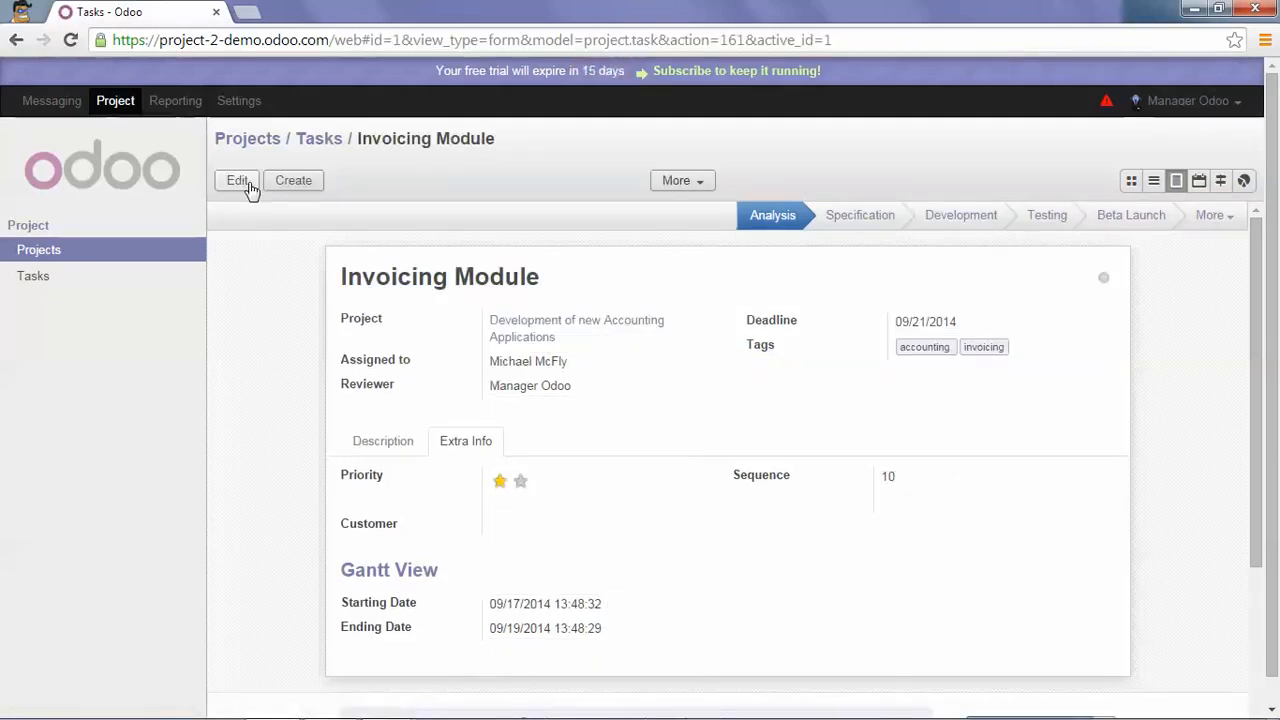
{"action": "mouse_move", "coordinate": [528, 248]}
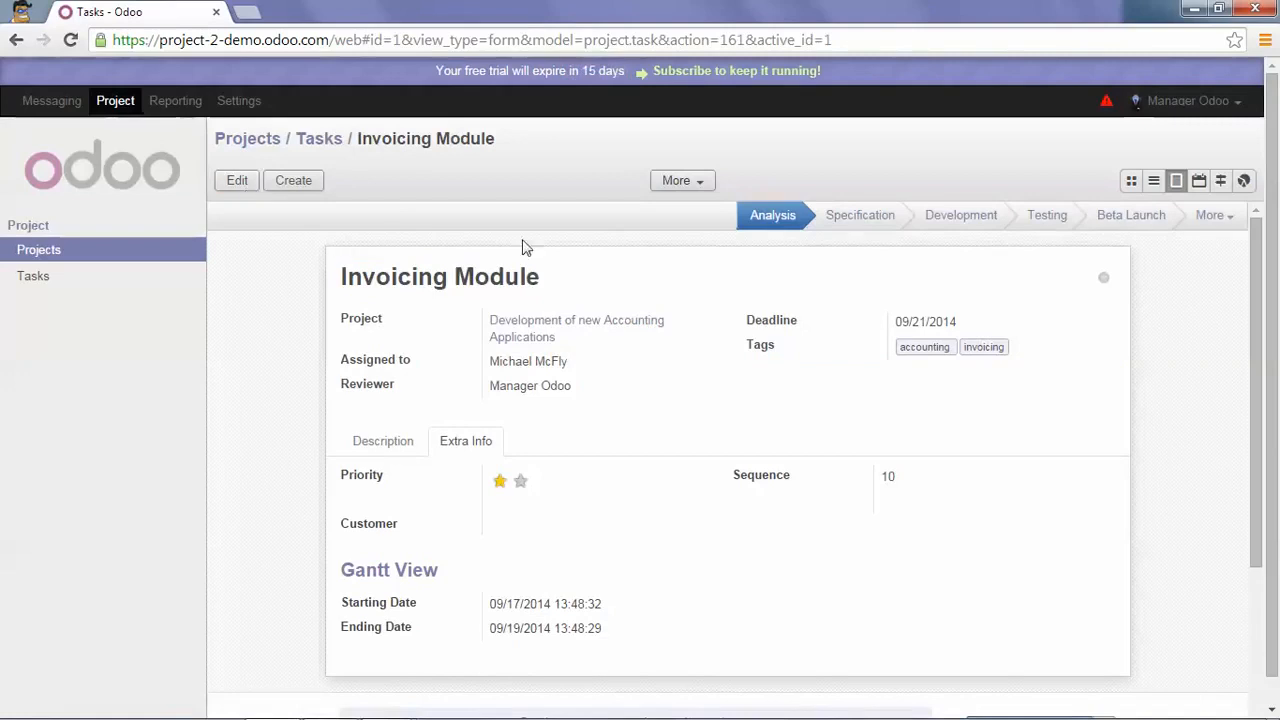
{"action": "mouse_move", "coordinate": [660, 404]}
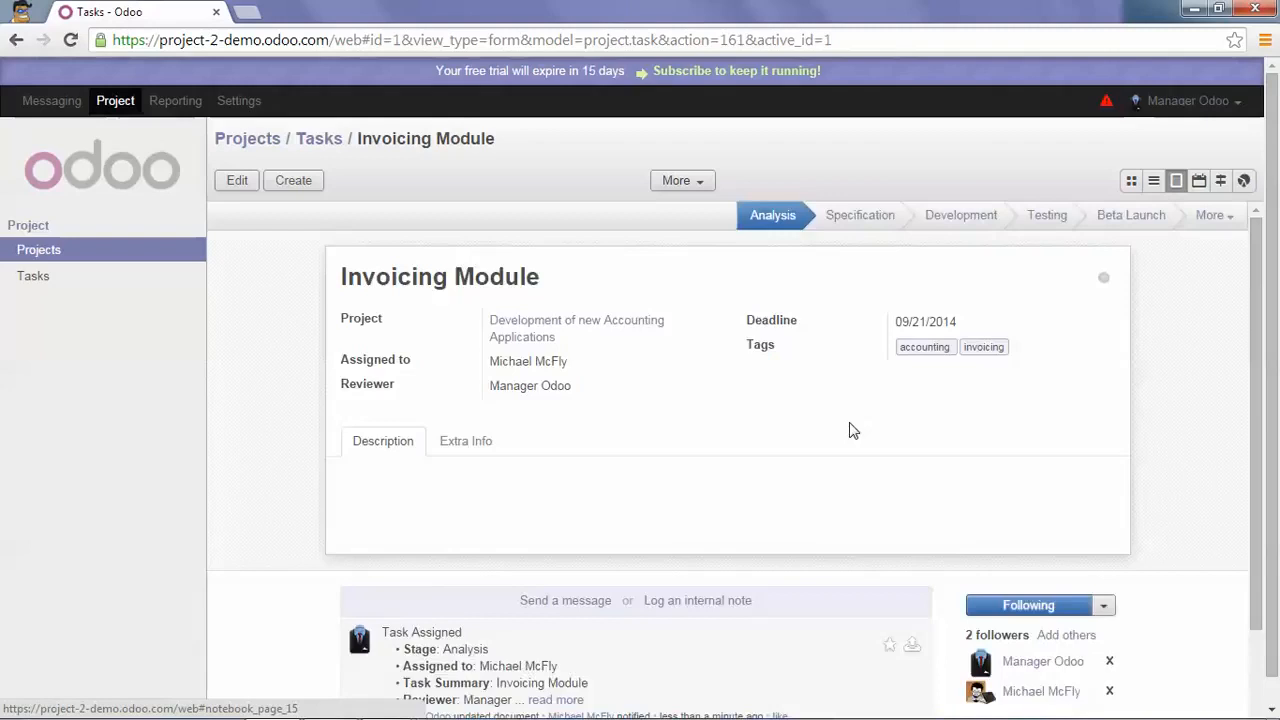
{"action": "scroll", "scroll_direction": "down", "scroll_amount": 3}
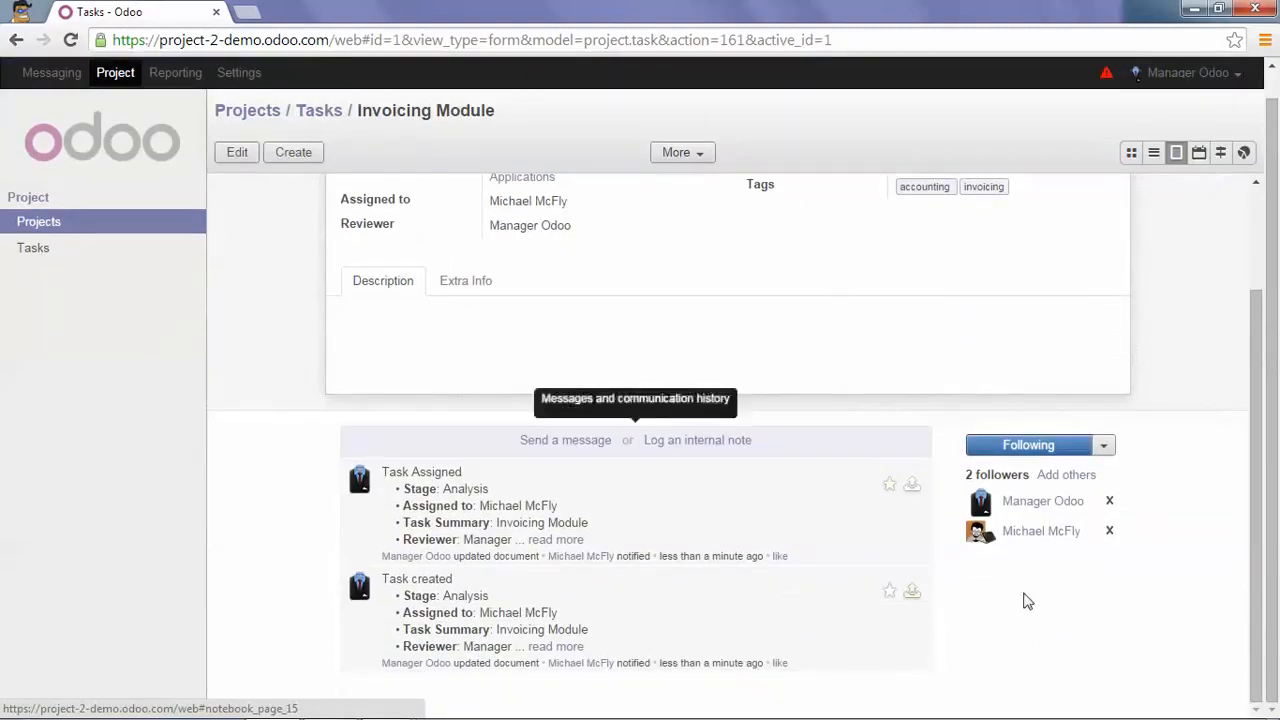
{"action": "mouse_move", "coordinate": [990, 582]}
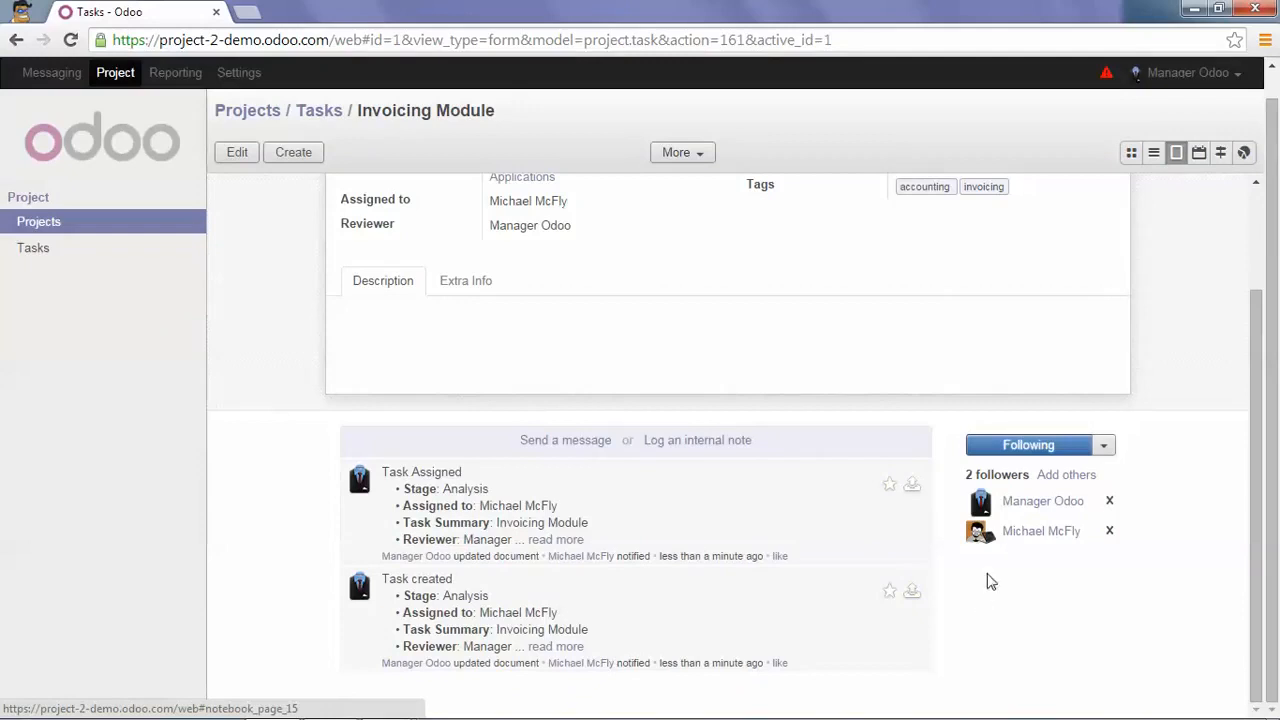
{"action": "mouse_move", "coordinate": [892, 664]}
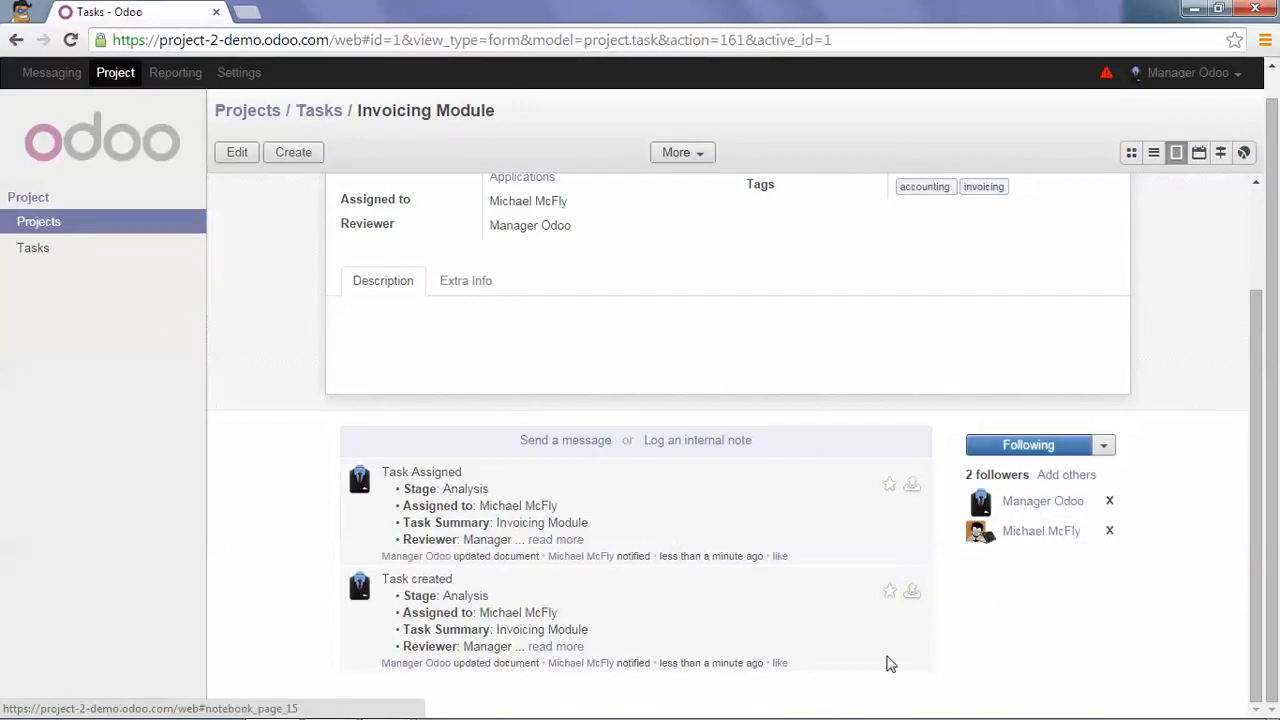
{"action": "mouse_move", "coordinate": [570, 338]}
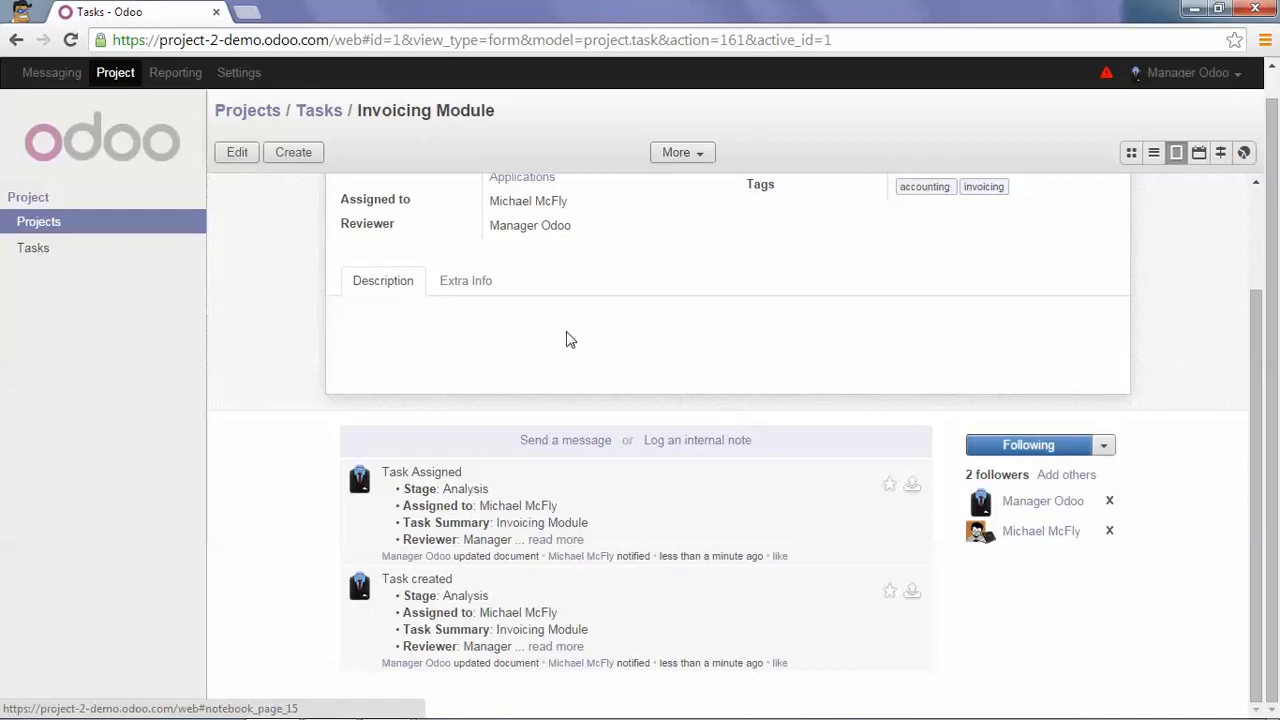
{"action": "mouse_move", "coordinate": [630, 242]}
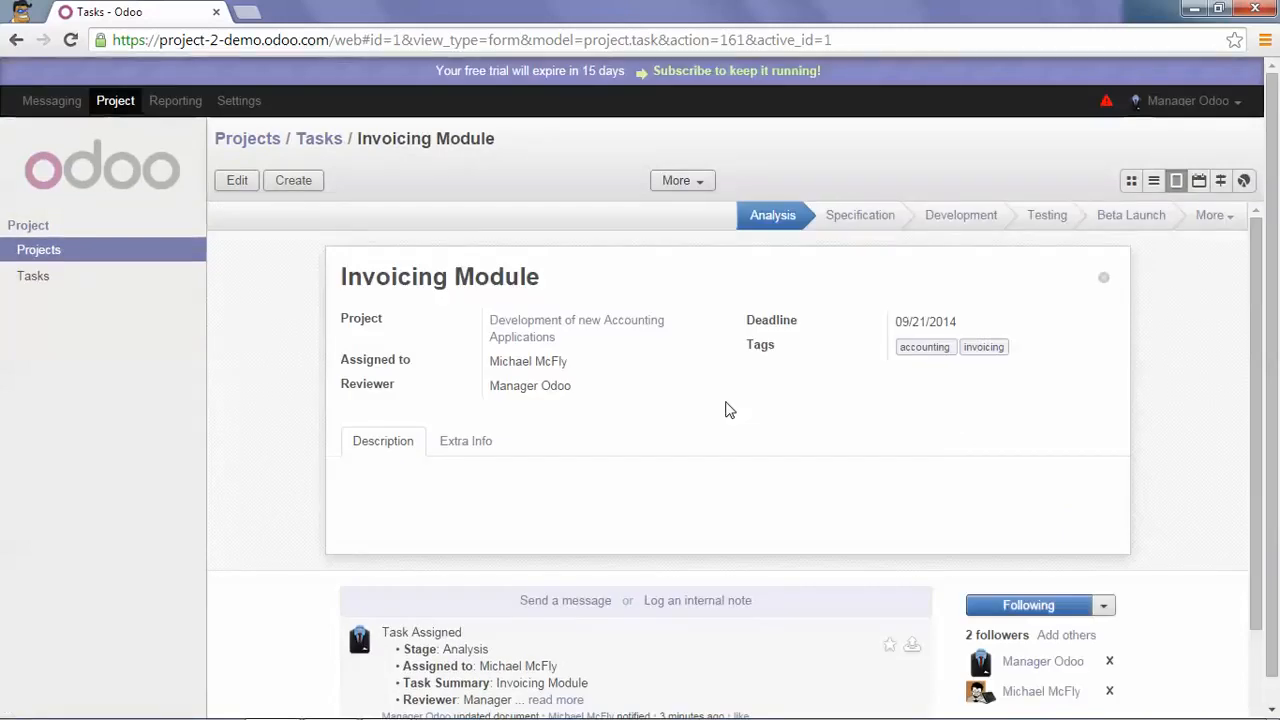
{"action": "mouse_move", "coordinate": [294, 180]}
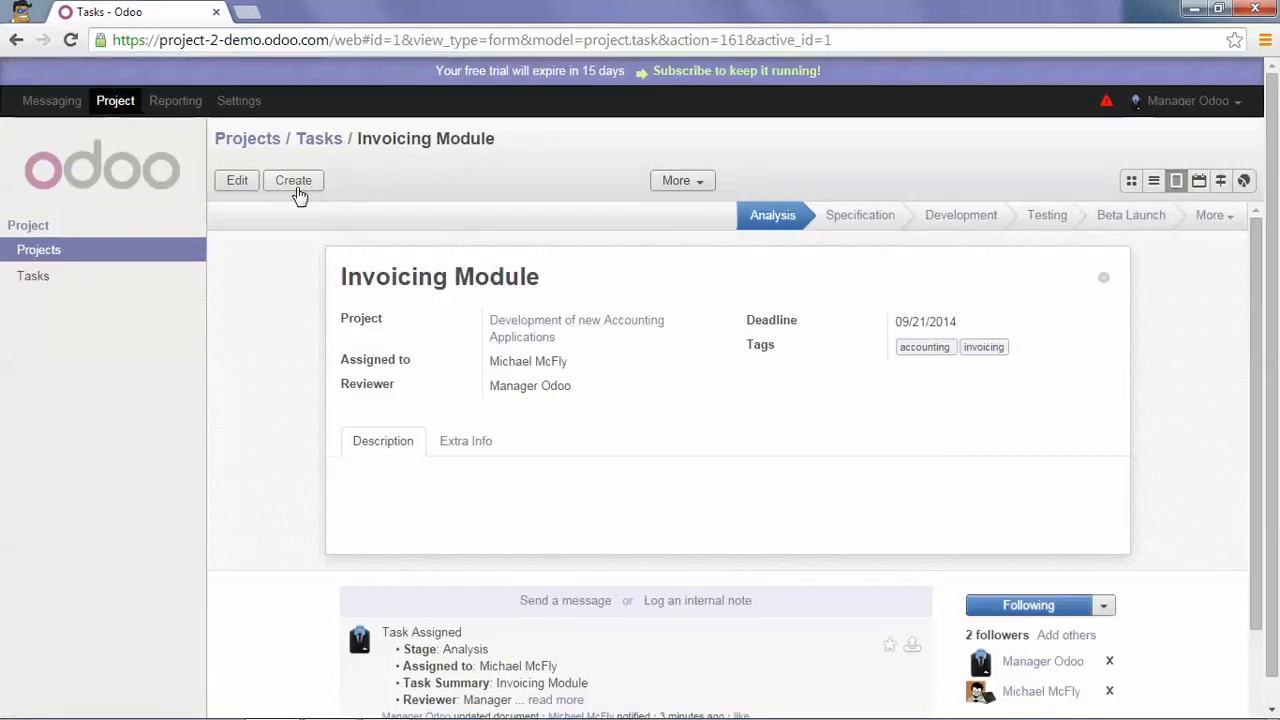
- Create a second task with the summary 'bank statement module'
{"action": "left_click", "coordinate": [292, 180]}
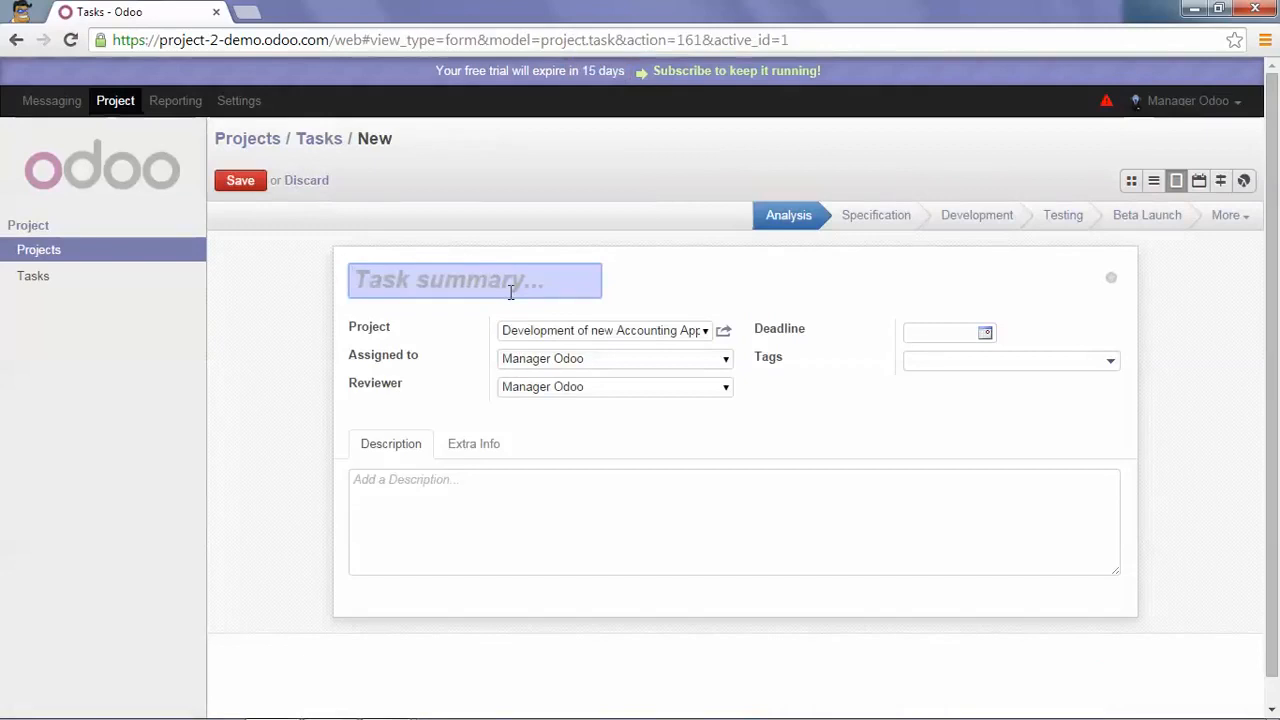
{"action": "type", "text": "bank"}
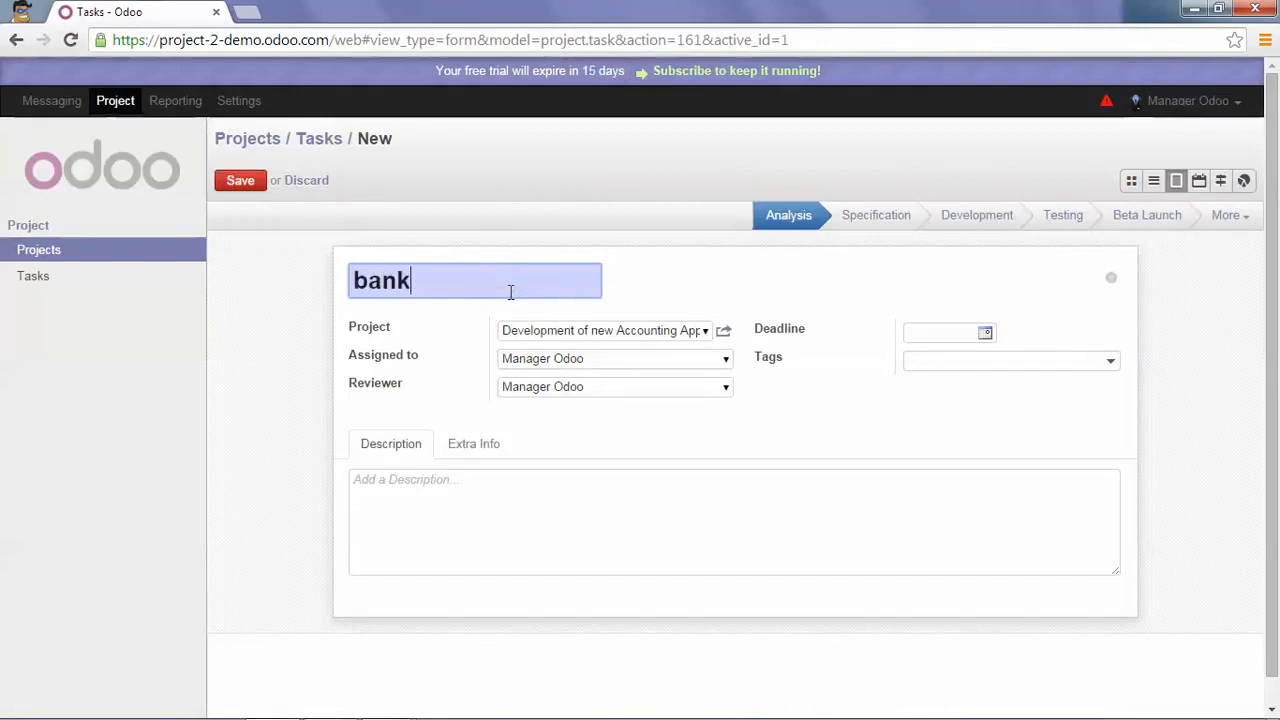
{"action": "type", "text": "stateme"}
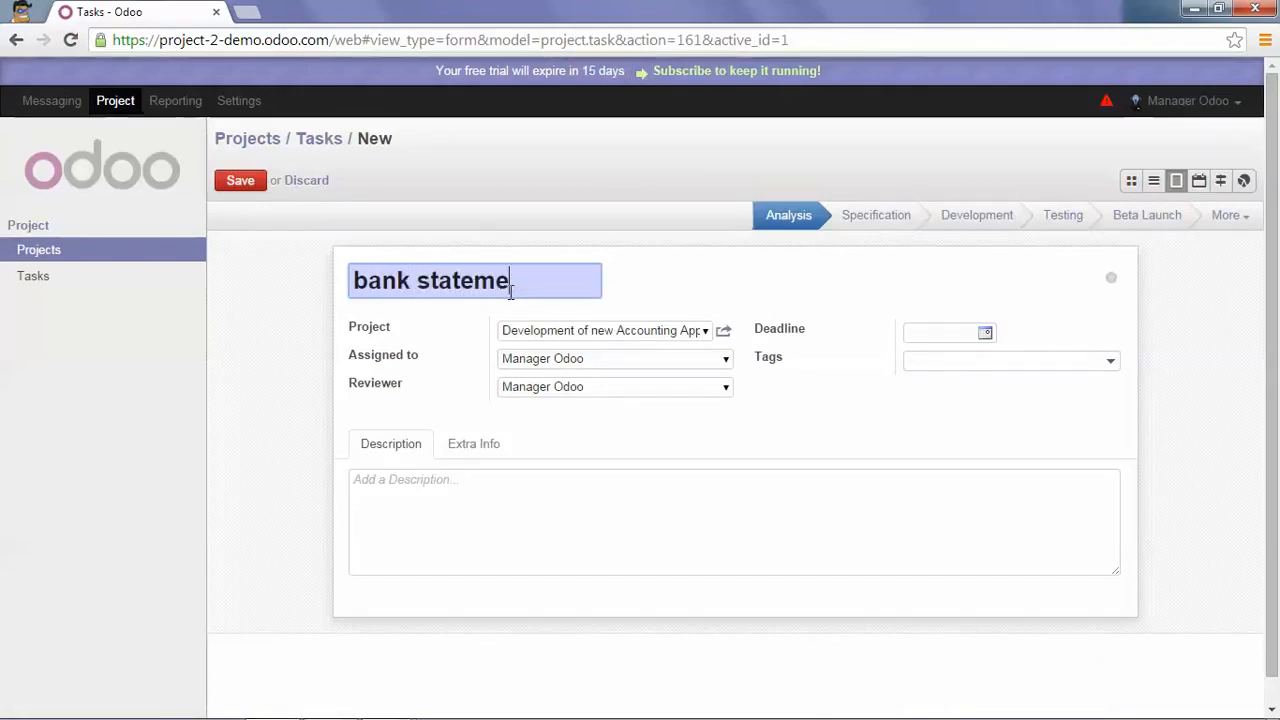
{"action": "type", "text": "module"}
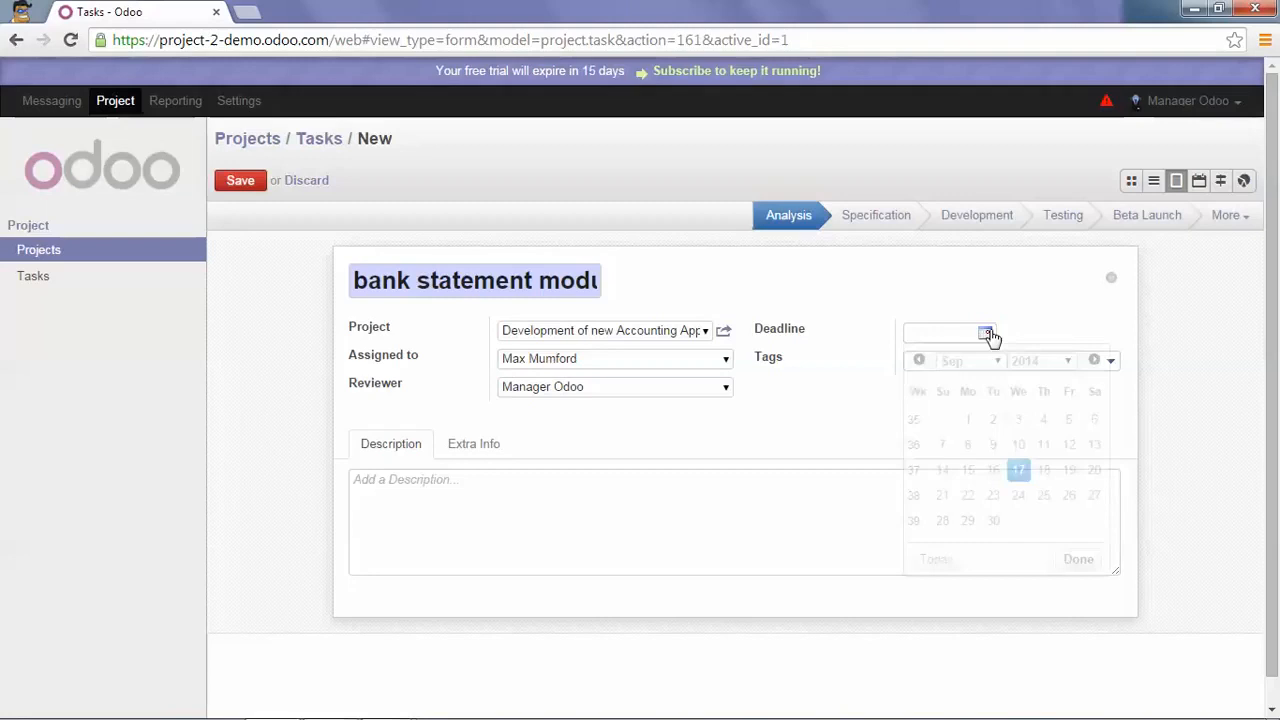
- Set the deadline to 09/22/2014, tag it accounting and bank statement, and save
{"action": "left_click", "coordinate": [968, 496]}
{"action": "type", "text": "accounting"}
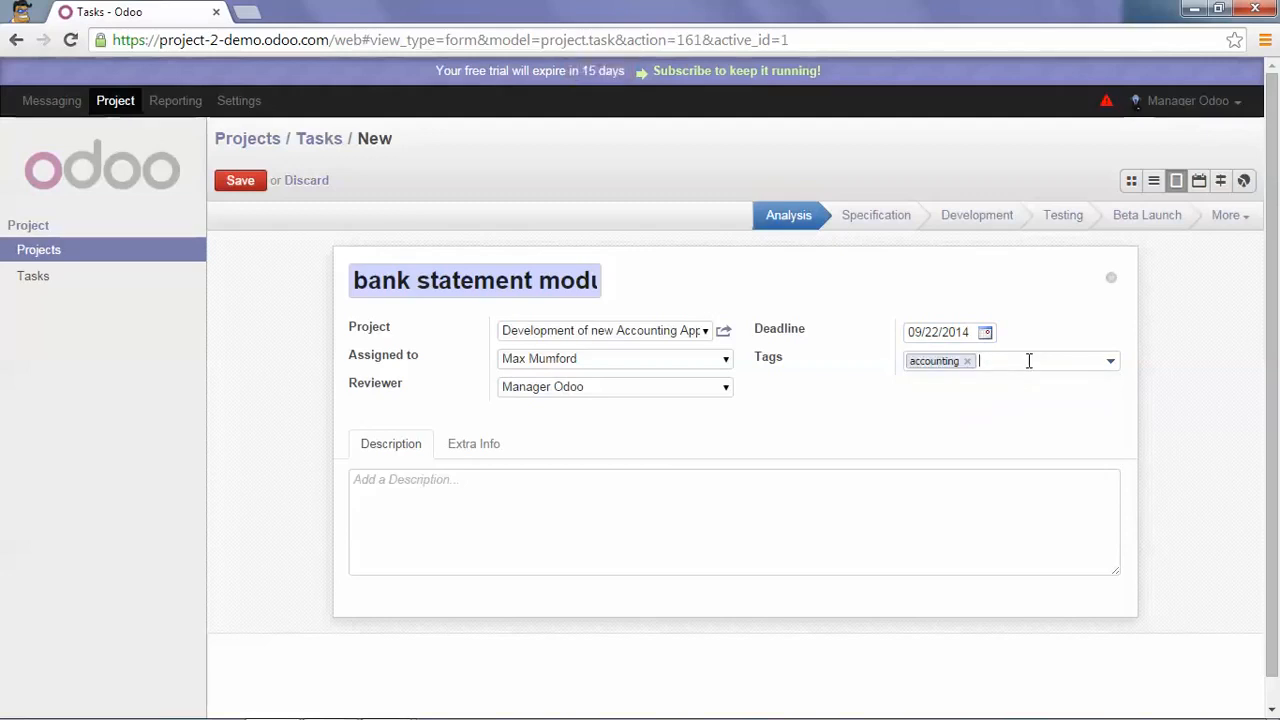
{"action": "type", "text": "bank statement"}
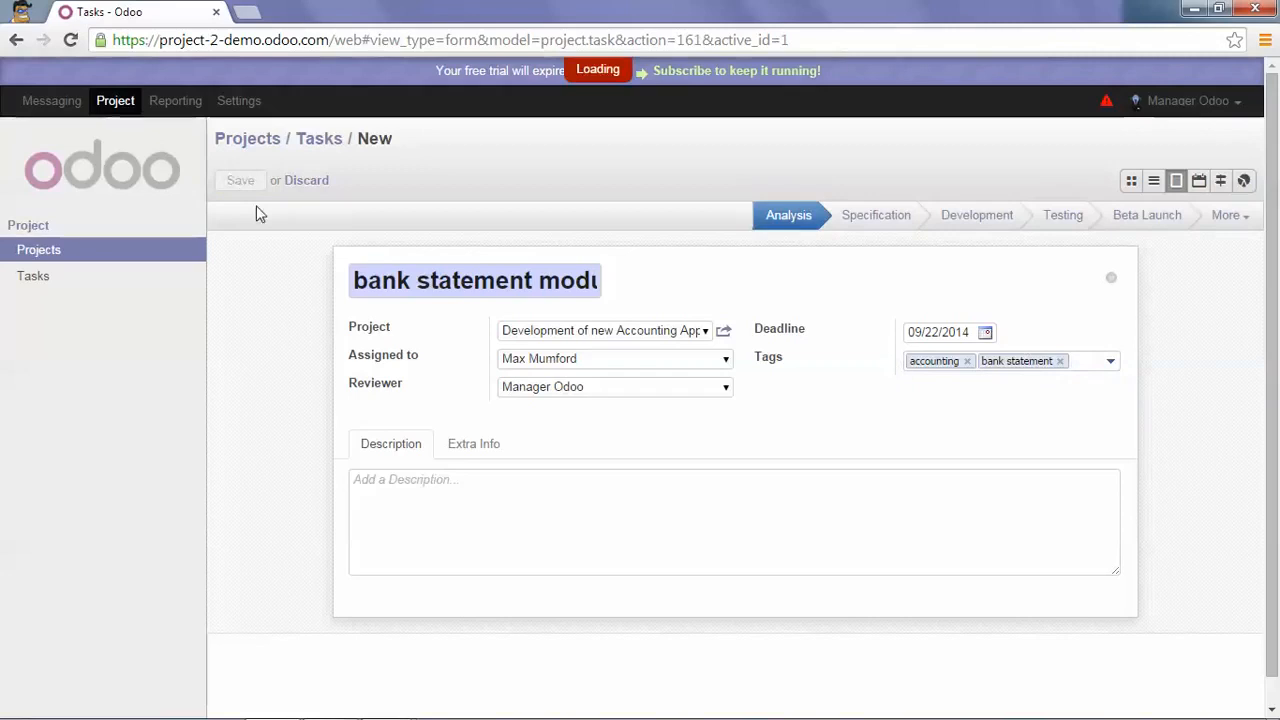
{"action": "left_click", "coordinate": [240, 180]}
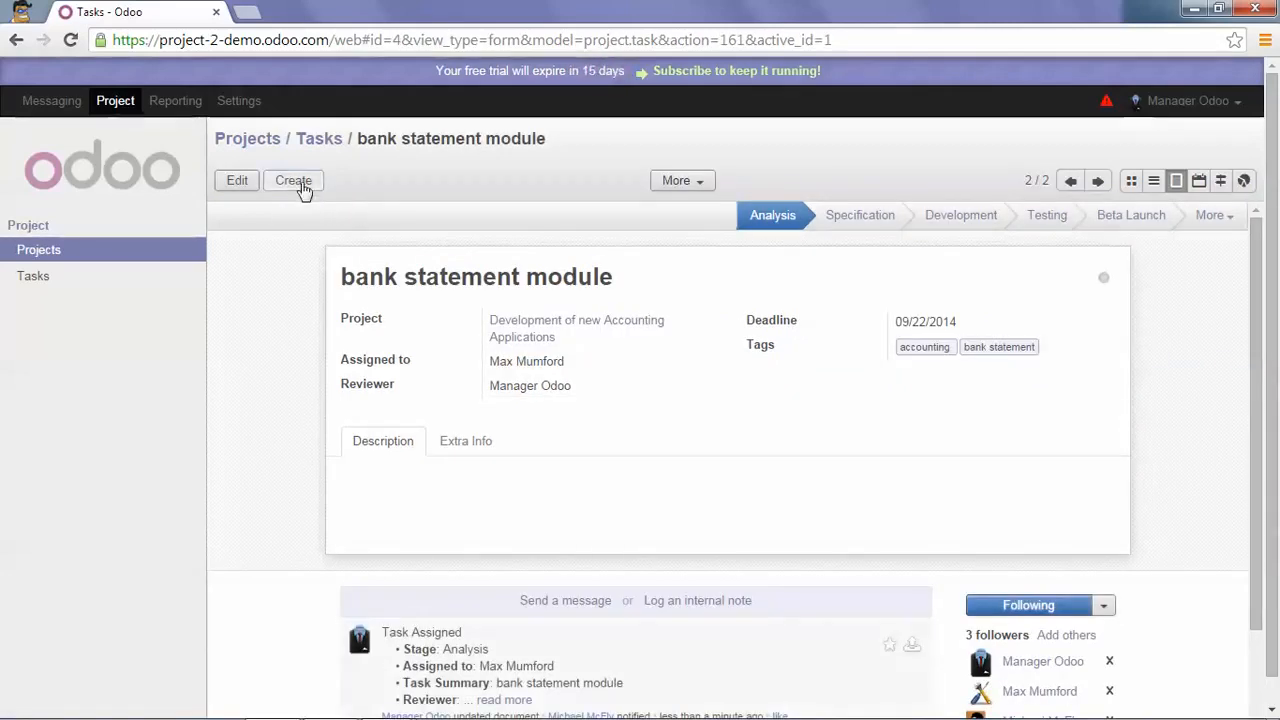
- Create a third task with the summary 'payment module'
{"action": "left_click", "coordinate": [292, 180]}
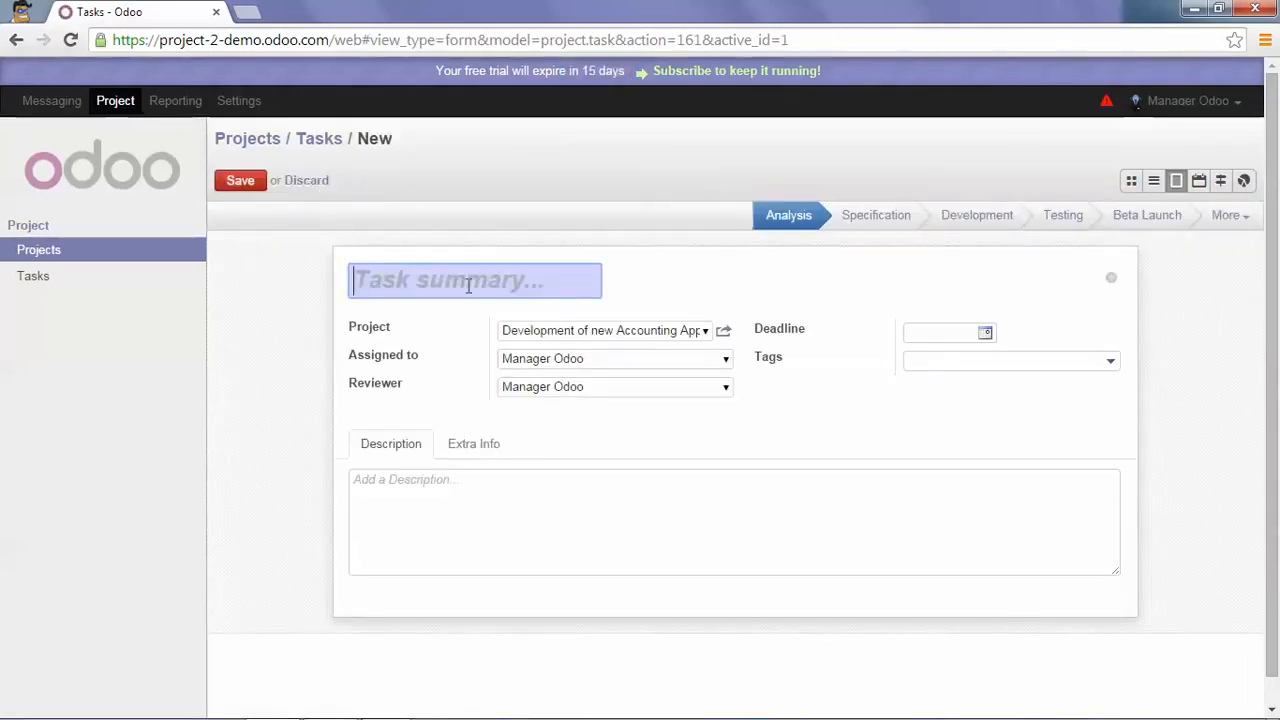
{"action": "type", "text": "payment"}
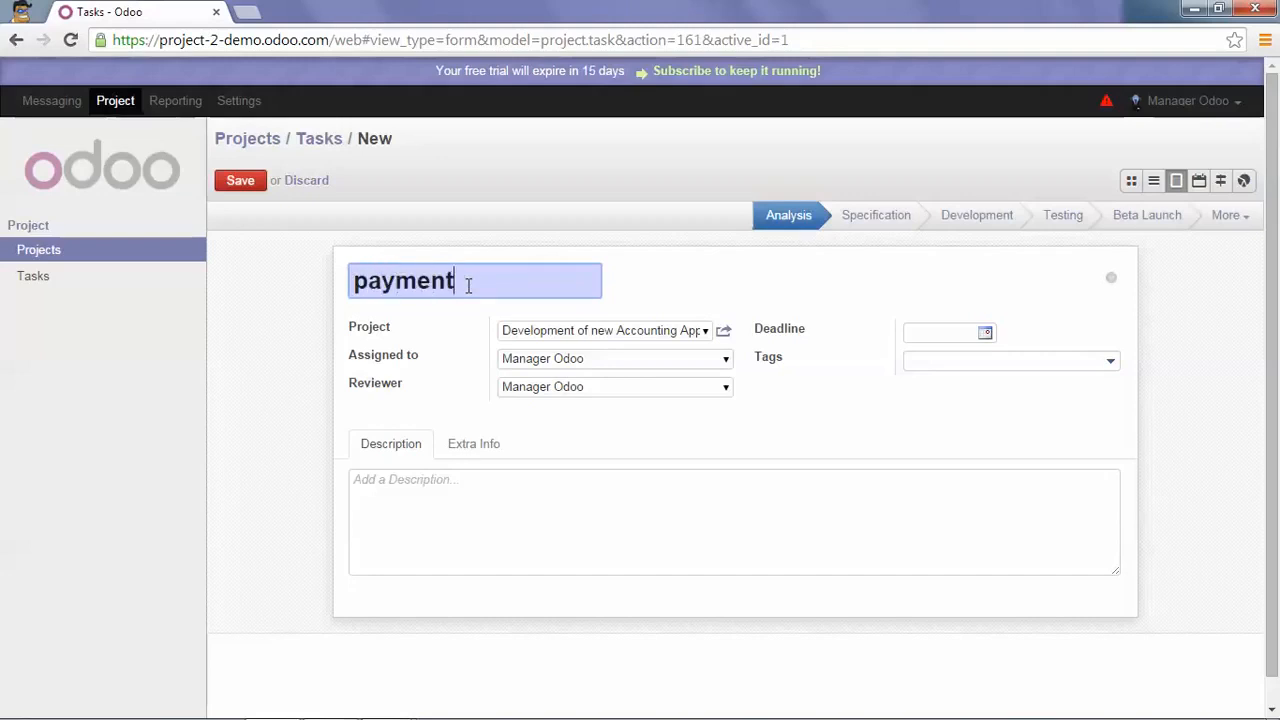
{"action": "type", "text": "module"}
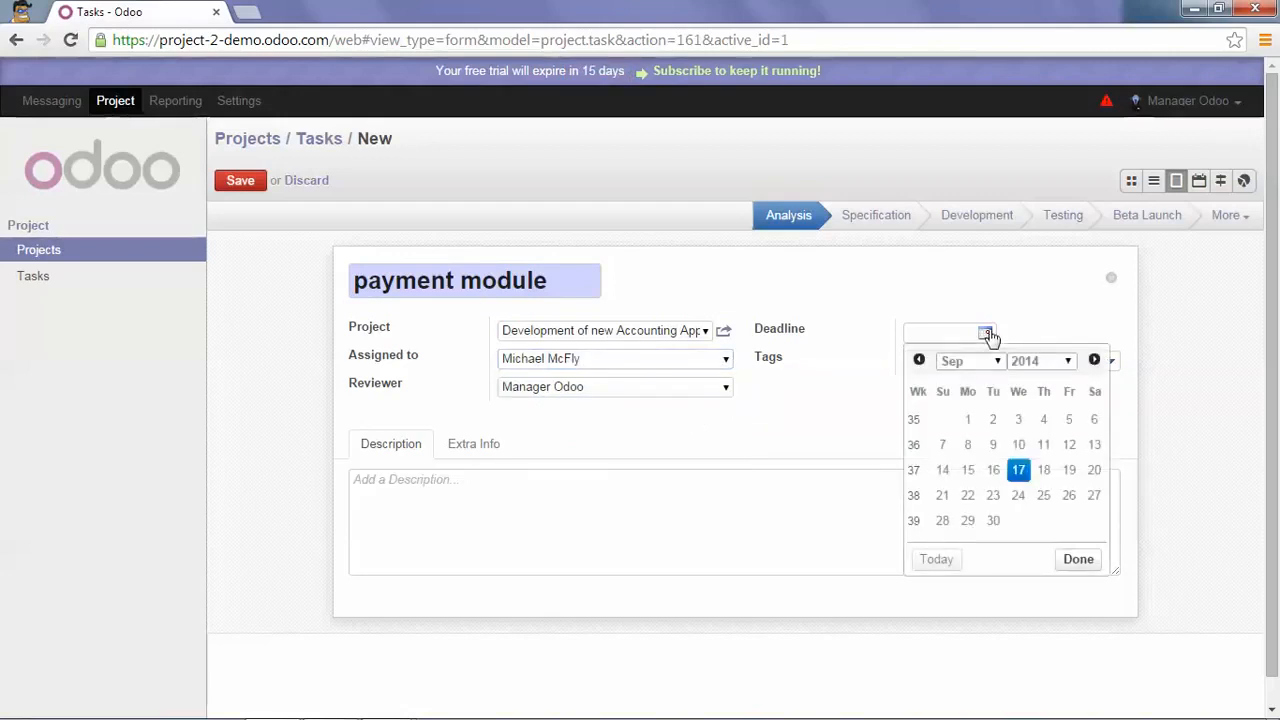
- Set the deadline to 09/25/2014, tag it accounting and payment, and save
{"action": "left_click", "coordinate": [1044, 496]}
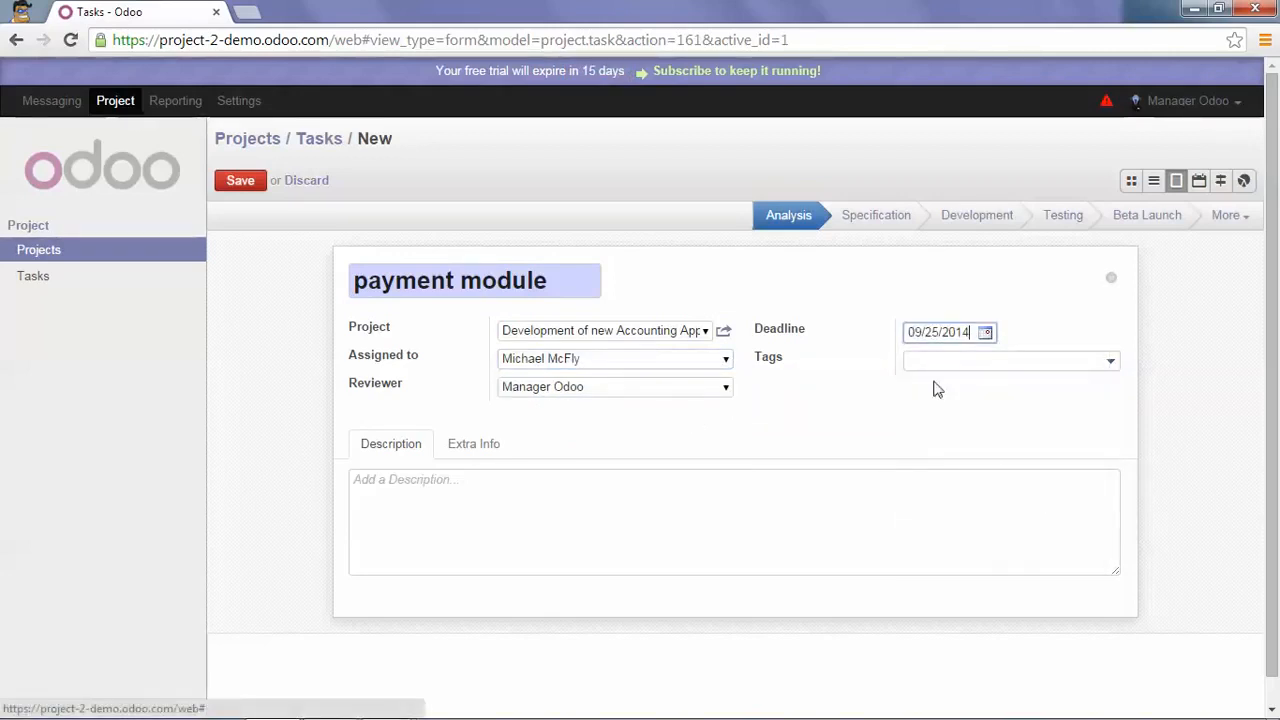
{"action": "left_click", "coordinate": [1004, 360]}
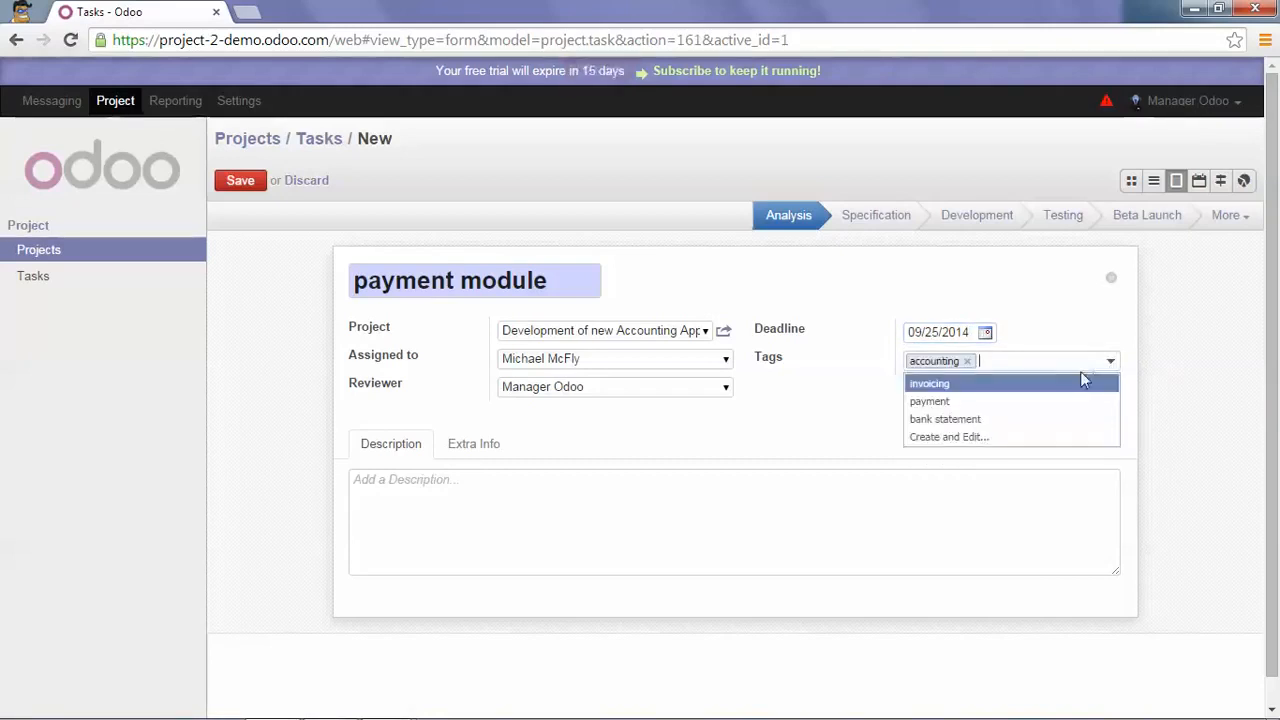
{"action": "left_click", "coordinate": [928, 400]}
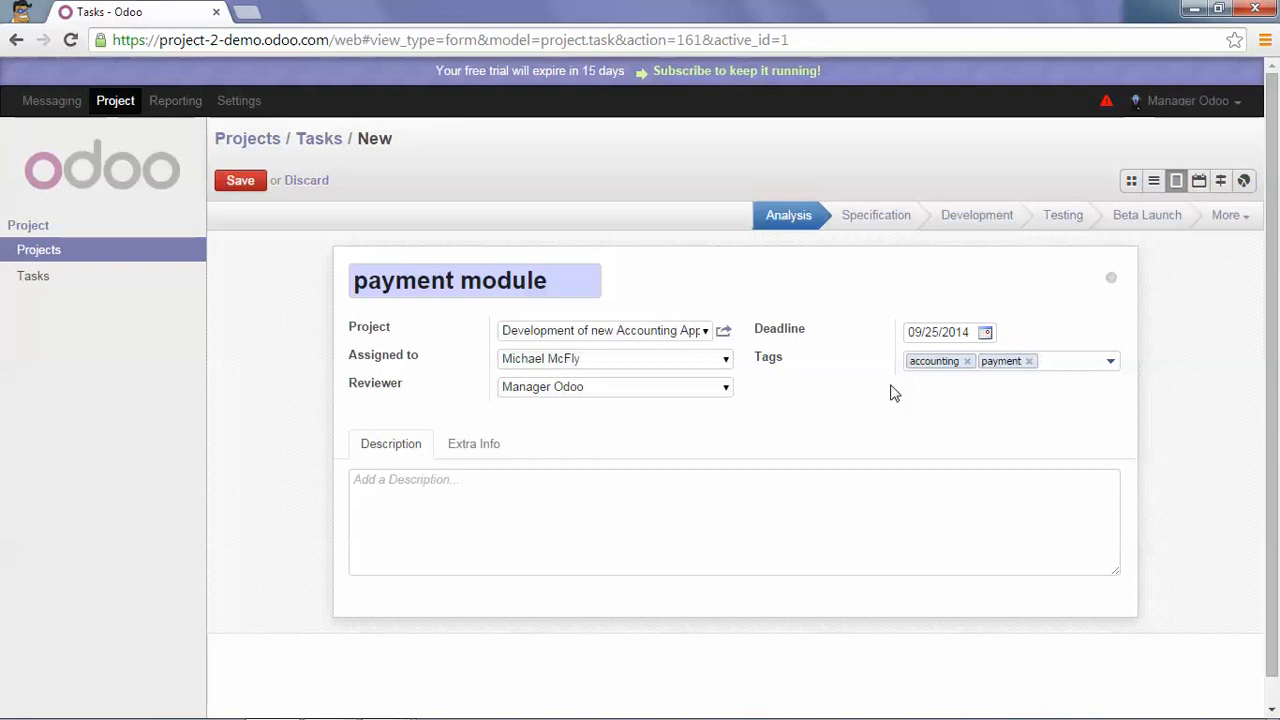
{"action": "left_click", "coordinate": [240, 180]}
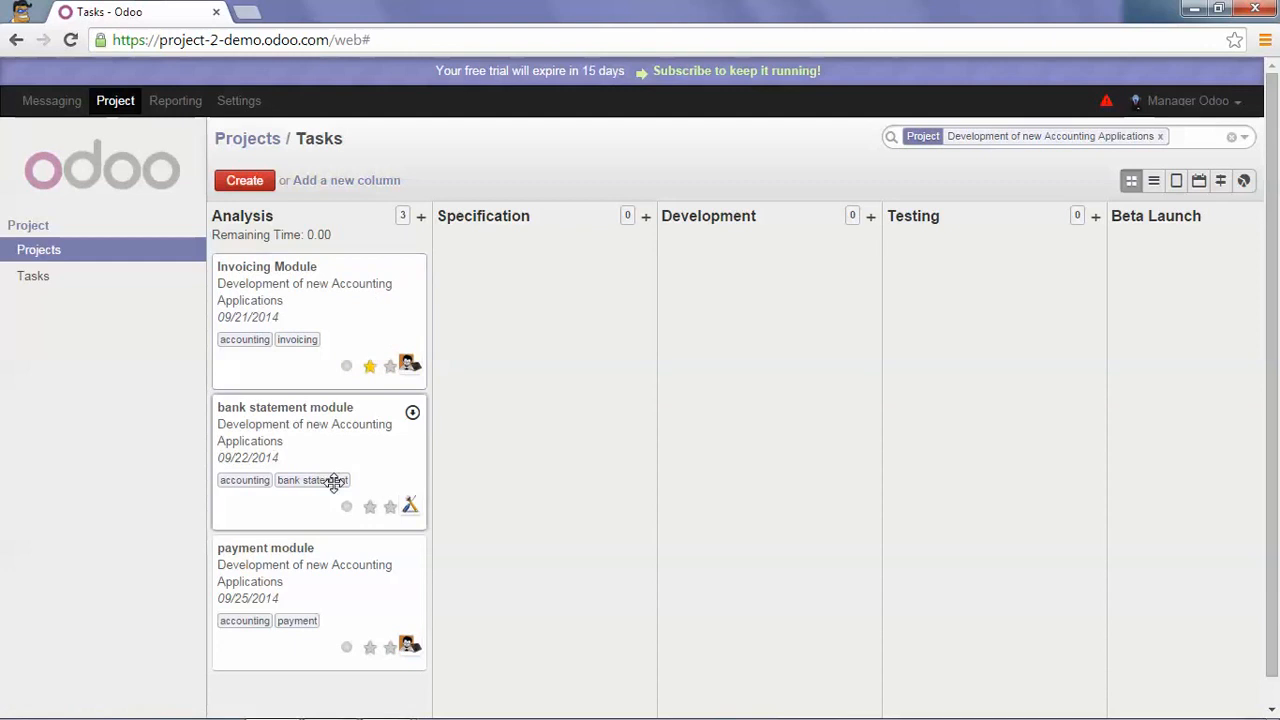
{"action": "mouse_move", "coordinate": [408, 332]}
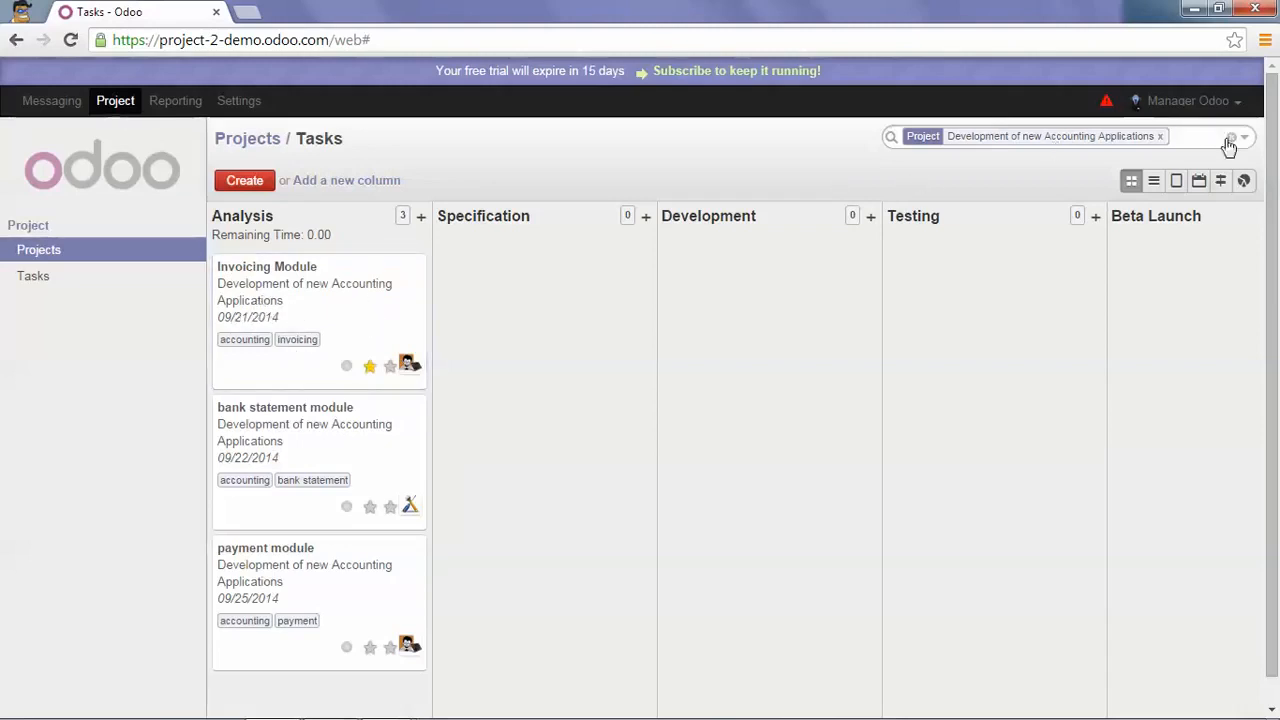
- Apply an advanced filter where Tags contains 'invoicing', leaving only Invoicing Module
{"action": "left_click", "coordinate": [1244, 136]}
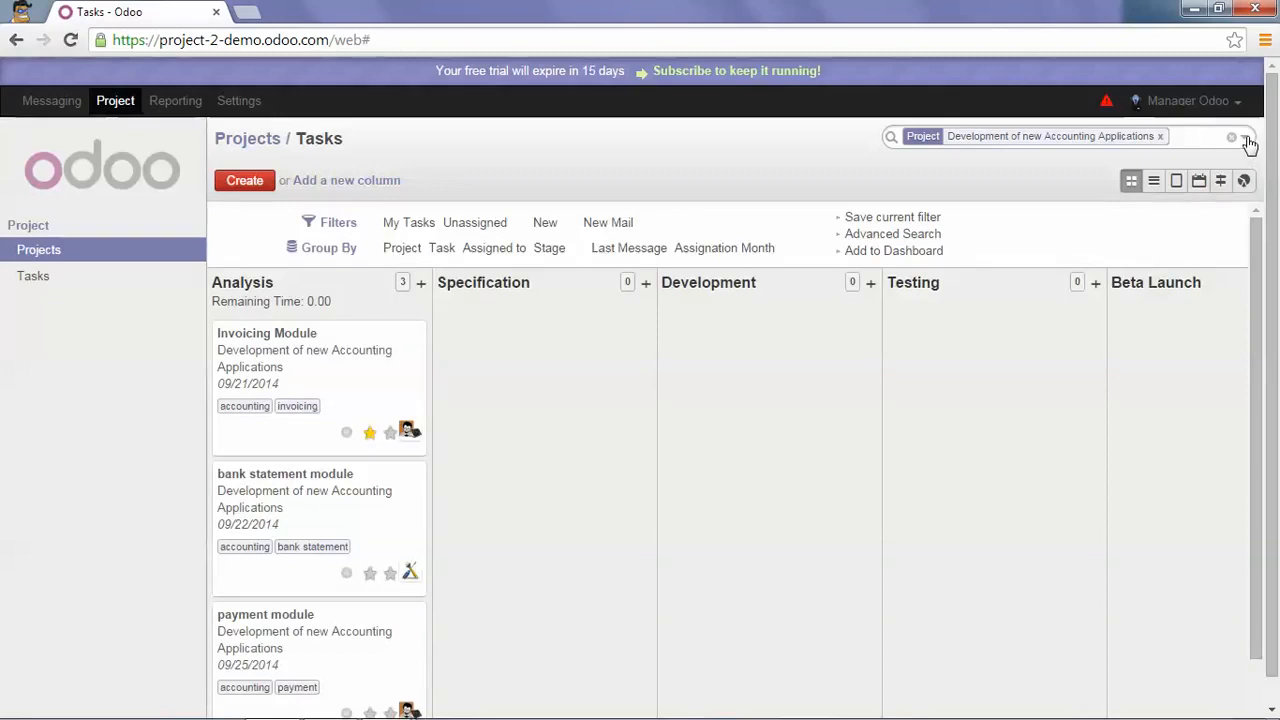
{"action": "left_click", "coordinate": [892, 232]}
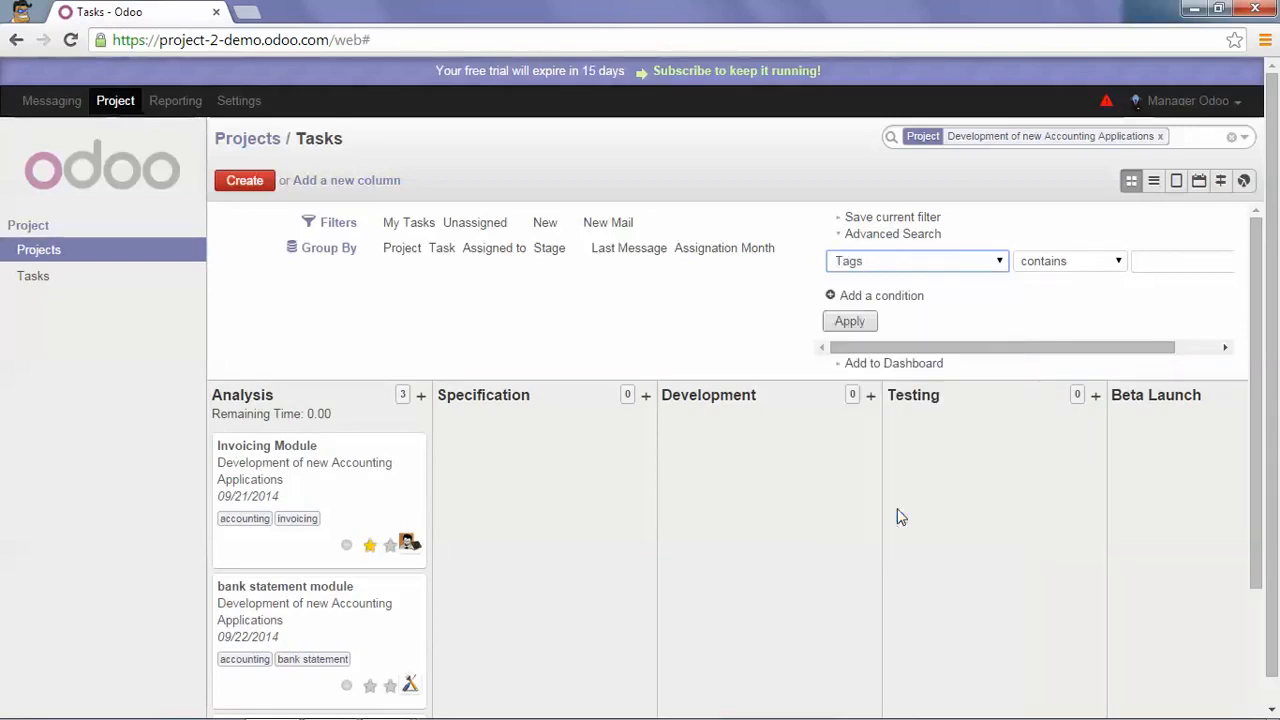
{"action": "left_click", "coordinate": [1184, 260]}
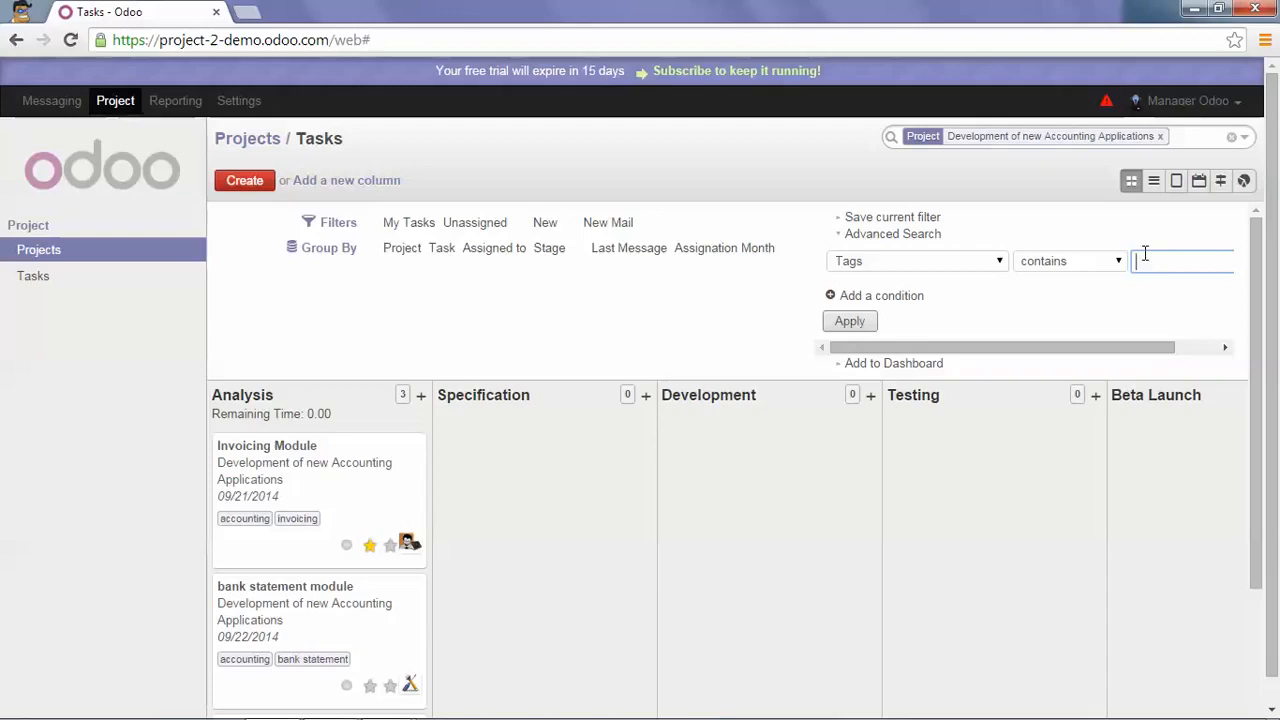
{"action": "type", "text": "invoicing"}
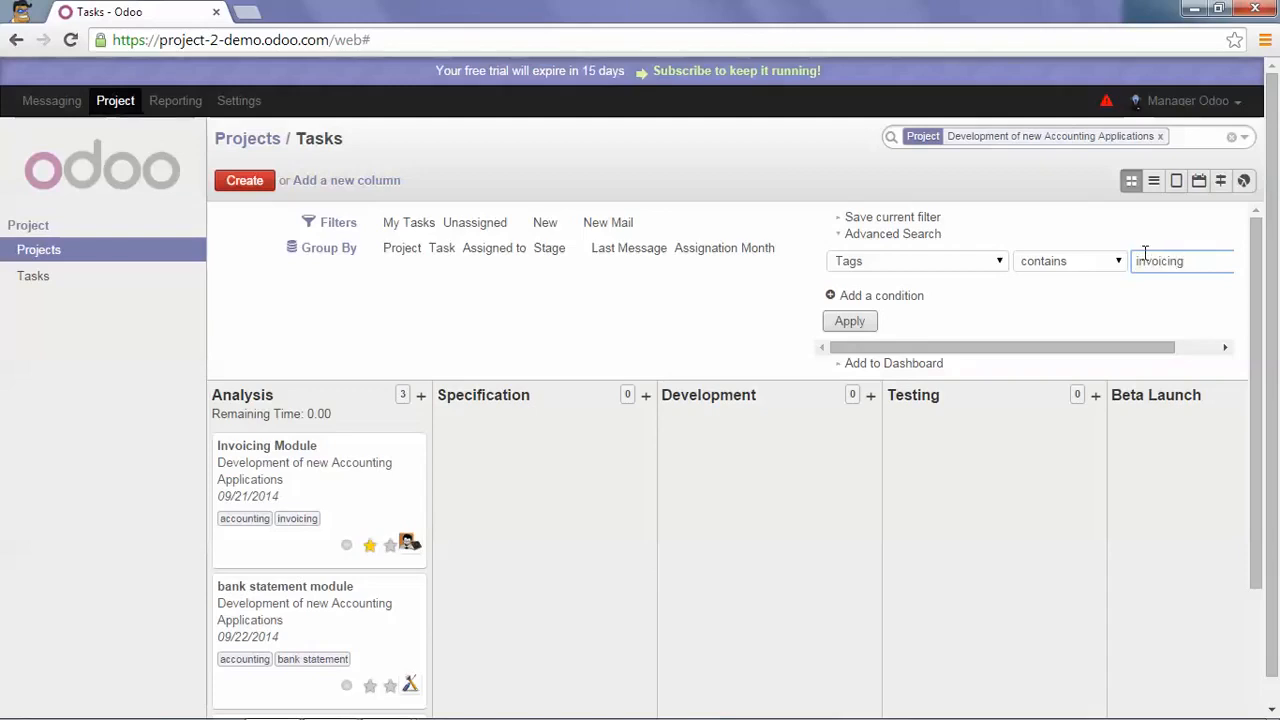
{"action": "left_click", "coordinate": [848, 320]}
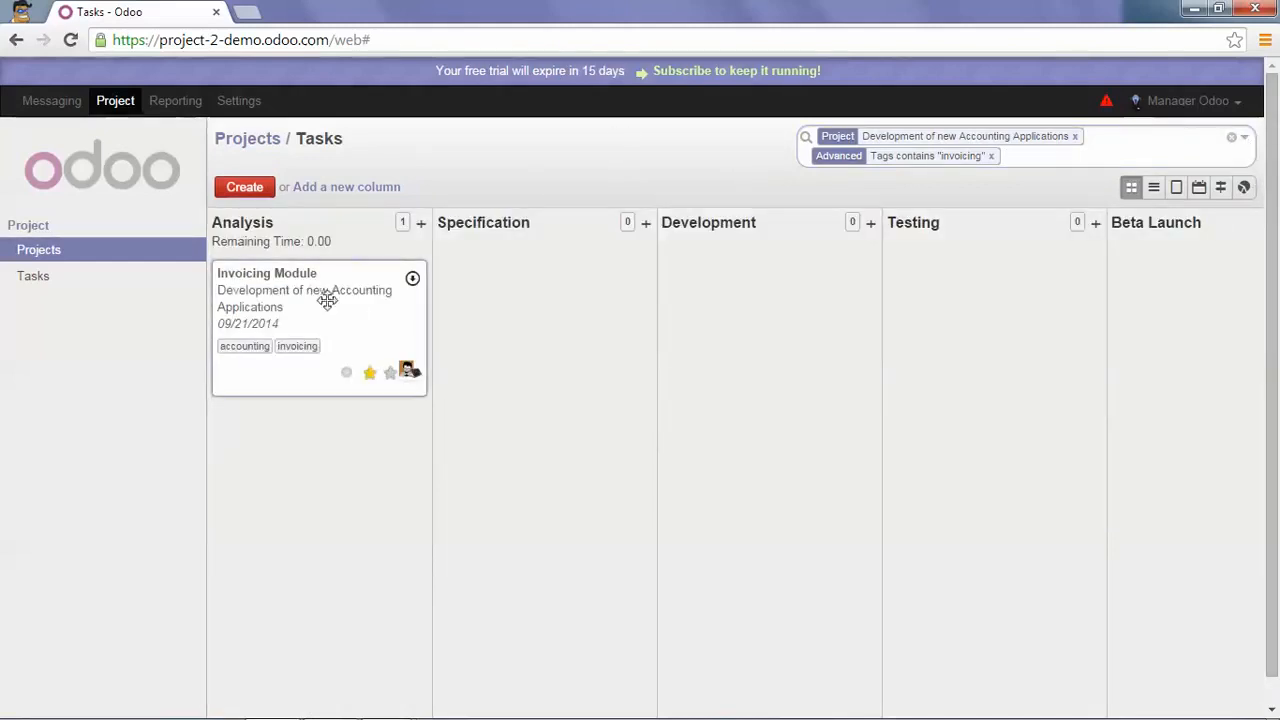
{"action": "mouse_move", "coordinate": [744, 152]}
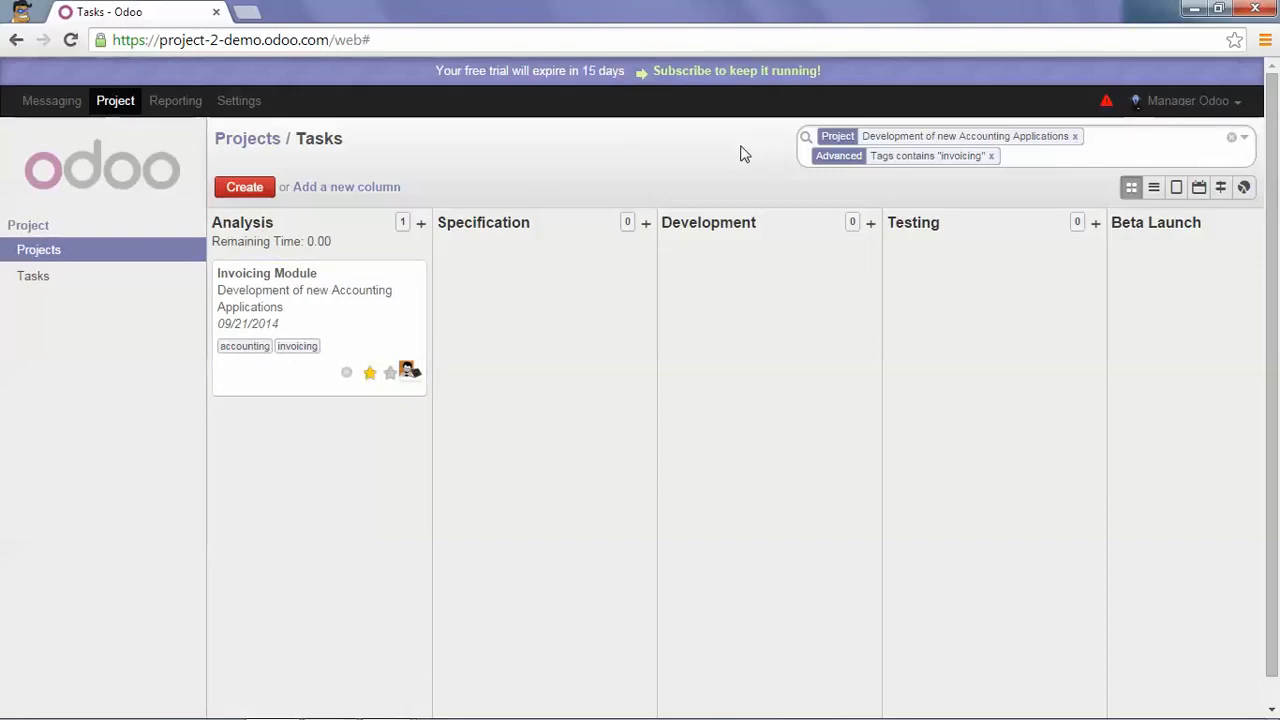
{"action": "mouse_move", "coordinate": [1200, 188]}
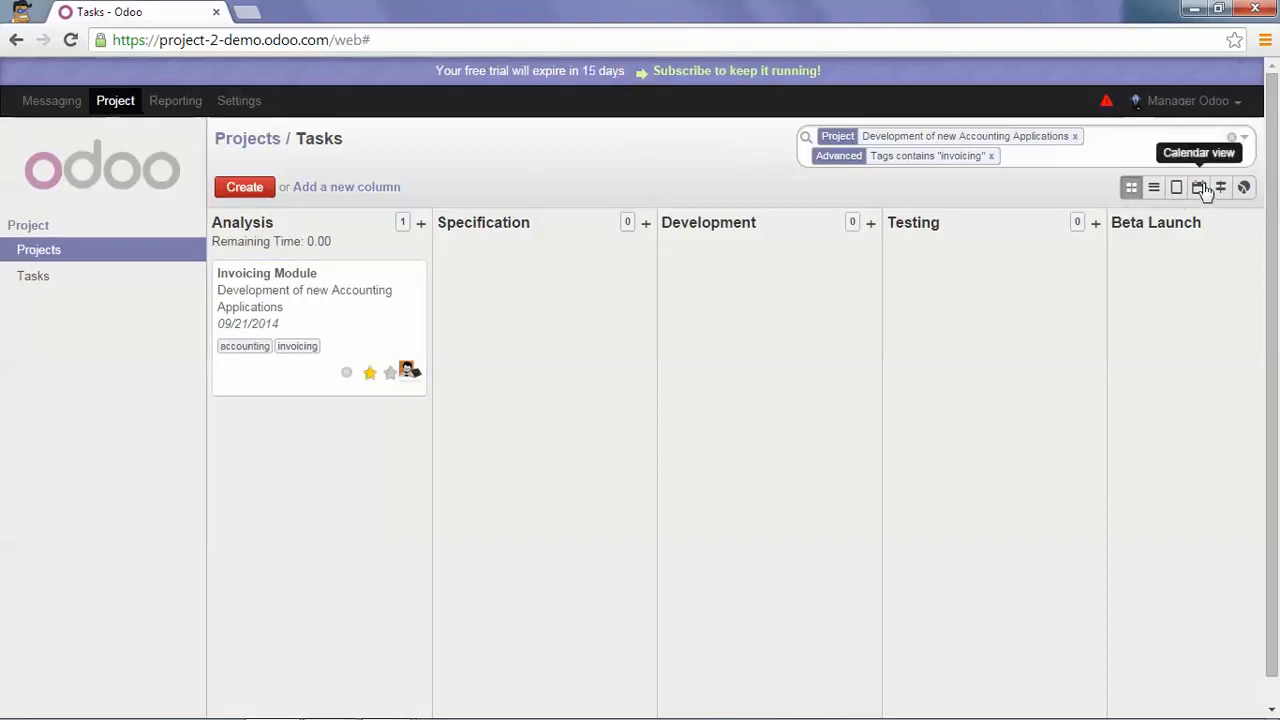
- Show the tasks in Calendar view and remove the invoicing tag filter
{"action": "left_click", "coordinate": [1200, 188]}
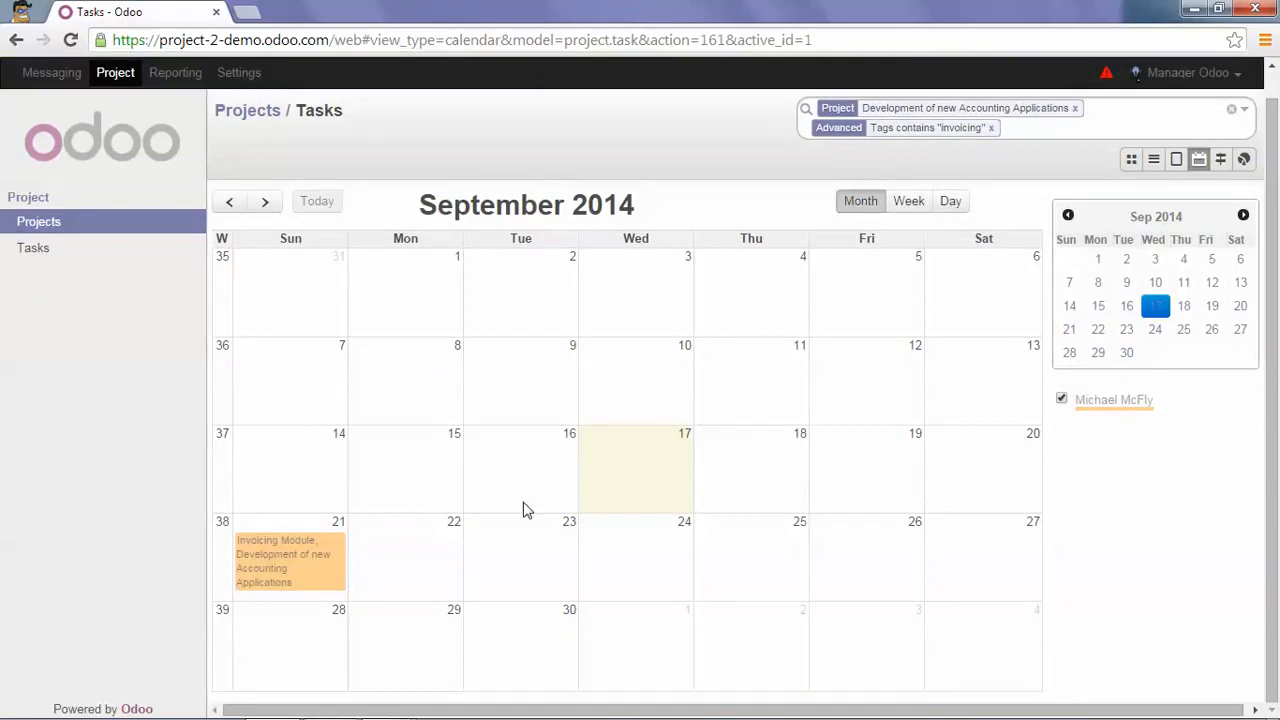
{"action": "mouse_move", "coordinate": [918, 168]}
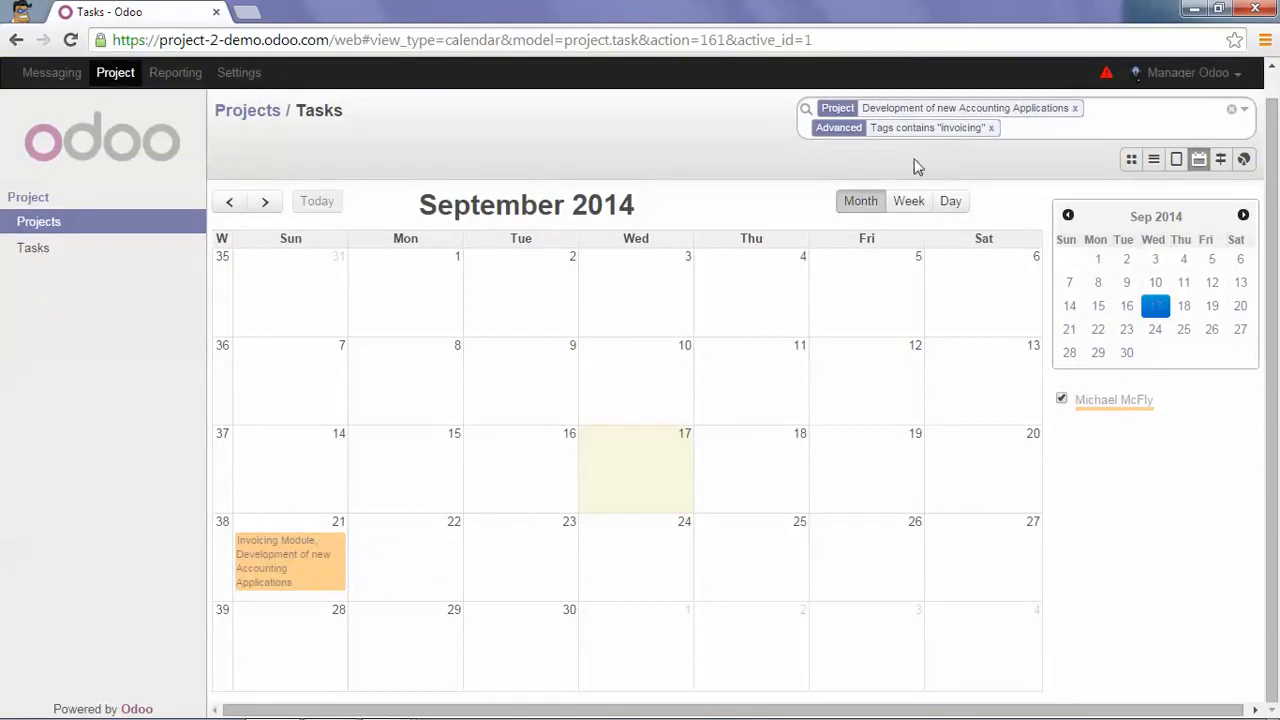
{"action": "left_click", "coordinate": [992, 128]}
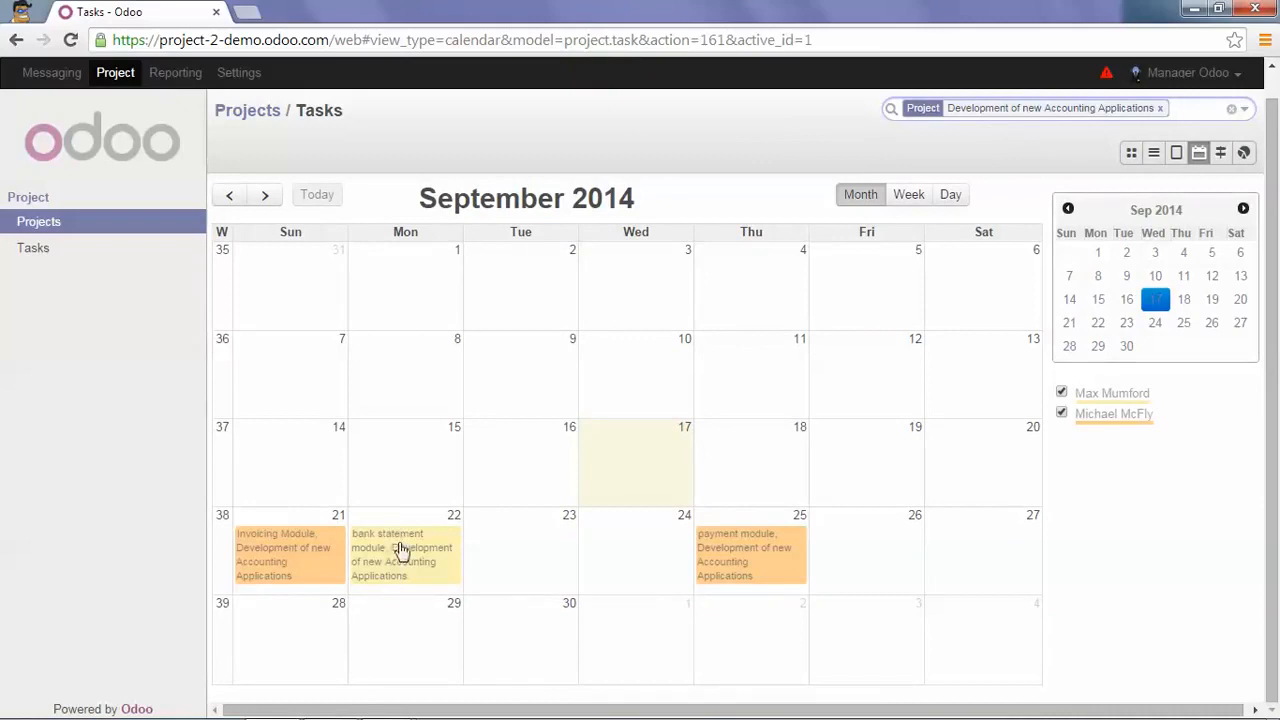
{"action": "mouse_move", "coordinate": [820, 562]}
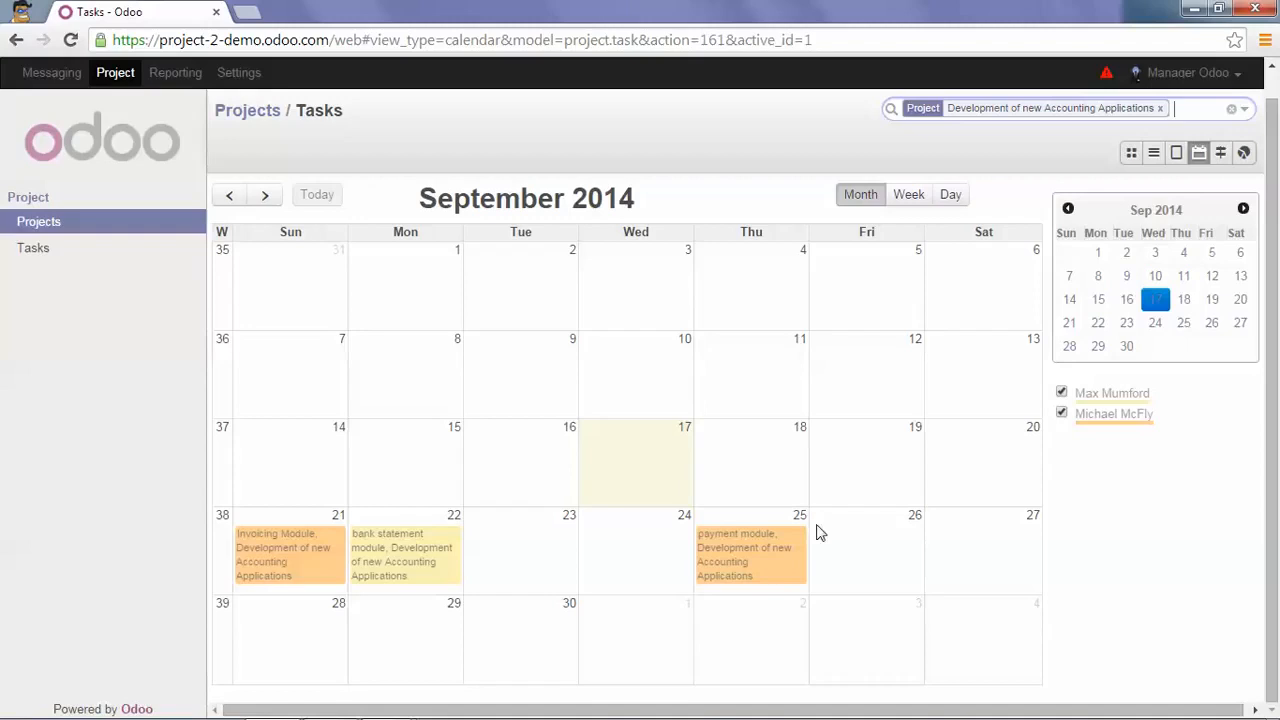
{"action": "mouse_move", "coordinate": [1200, 152]}
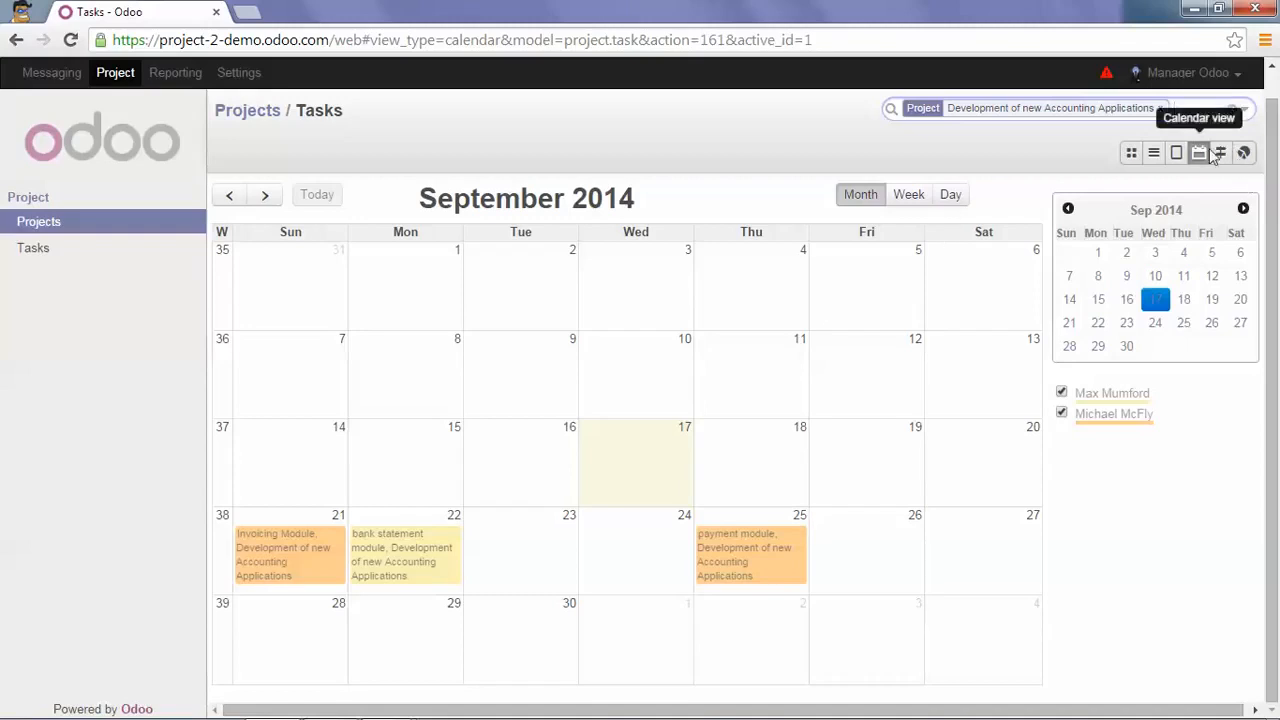
- Show the three project tasks as a Gantt chart for September–October 2014
{"action": "left_click", "coordinate": [1220, 152]}
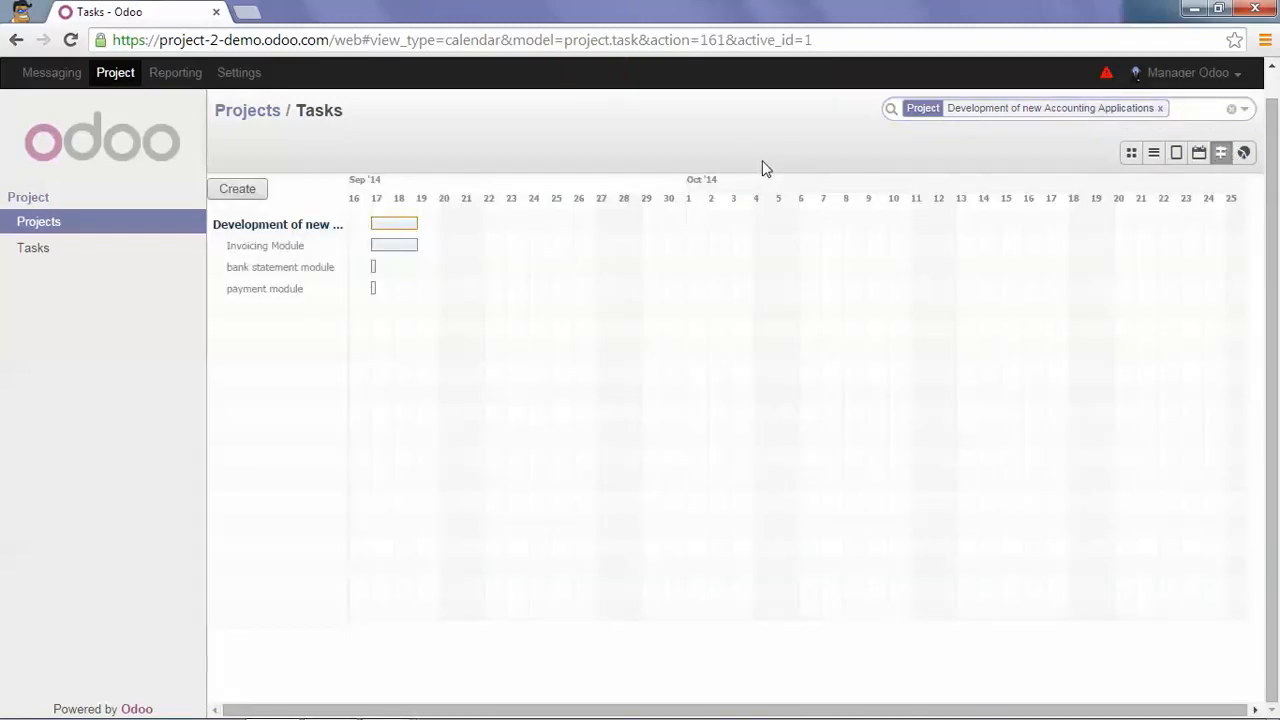
{"action": "mouse_move", "coordinate": [756, 166]}
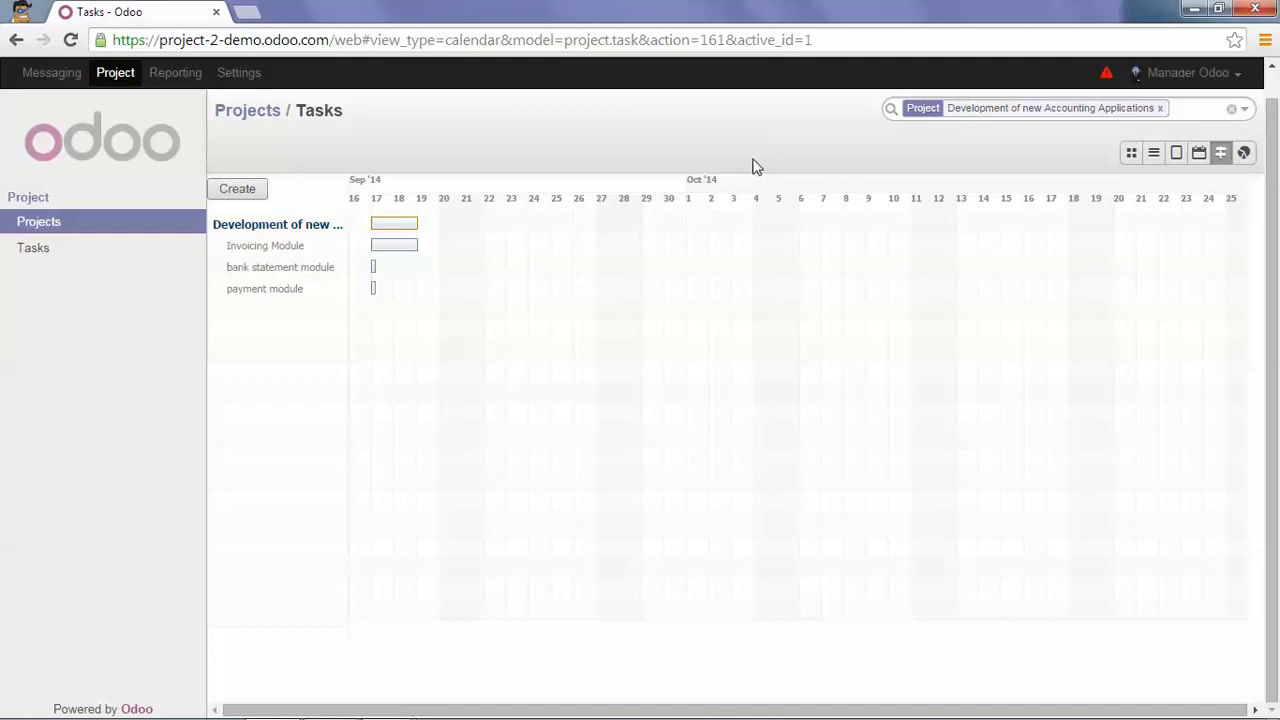
{"action": "mouse_move", "coordinate": [396, 244]}
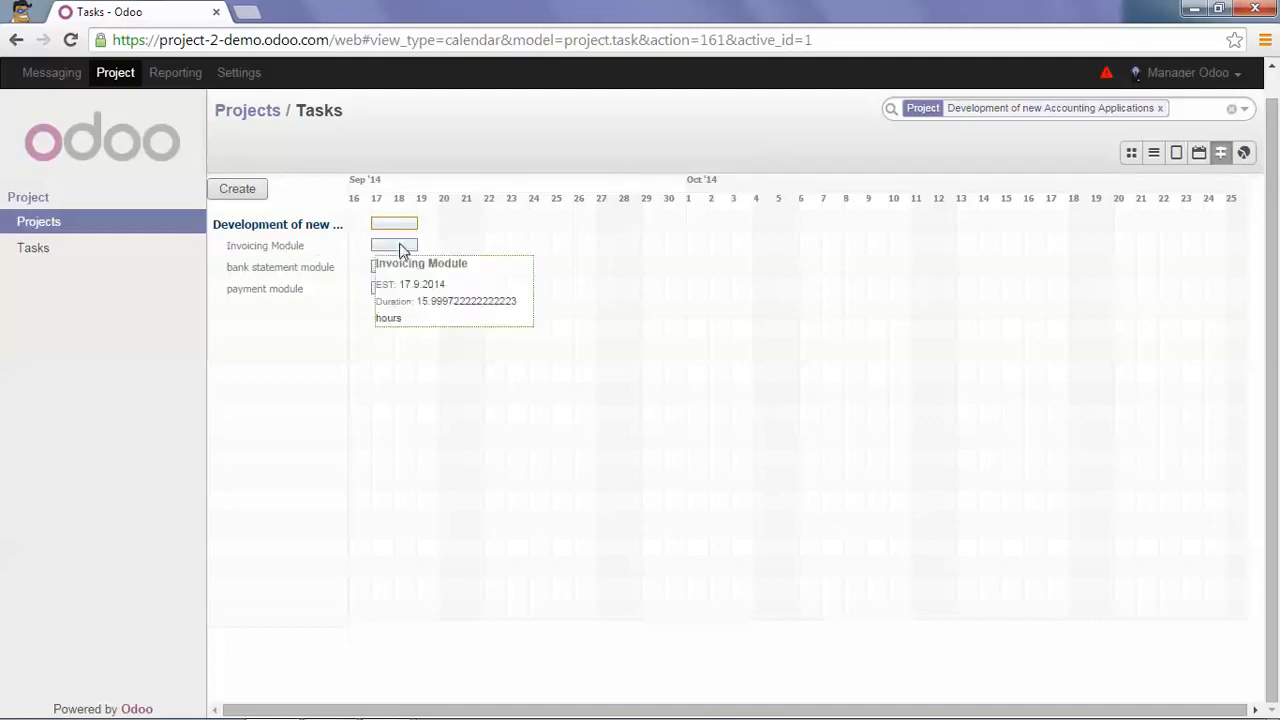
{"action": "mouse_move", "coordinate": [272, 270]}
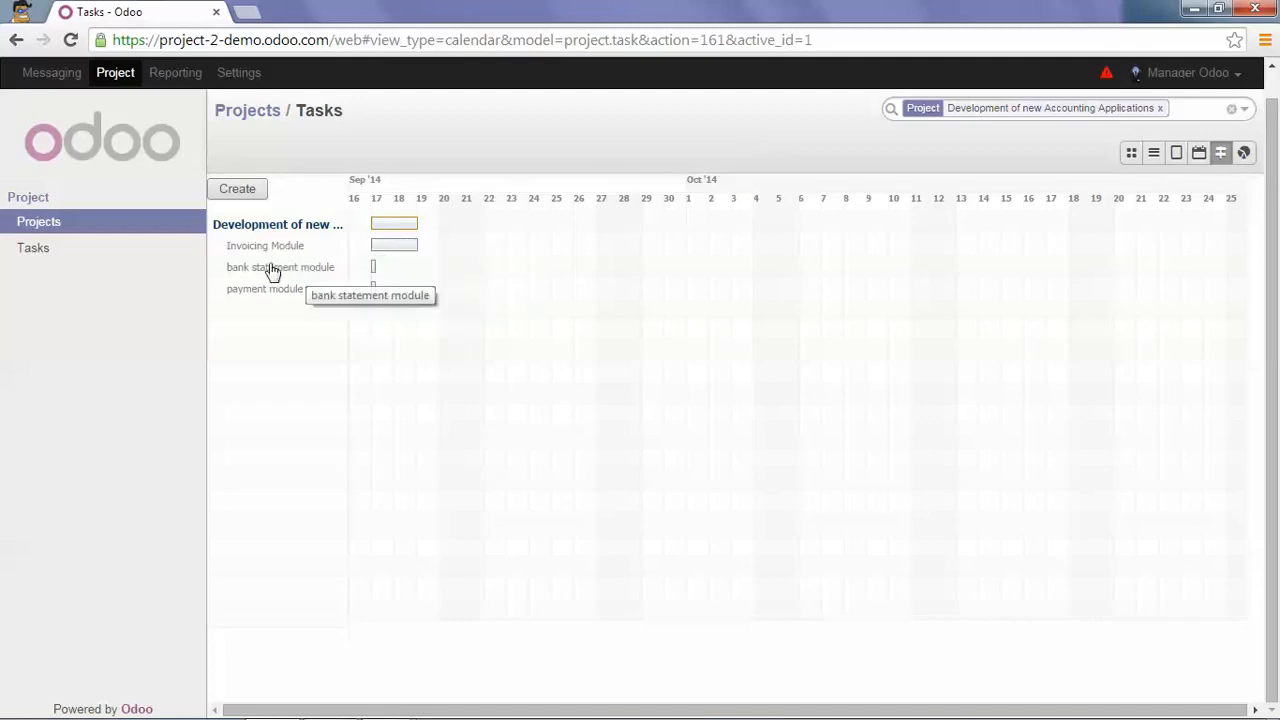
{"action": "mouse_move", "coordinate": [376, 264]}
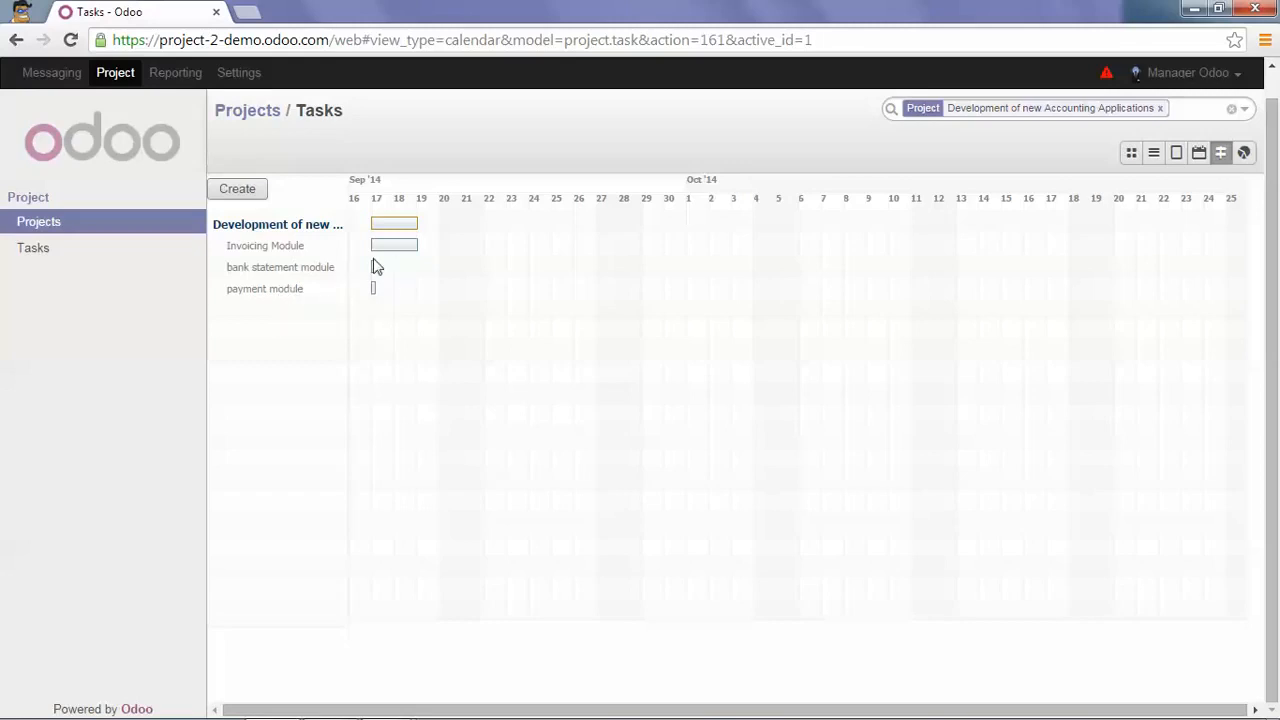
{"action": "mouse_move", "coordinate": [452, 146]}
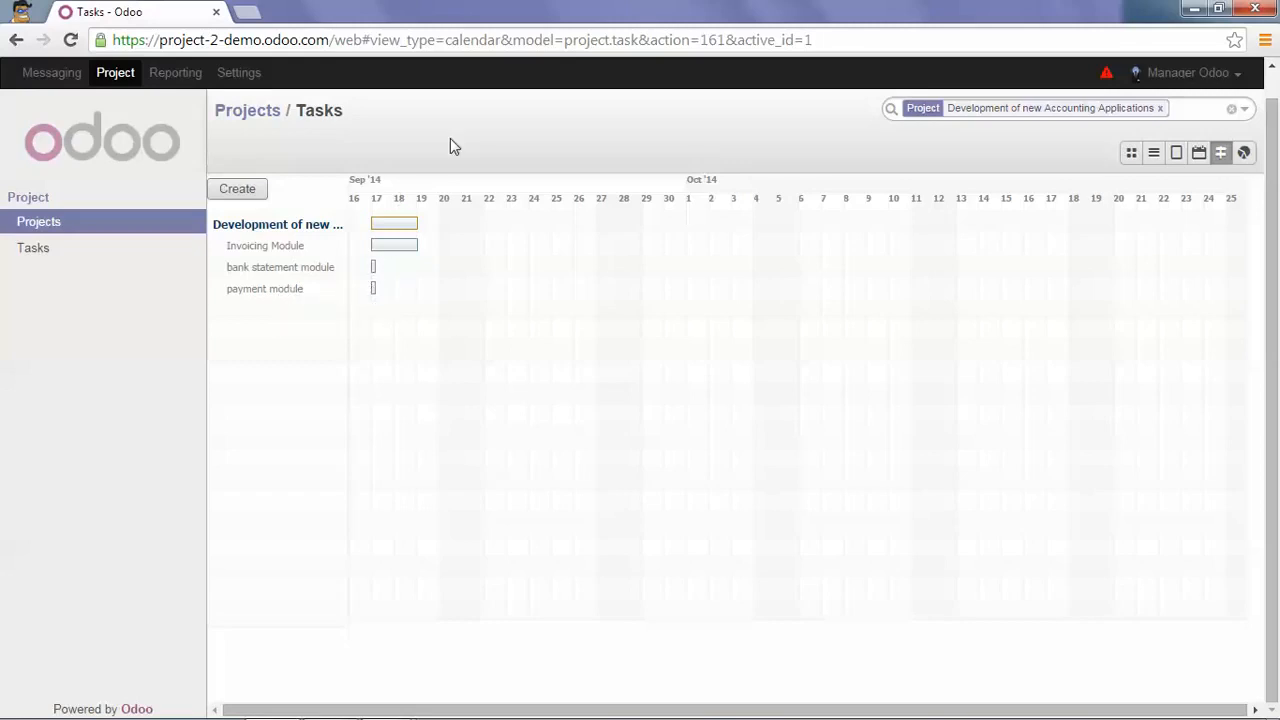
{"action": "mouse_move", "coordinate": [724, 140]}
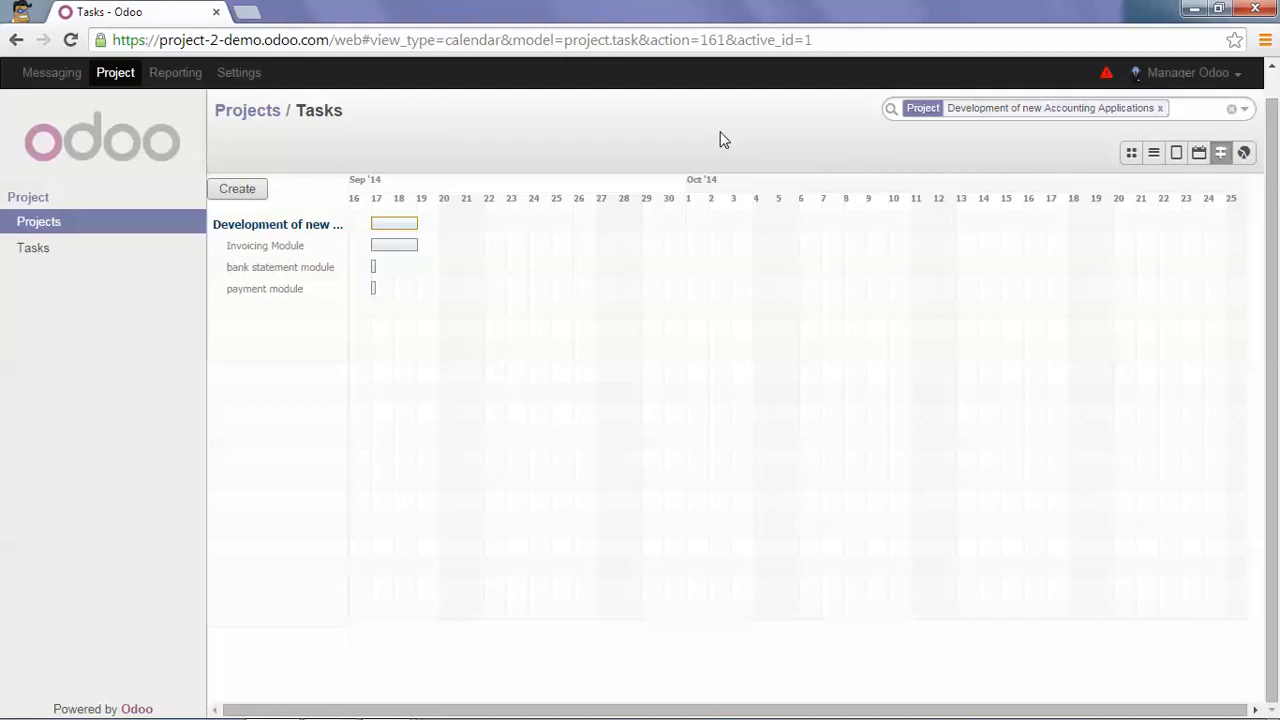
{"action": "mouse_move", "coordinate": [704, 156]}
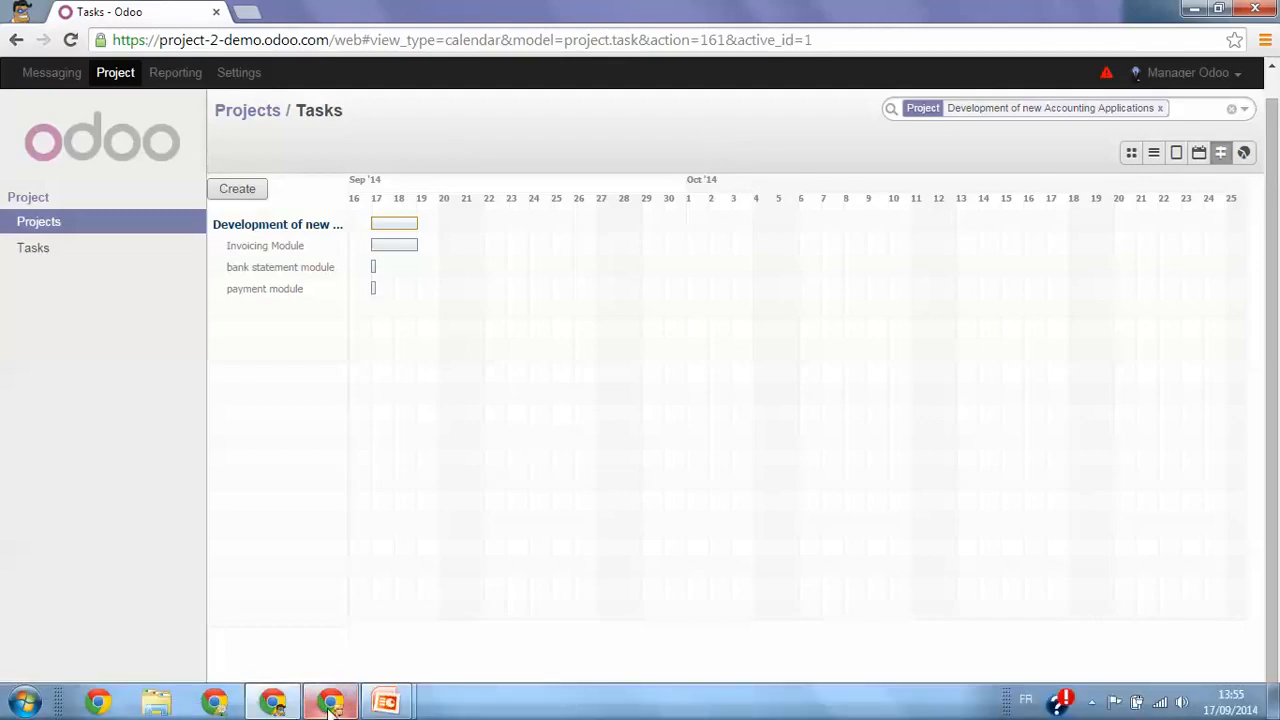
- As the assigned user, view the Inbox notifications down to the Invoicing Module task
{"action": "left_click", "coordinate": [52, 72]}
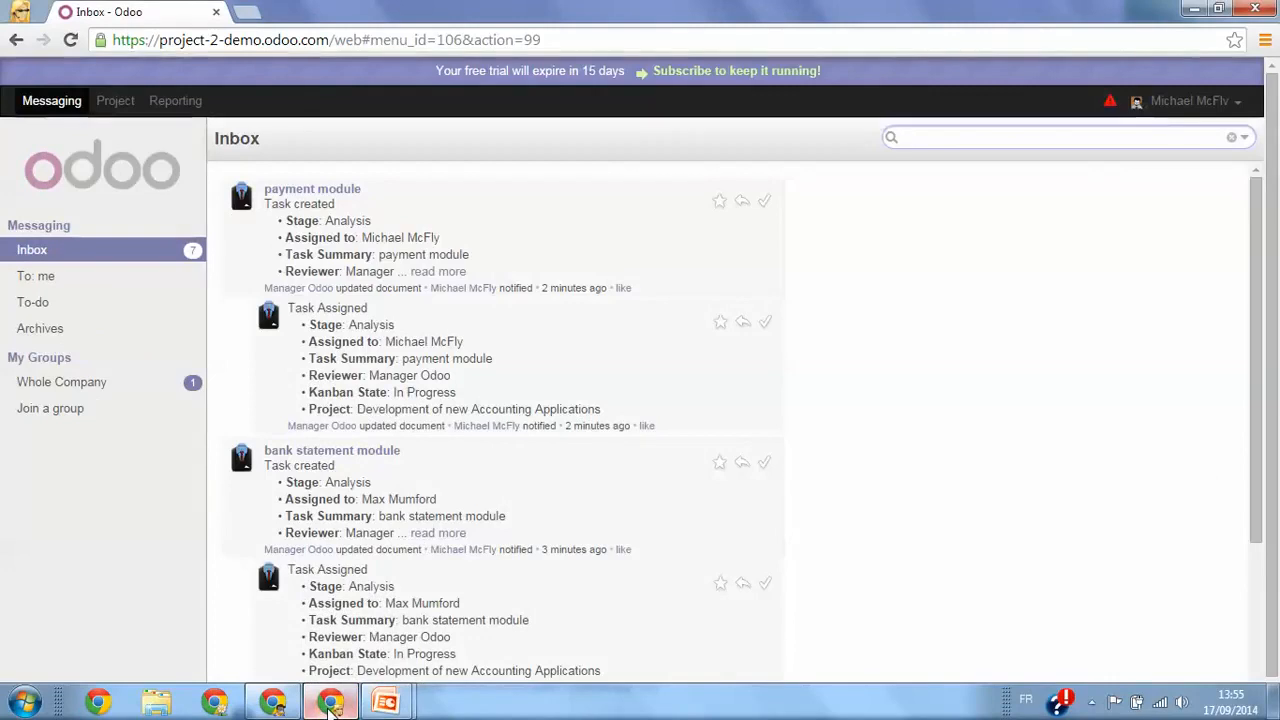
{"action": "left_click", "coordinate": [1060, 136]}
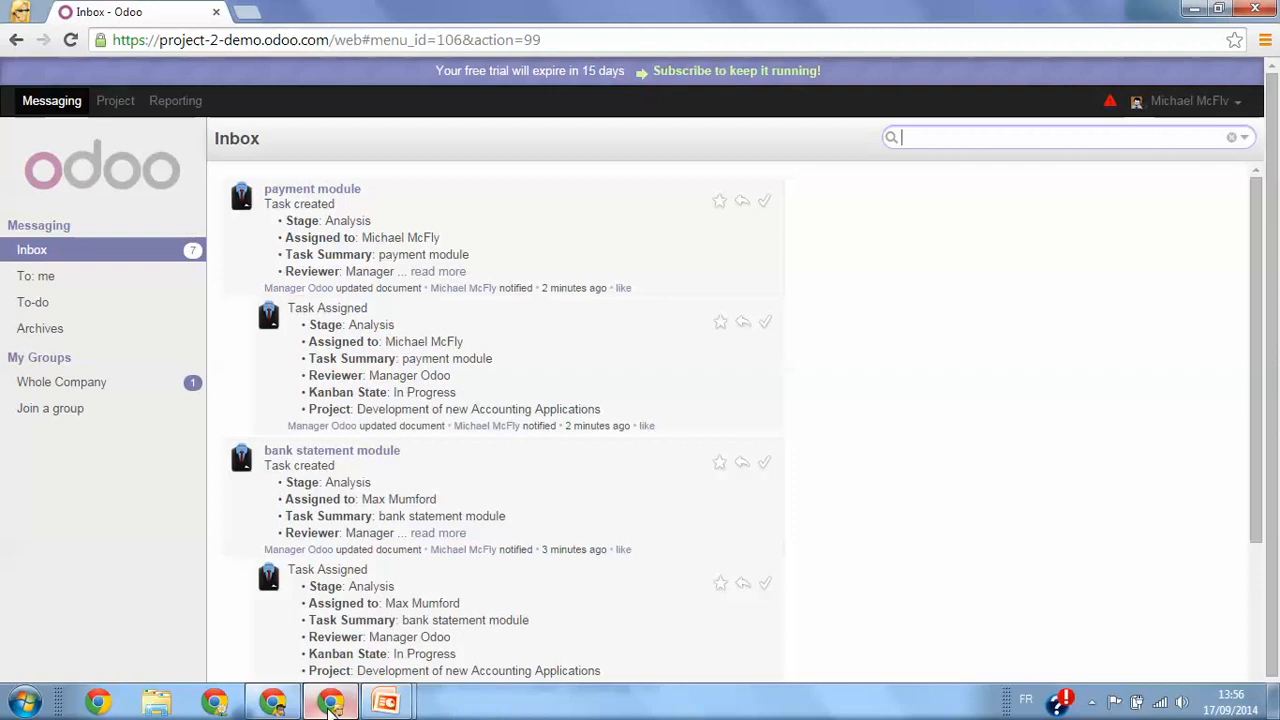
{"action": "mouse_move", "coordinate": [58, 260]}
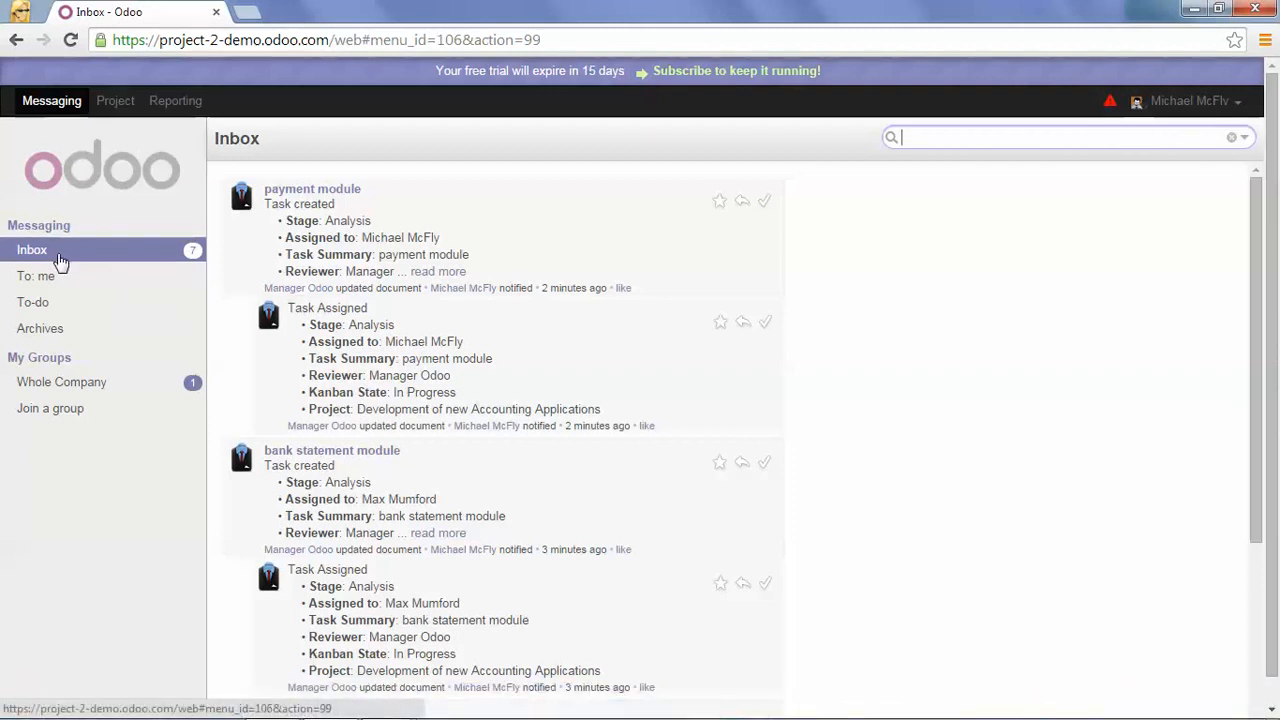
{"action": "mouse_move", "coordinate": [398, 196]}
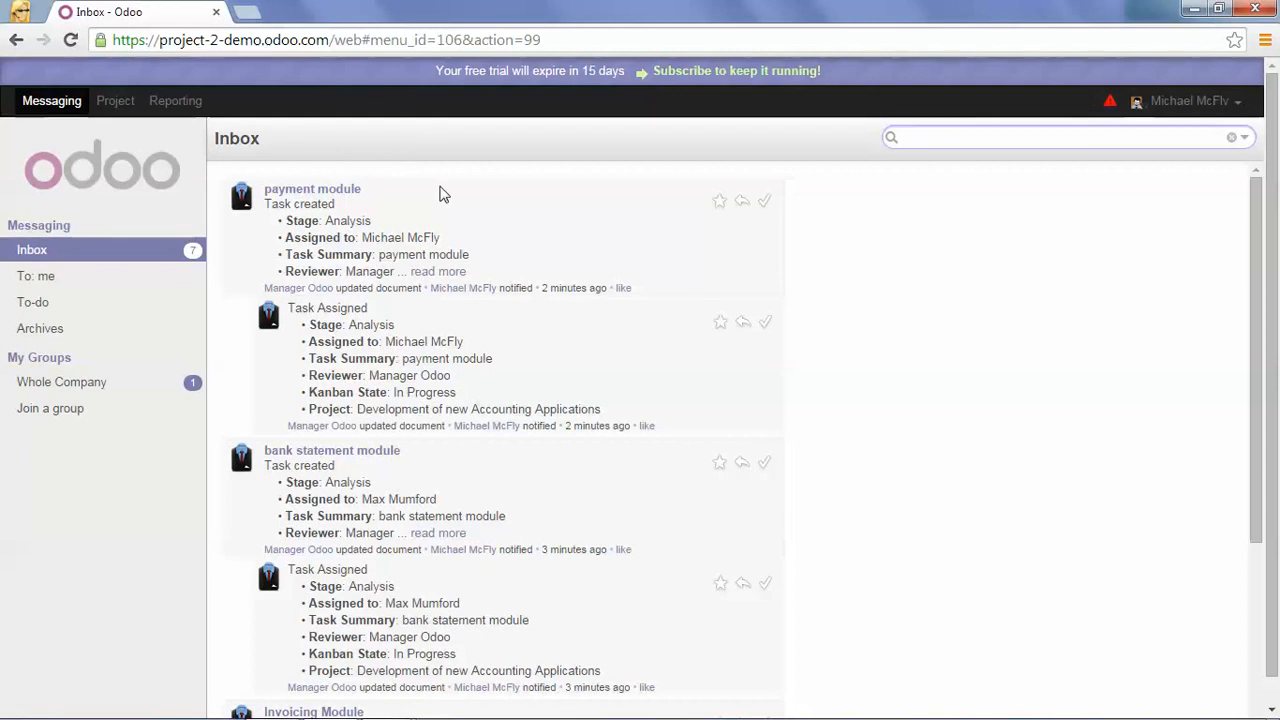
{"action": "mouse_move", "coordinate": [428, 236]}
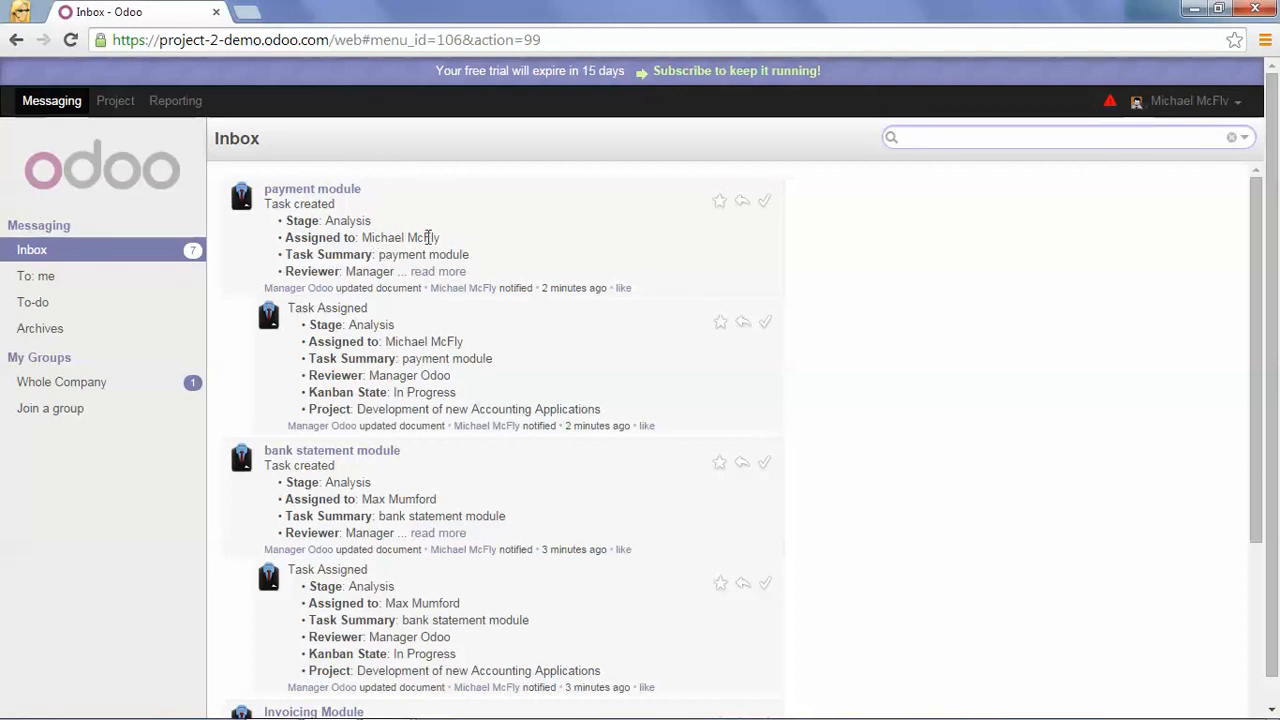
{"action": "mouse_move", "coordinate": [604, 280]}
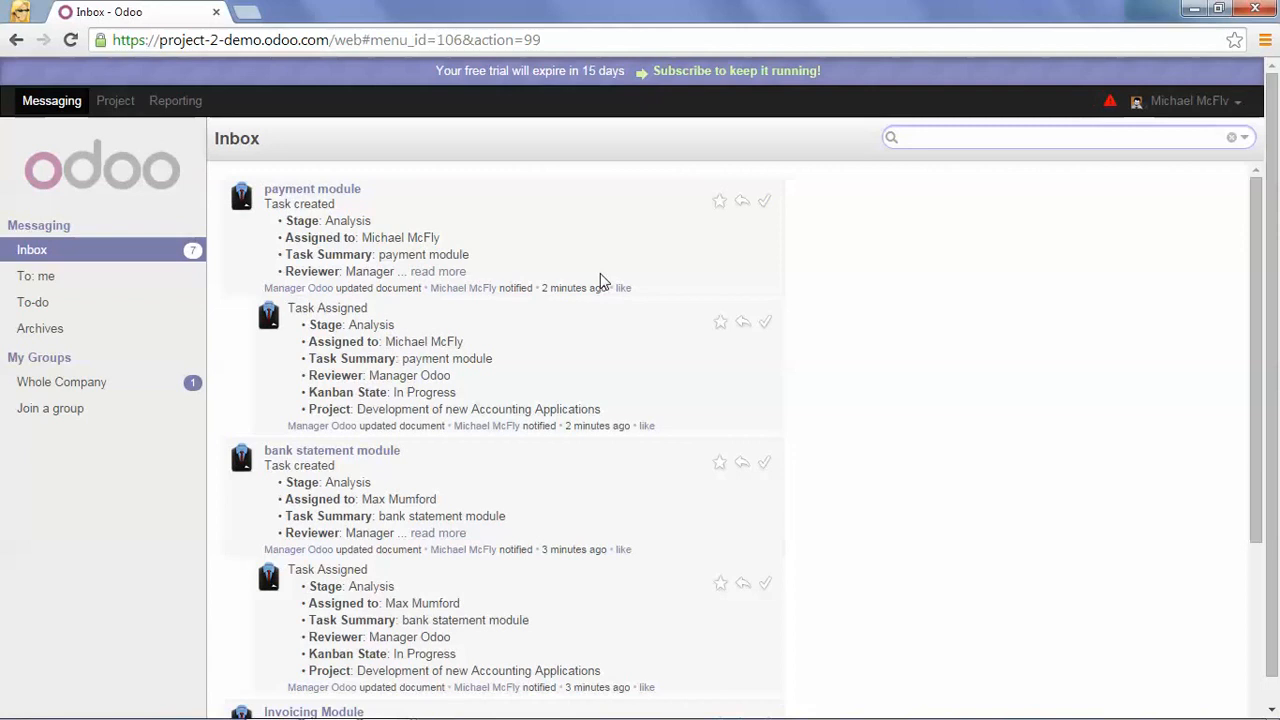
{"action": "scroll", "scroll_direction": "down", "scroll_amount": 3}
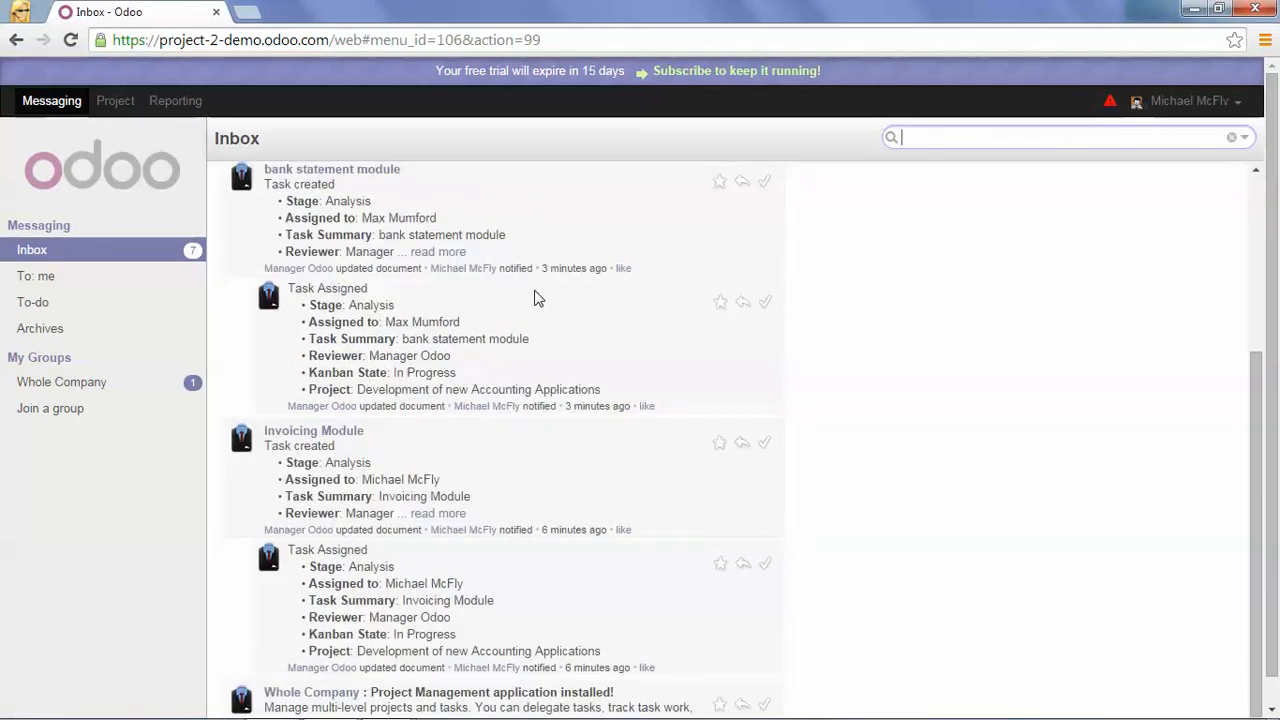
{"action": "scroll", "scroll_direction": "down", "scroll_amount": 3}
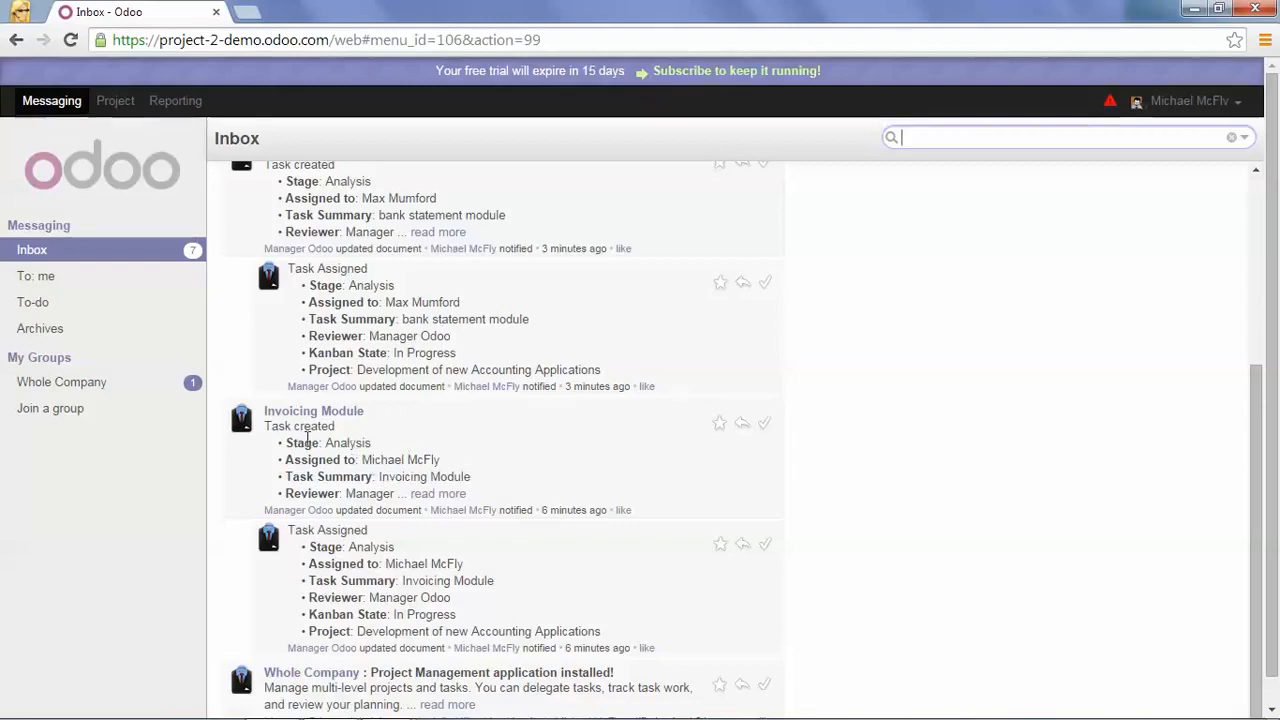
{"action": "mouse_move", "coordinate": [448, 440]}
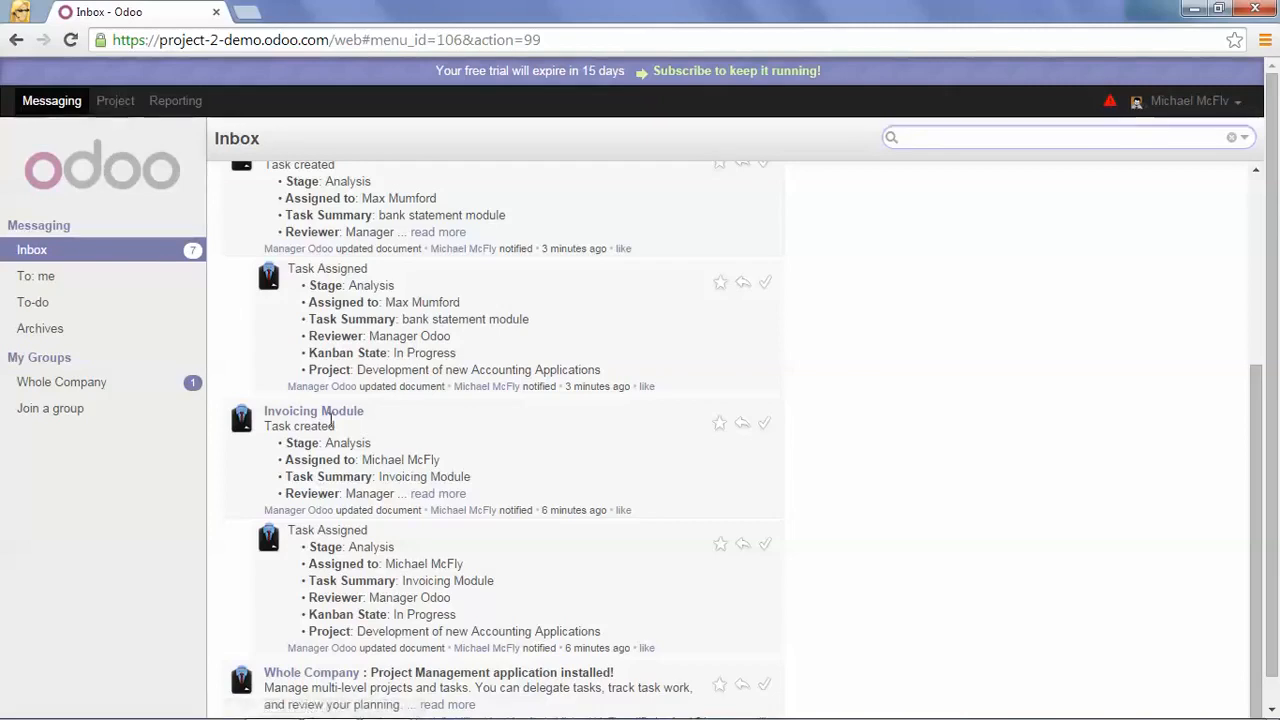
{"action": "mouse_move", "coordinate": [372, 442]}
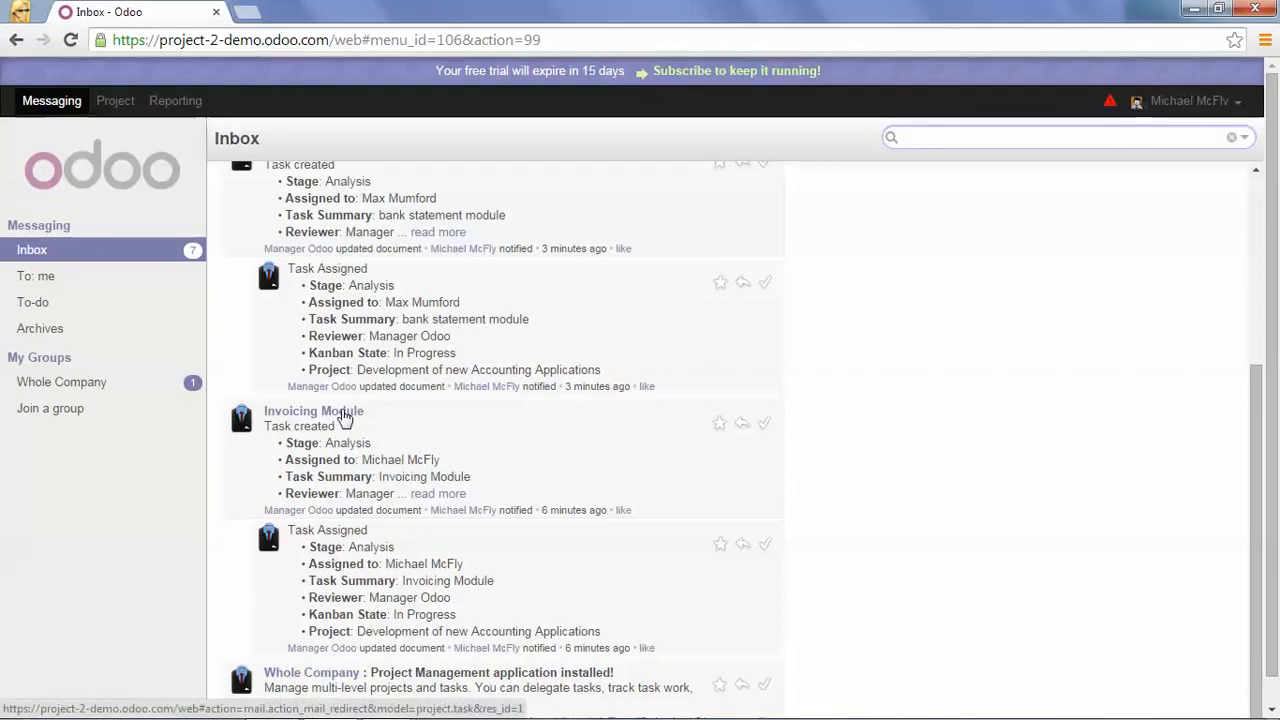
- Go from the Invoicing Module notification to the Projects overview with its 3-task project
{"action": "left_click", "coordinate": [312, 412]}
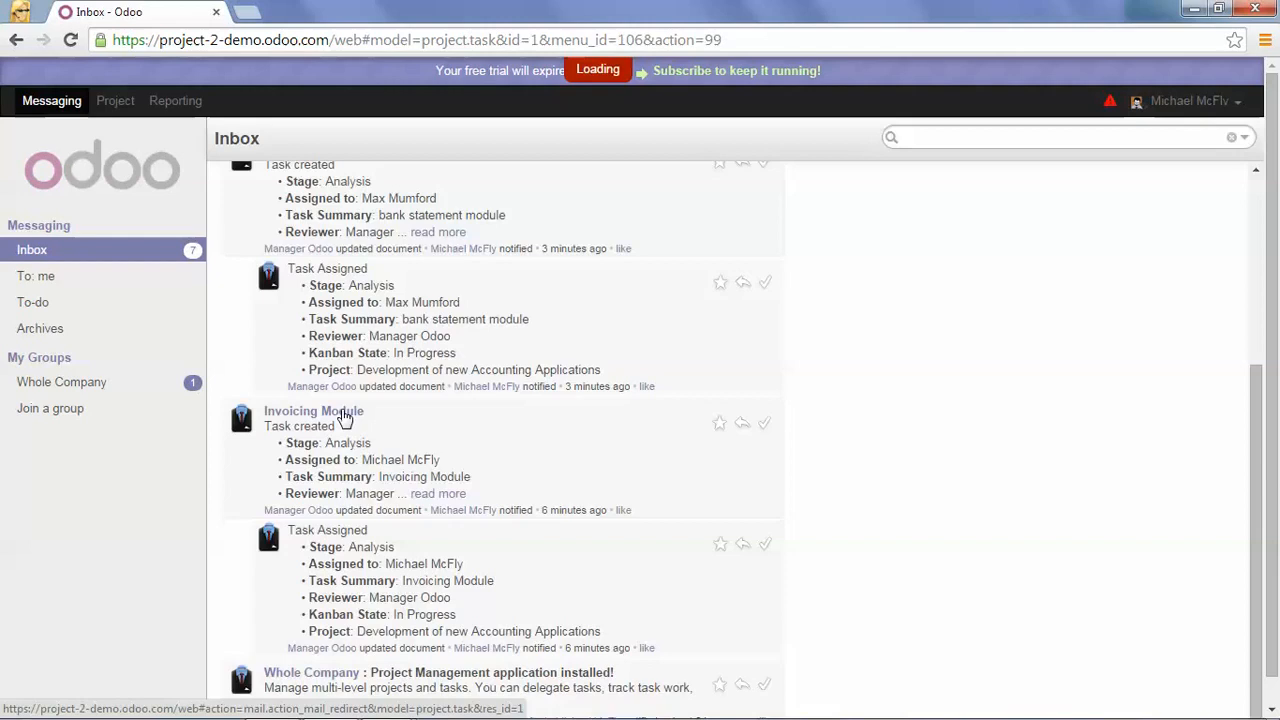
{"action": "left_click", "coordinate": [312, 412]}
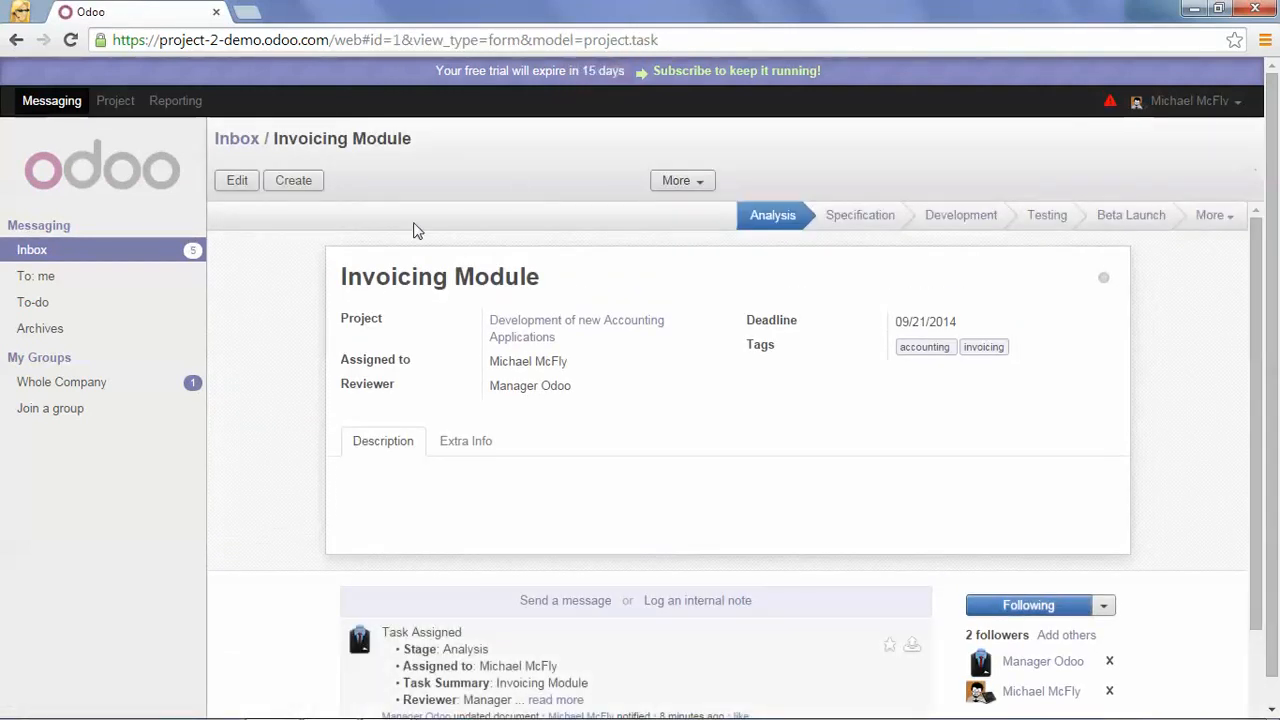
{"action": "mouse_move", "coordinate": [472, 206]}
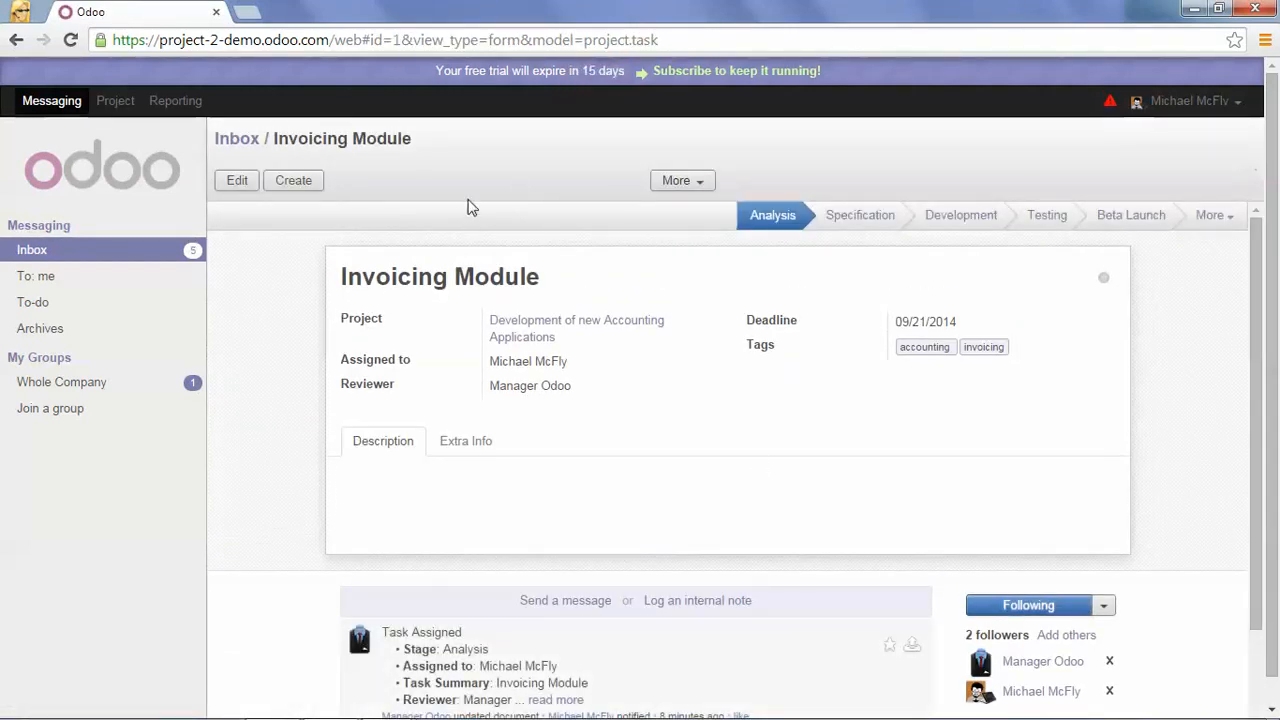
{"action": "left_click", "coordinate": [116, 100]}
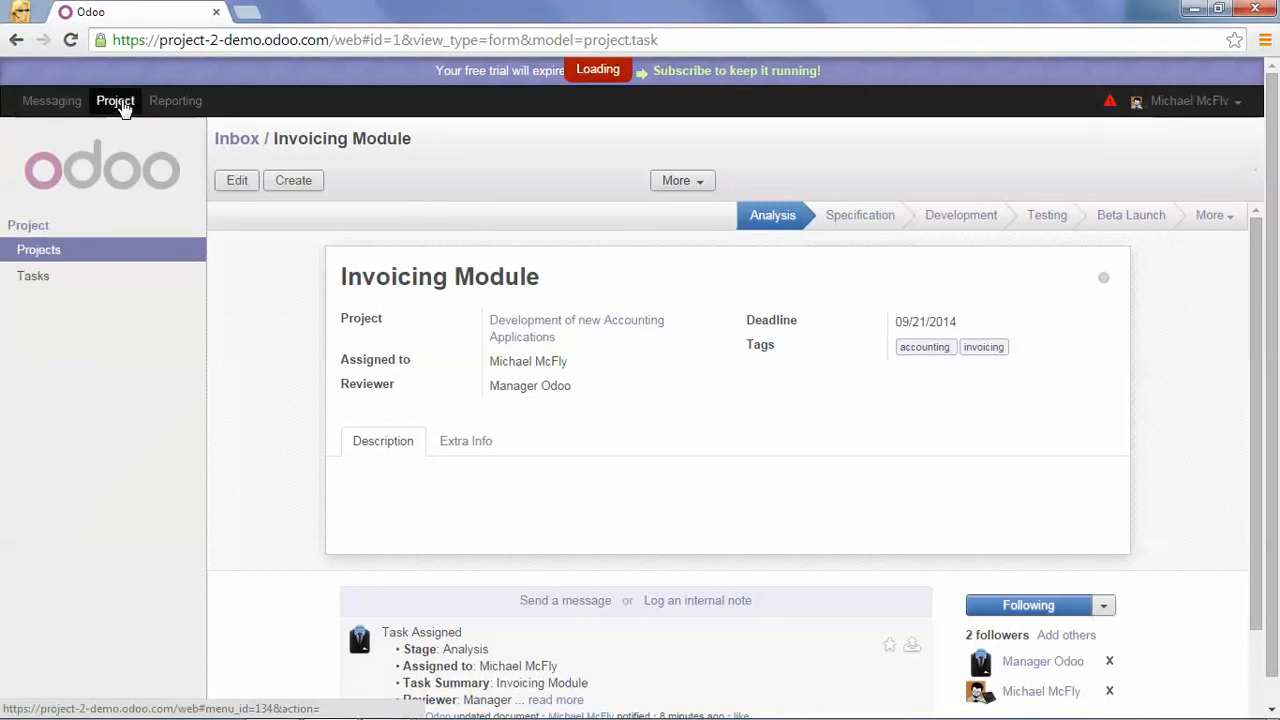
{"action": "left_click", "coordinate": [38, 248]}
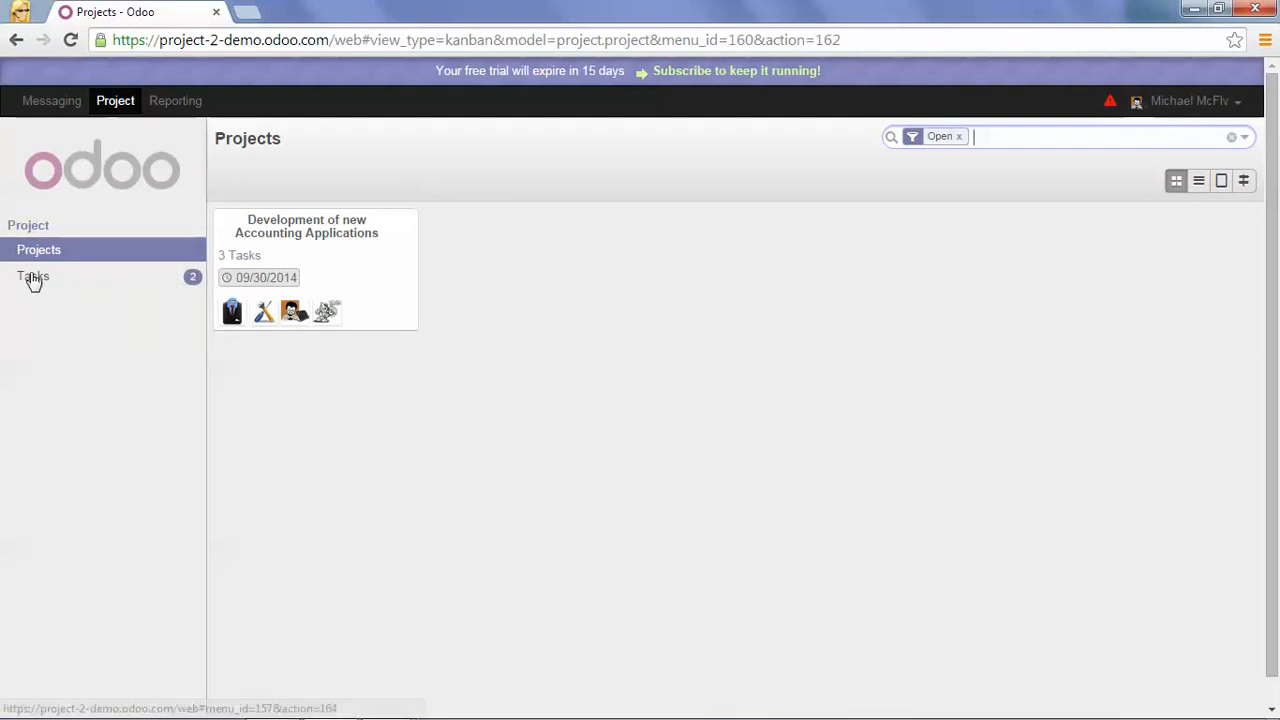
- From the Tasks board, view bank statement module, then open the Invoicing Module task
{"action": "left_click", "coordinate": [32, 276]}
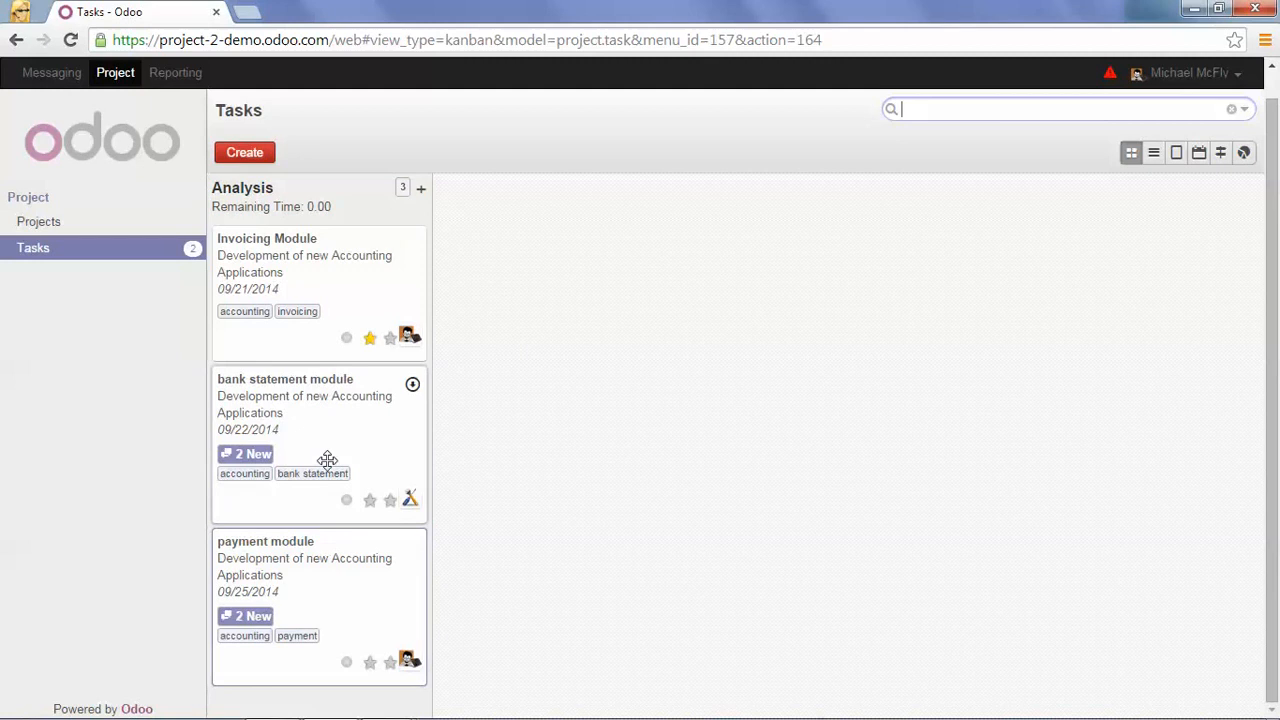
{"action": "mouse_move", "coordinate": [290, 552]}
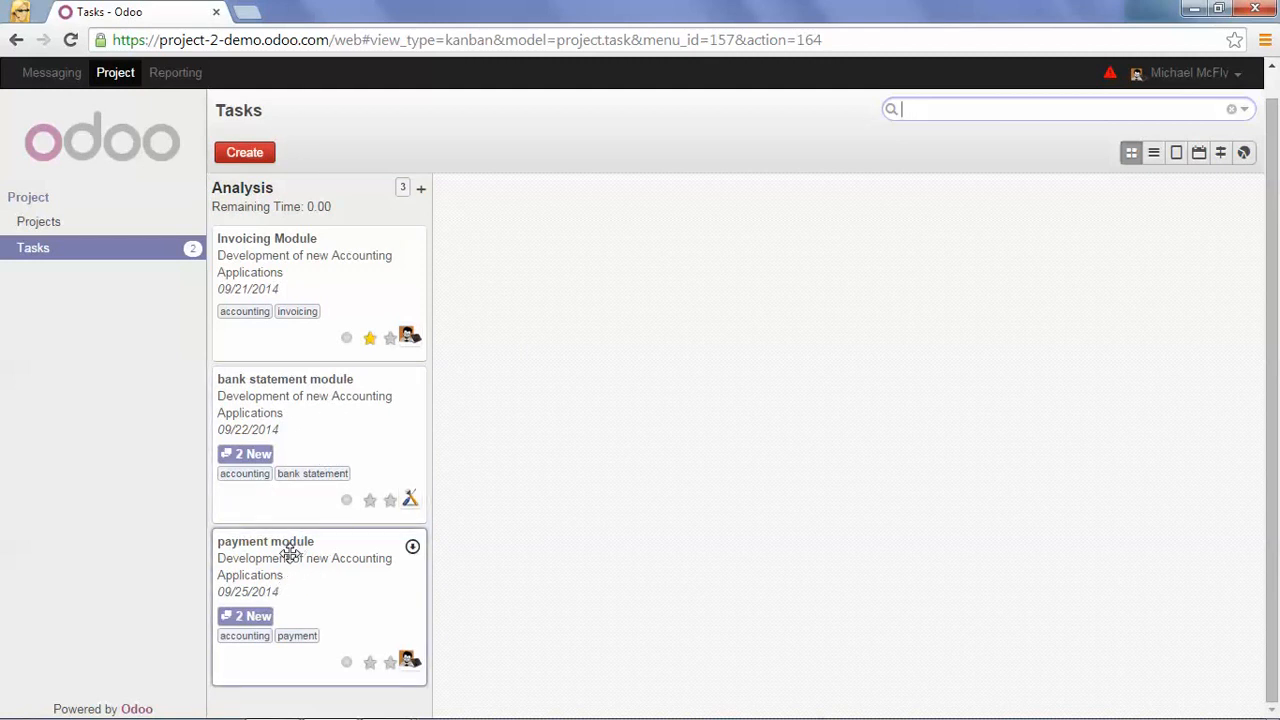
{"action": "left_click", "coordinate": [264, 540]}
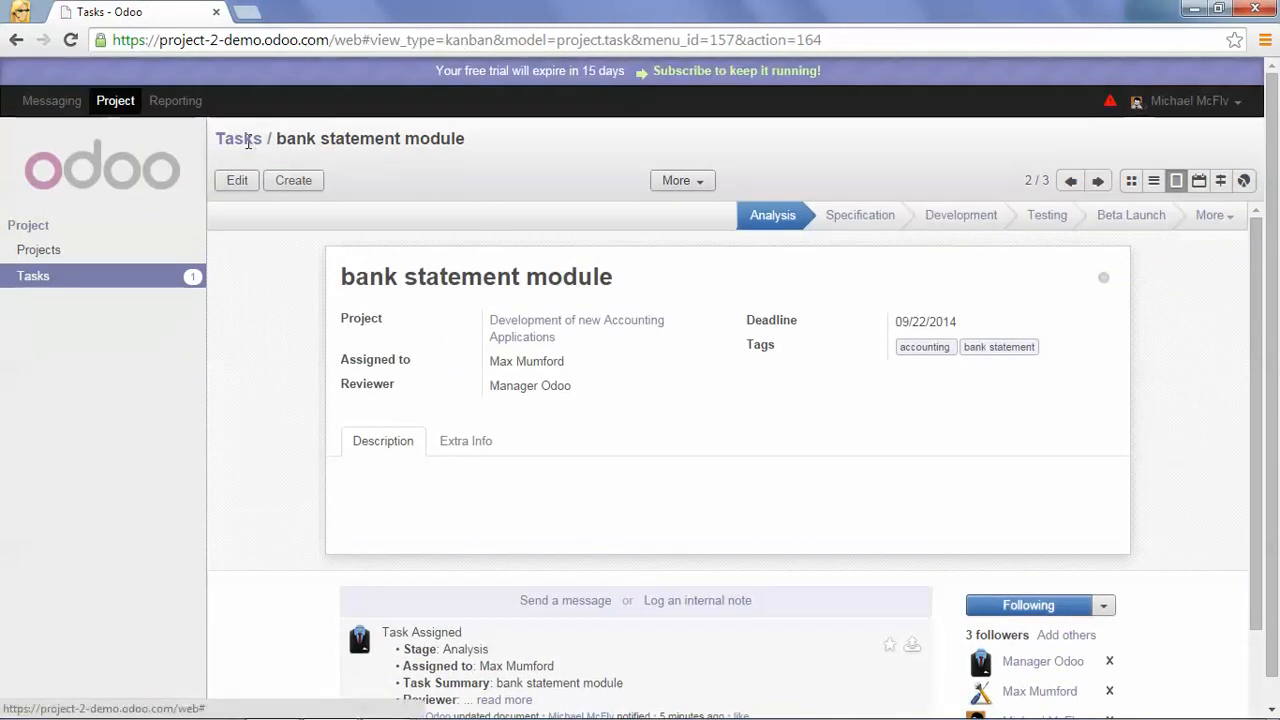
{"action": "left_click", "coordinate": [238, 138]}
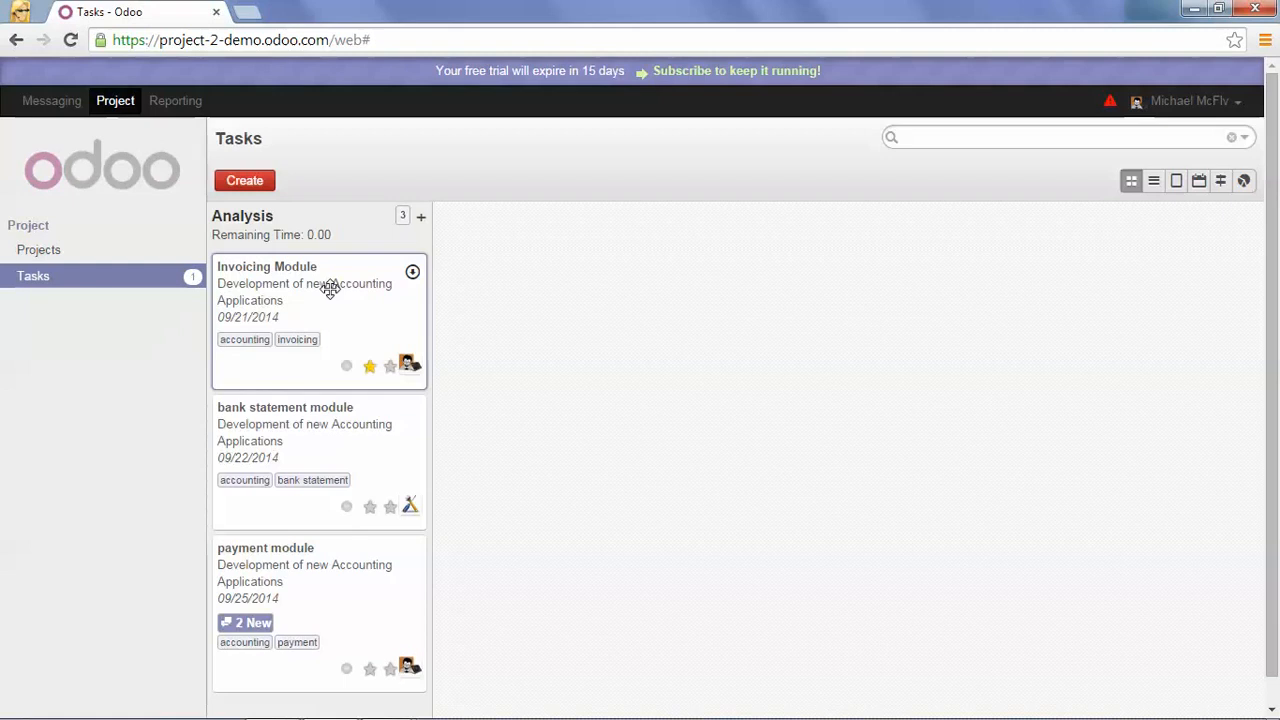
{"action": "left_click", "coordinate": [268, 266]}
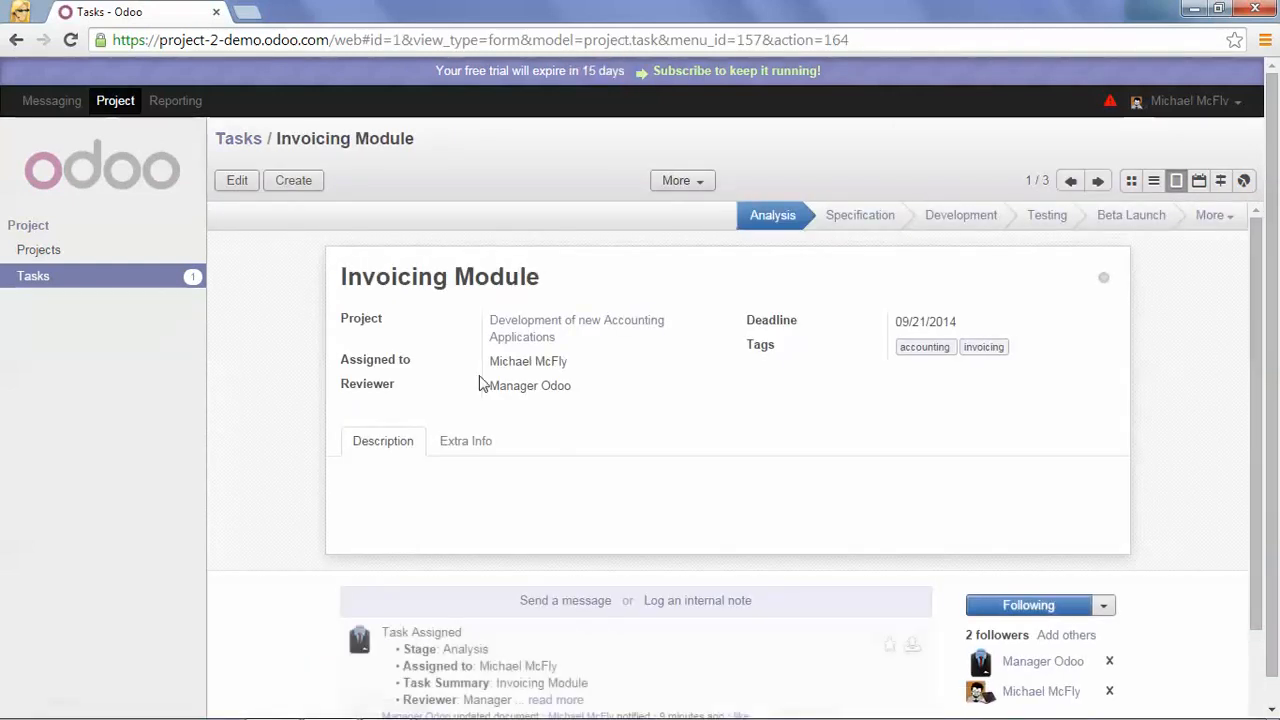
- Log the internal note "I will start today" on the Invoicing Module task
{"action": "scroll", "scroll_direction": "down", "scroll_amount": 3}
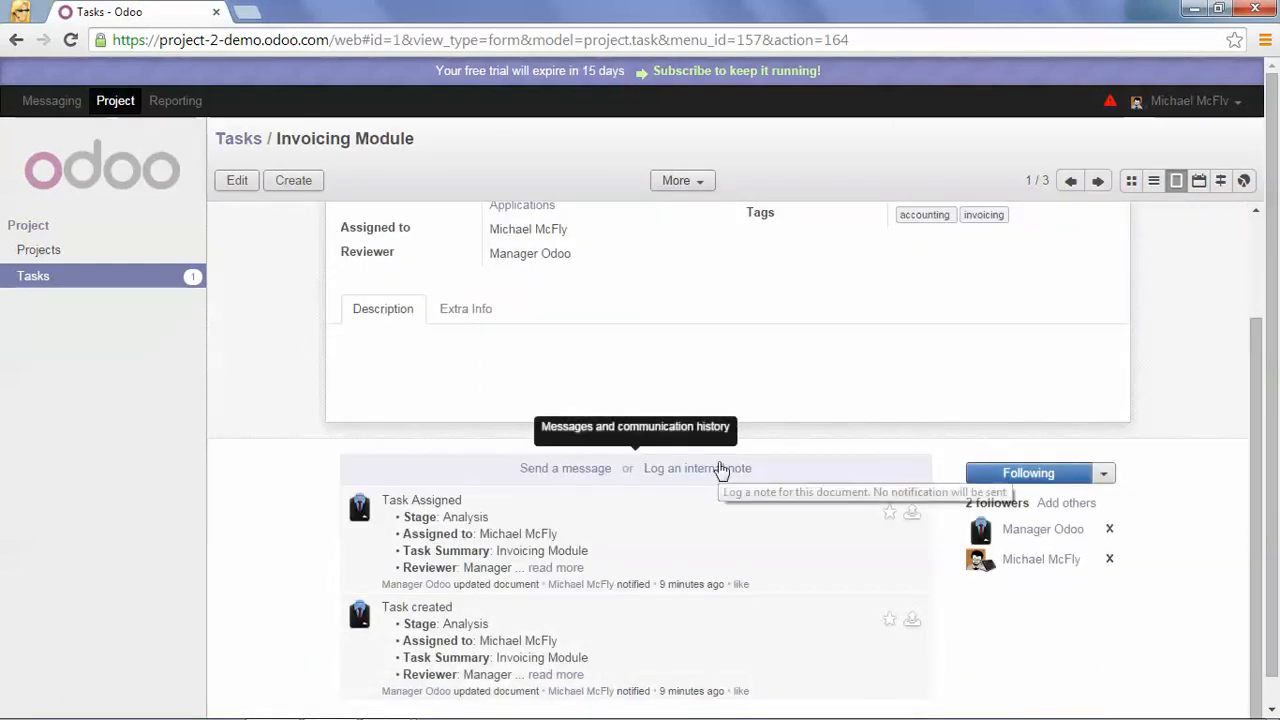
{"action": "left_click", "coordinate": [696, 468]}
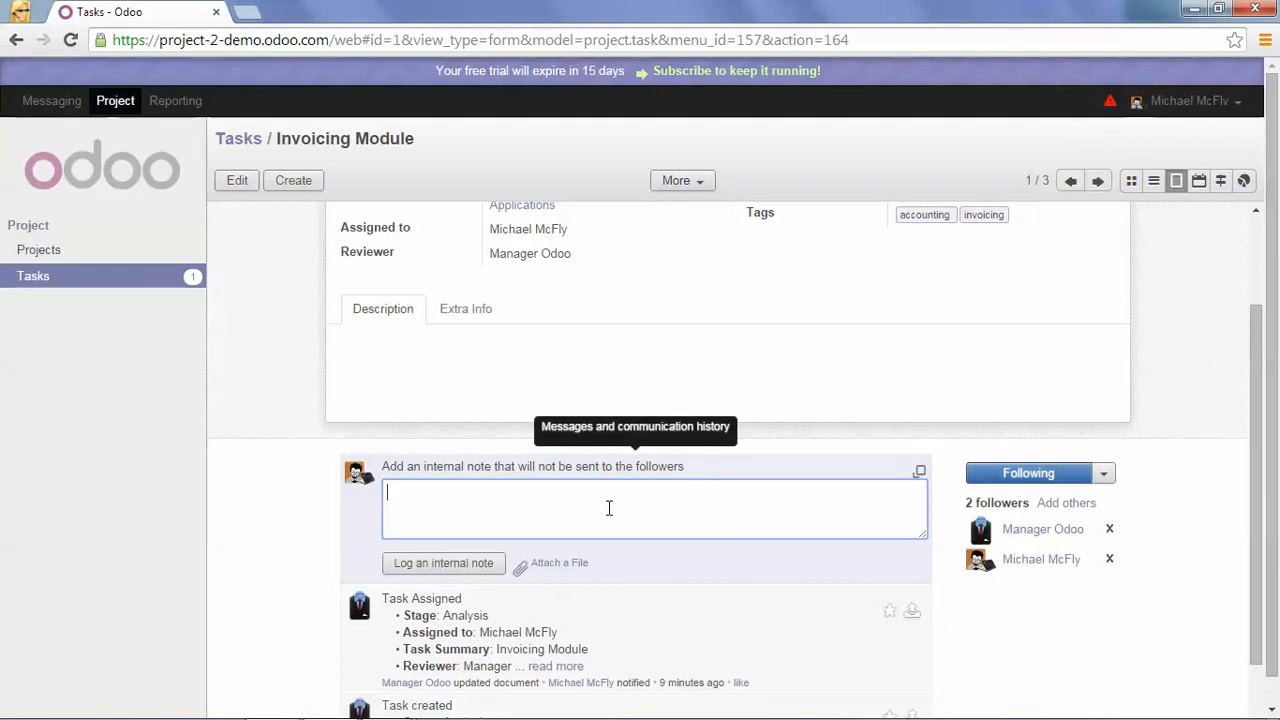
{"action": "type", "text": "I will"}
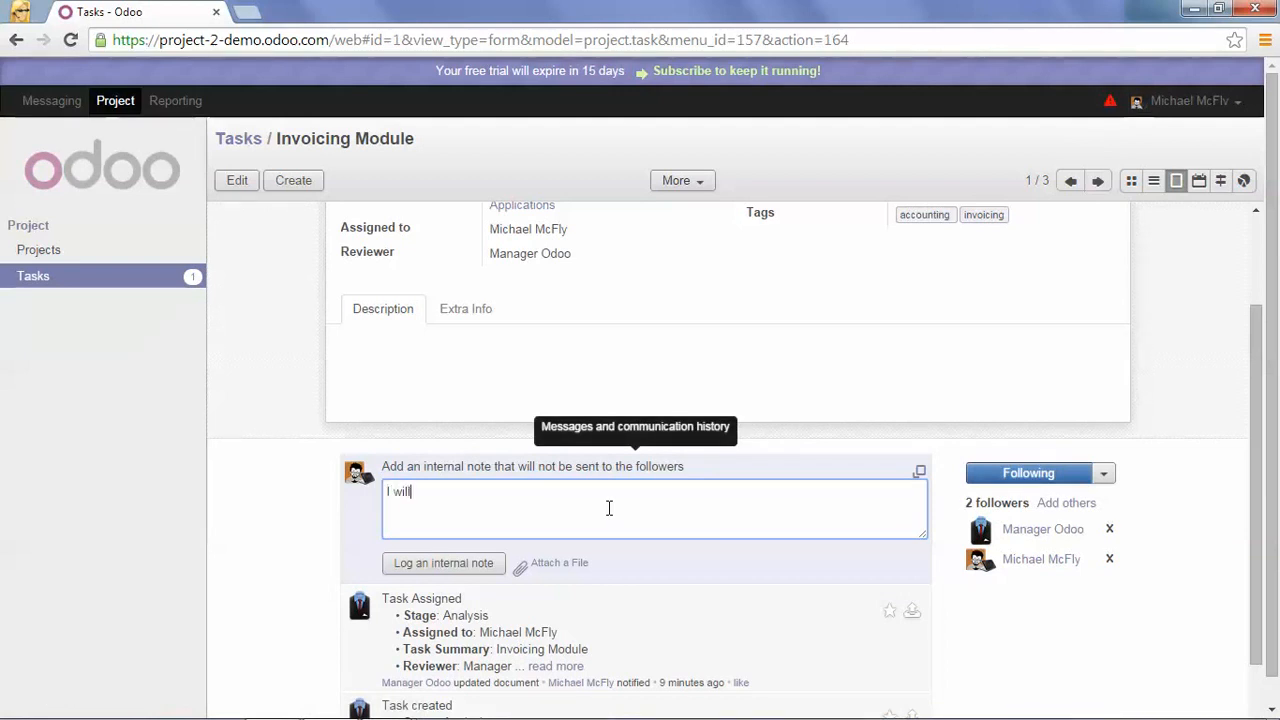
{"action": "type", "text": "start t"}
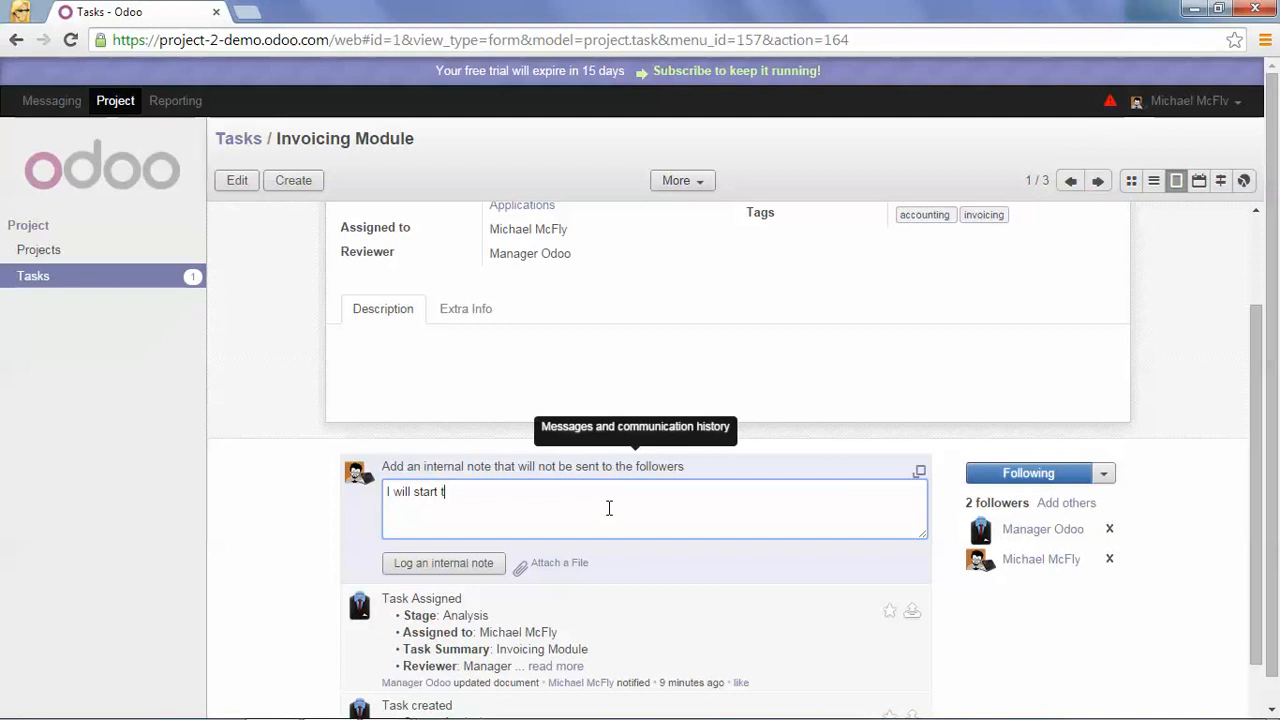
{"action": "type", "text": "oday"}
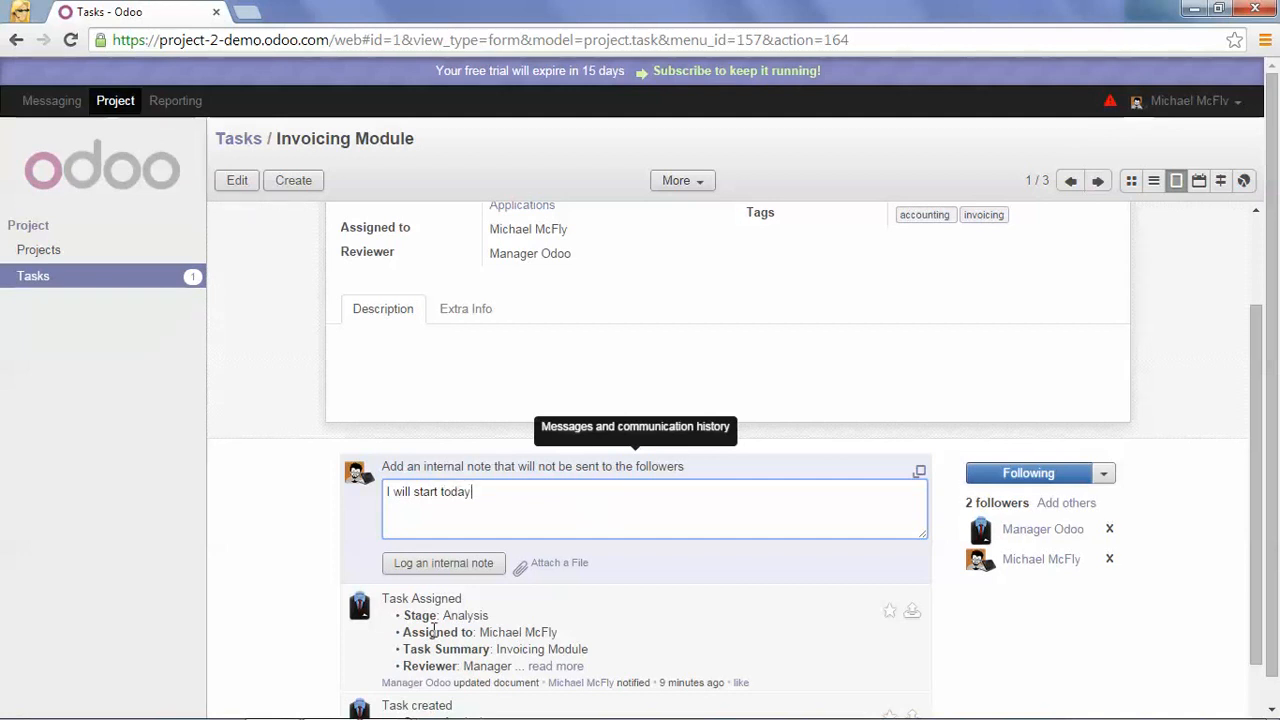
{"action": "left_click", "coordinate": [444, 562]}
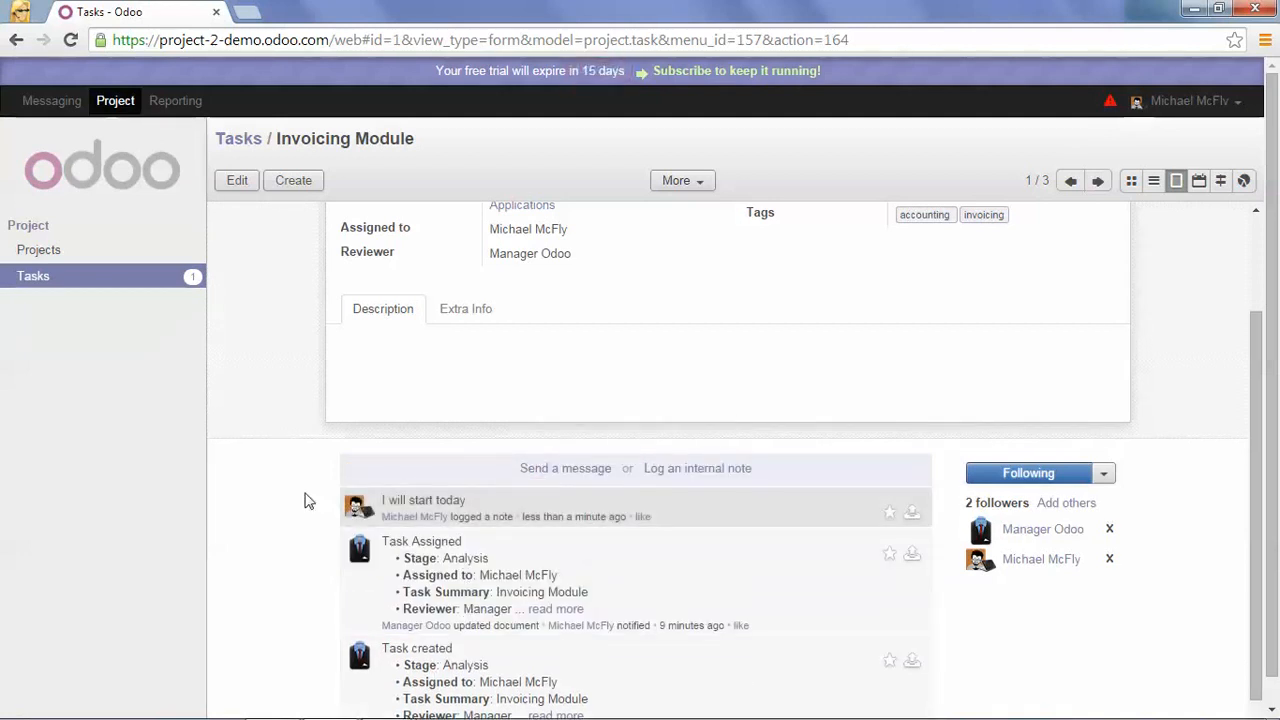
{"action": "scroll", "scroll_direction": "up", "scroll_amount": 3}
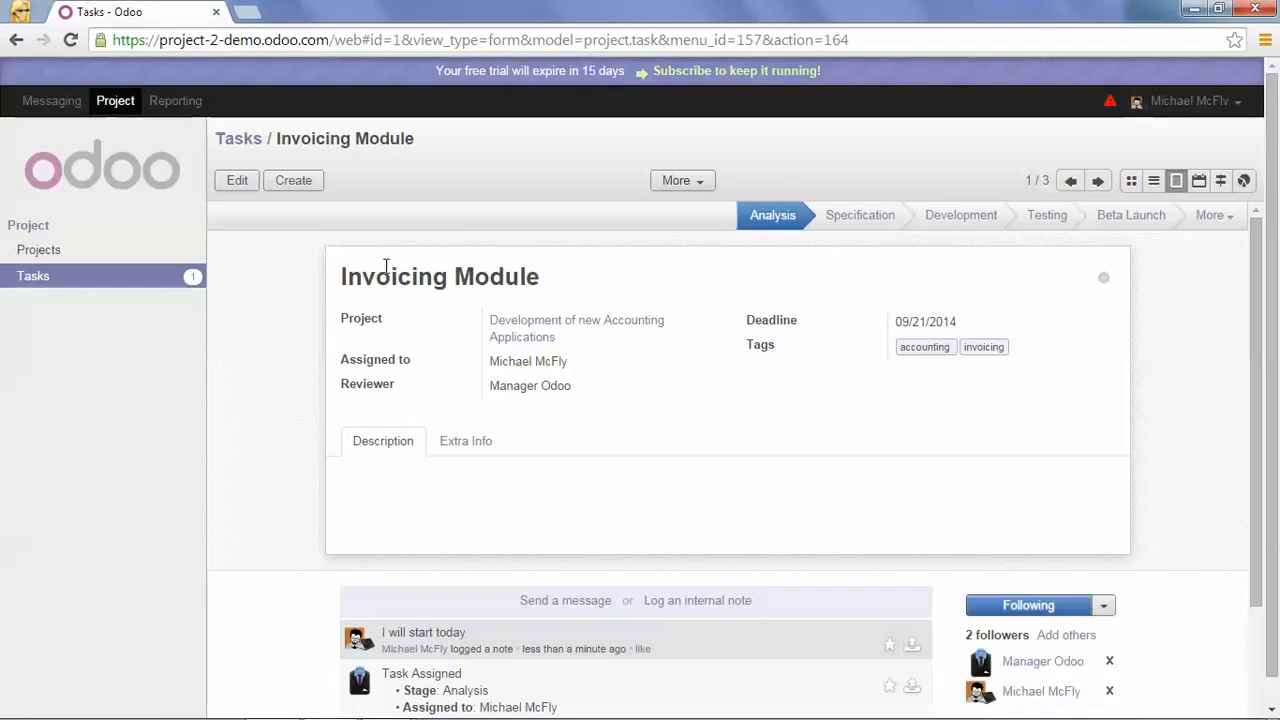
{"action": "mouse_move", "coordinate": [860, 216]}
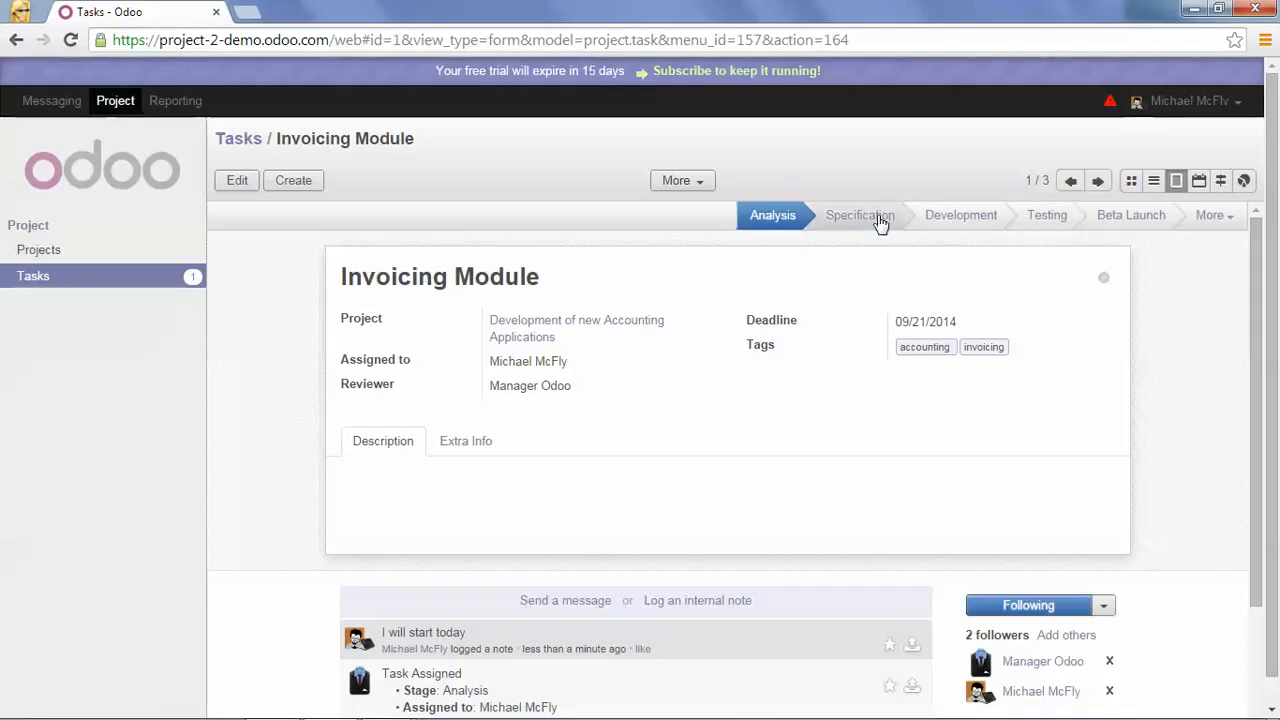
- Move the Invoicing Module task to the Specification stage
{"action": "left_click", "coordinate": [858, 214]}
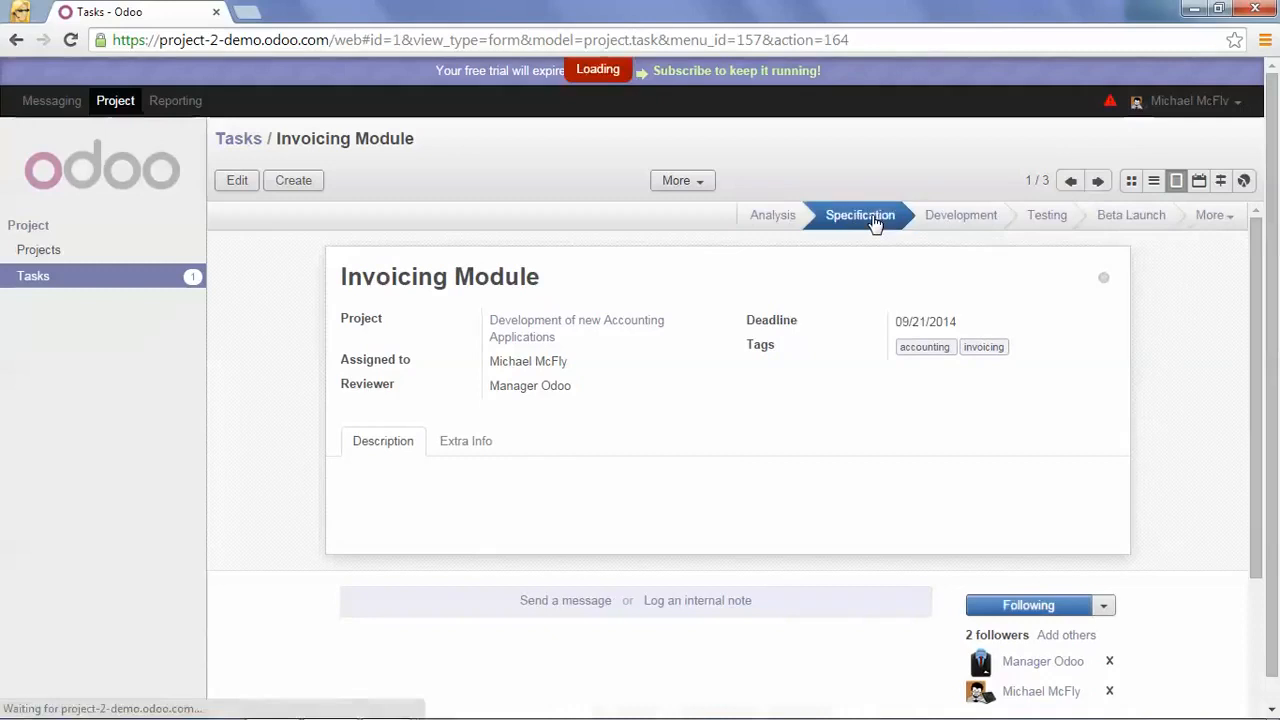
{"action": "left_click", "coordinate": [860, 216]}
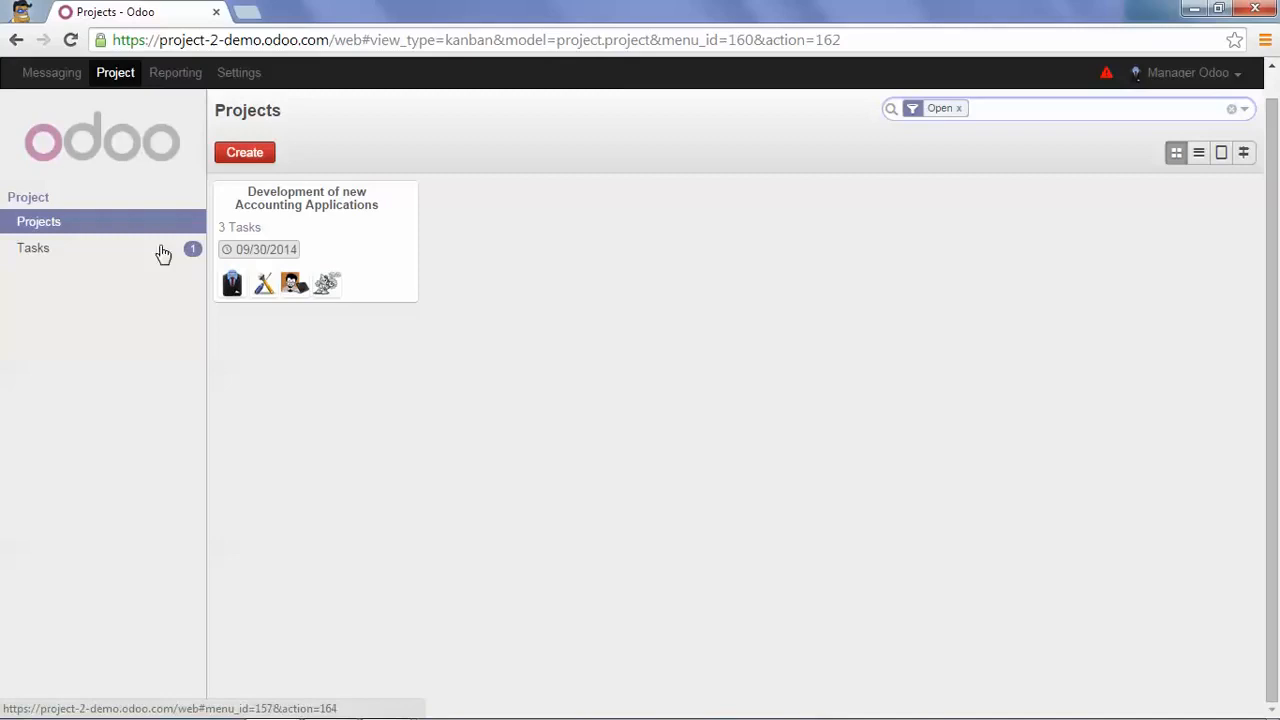
- As manager, open Invoicing Module and check its Specification stage change and note
{"action": "left_click", "coordinate": [32, 248]}
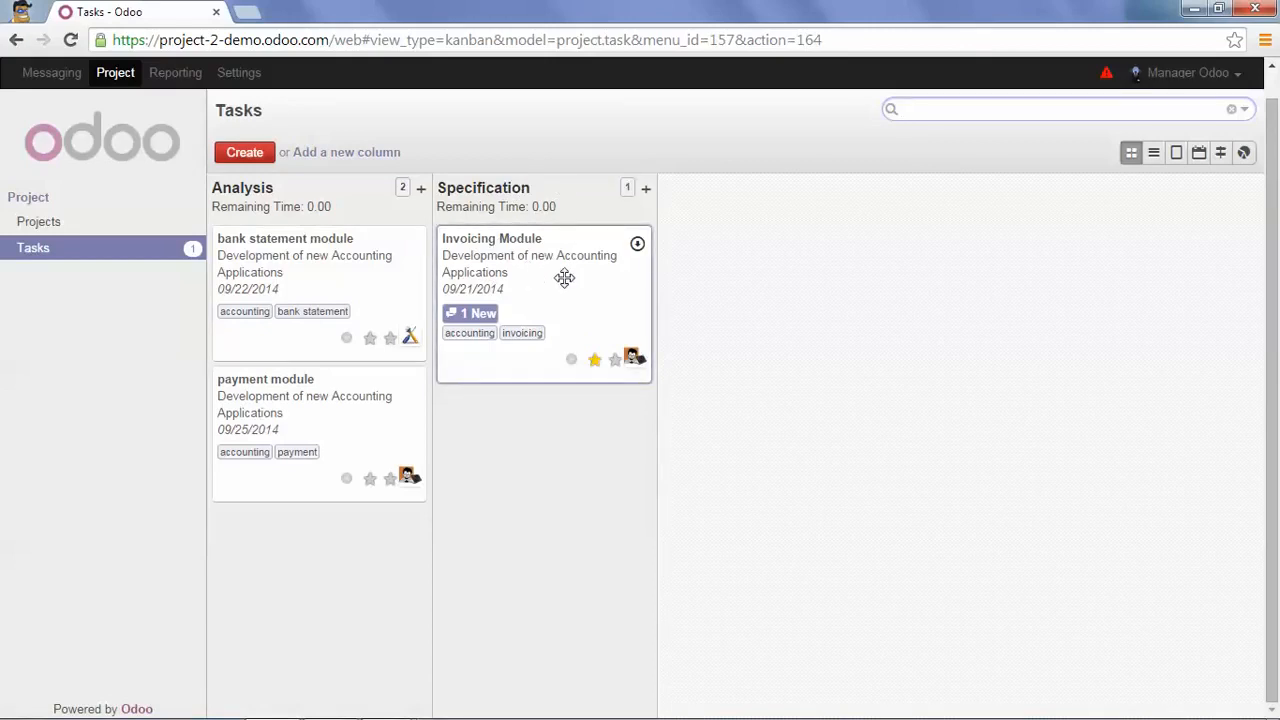
{"action": "left_click", "coordinate": [492, 238]}
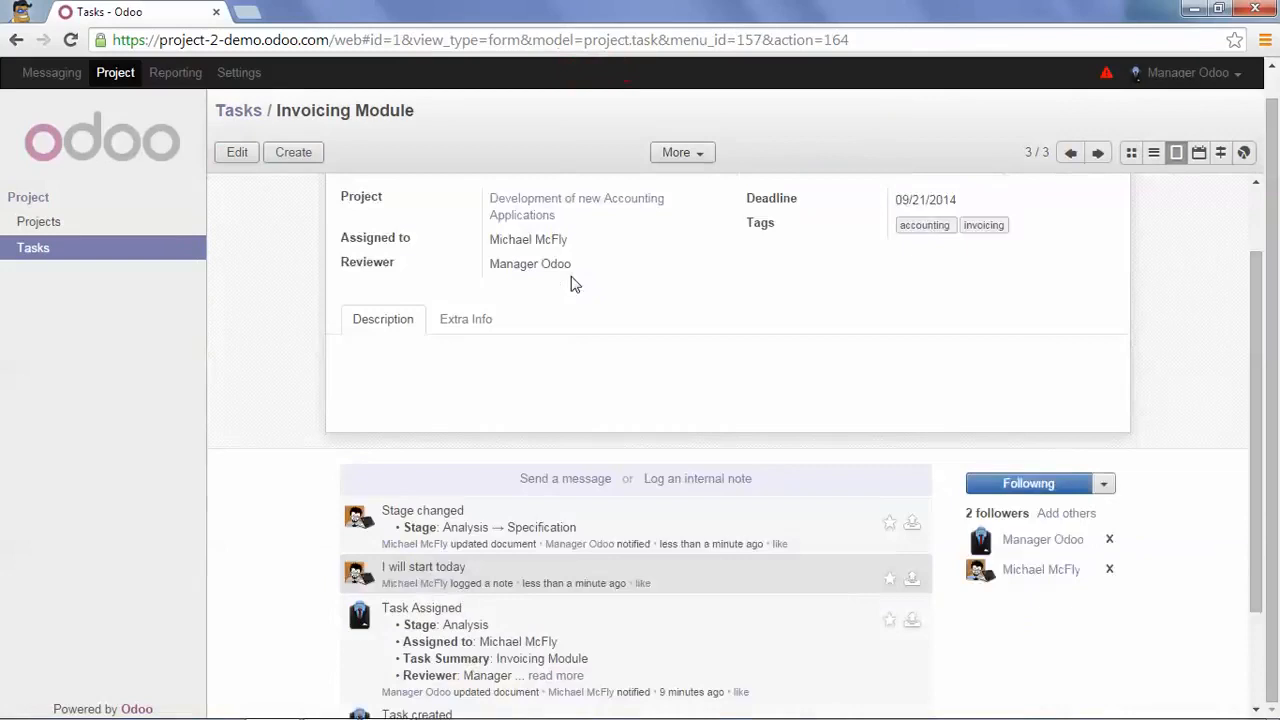
{"action": "scroll", "scroll_direction": "down", "scroll_amount": 3}
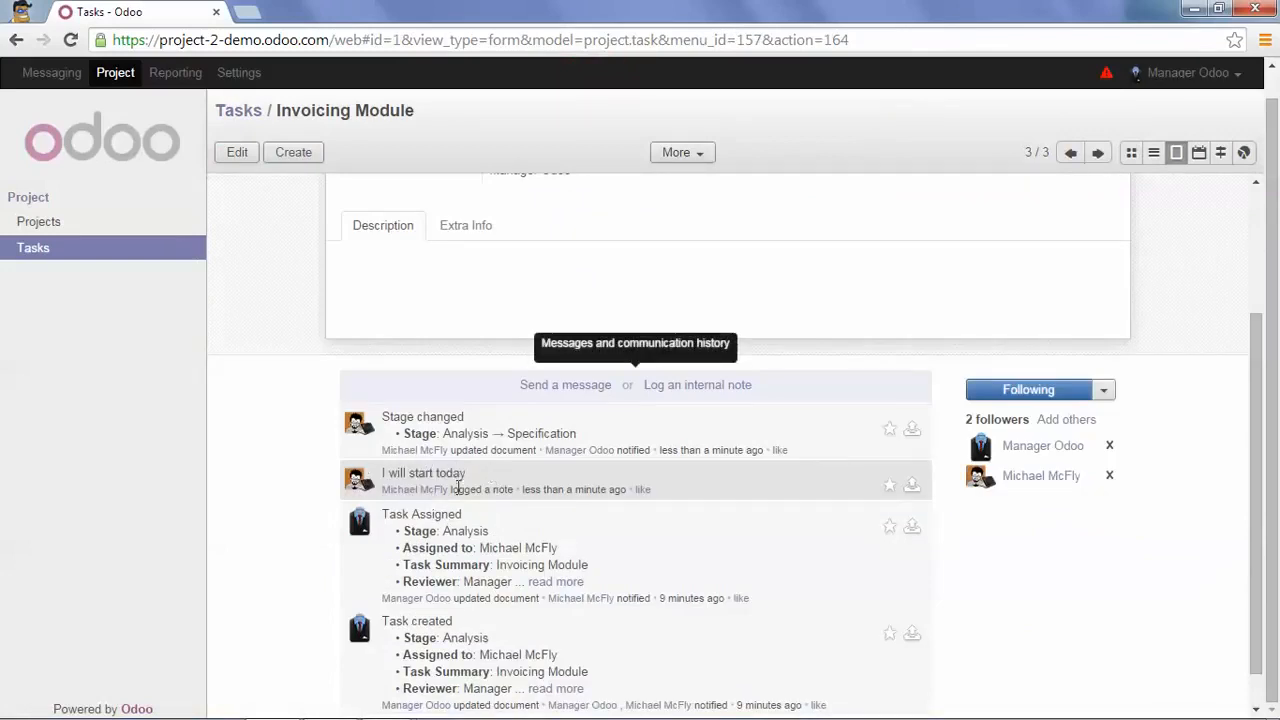
{"action": "mouse_move", "coordinate": [310, 362]}
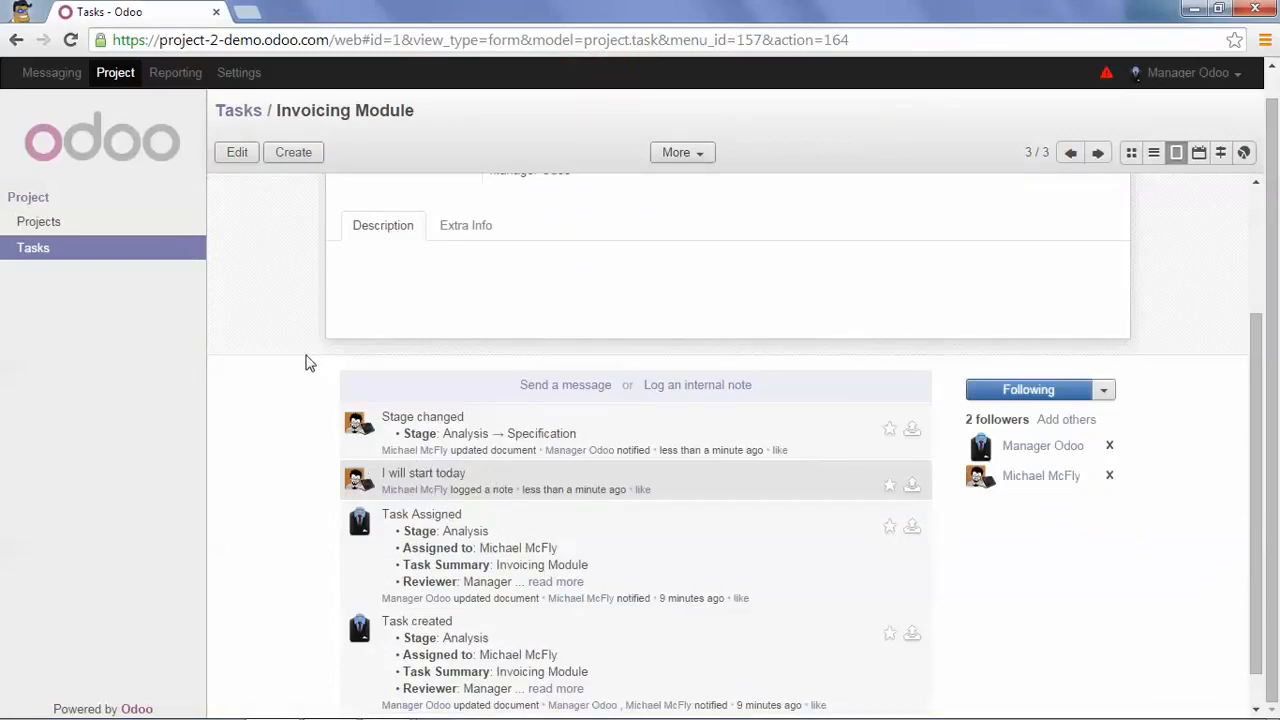